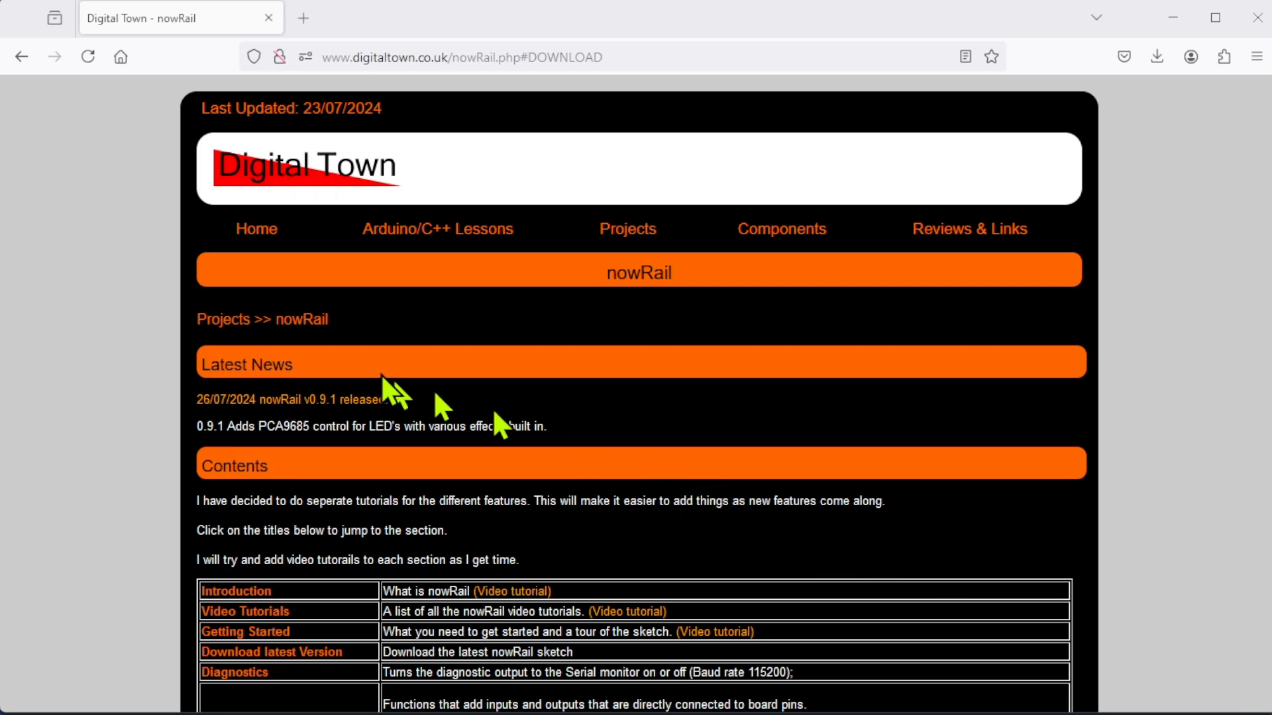
{"action": "mouse_move", "coordinate": [389, 384]}
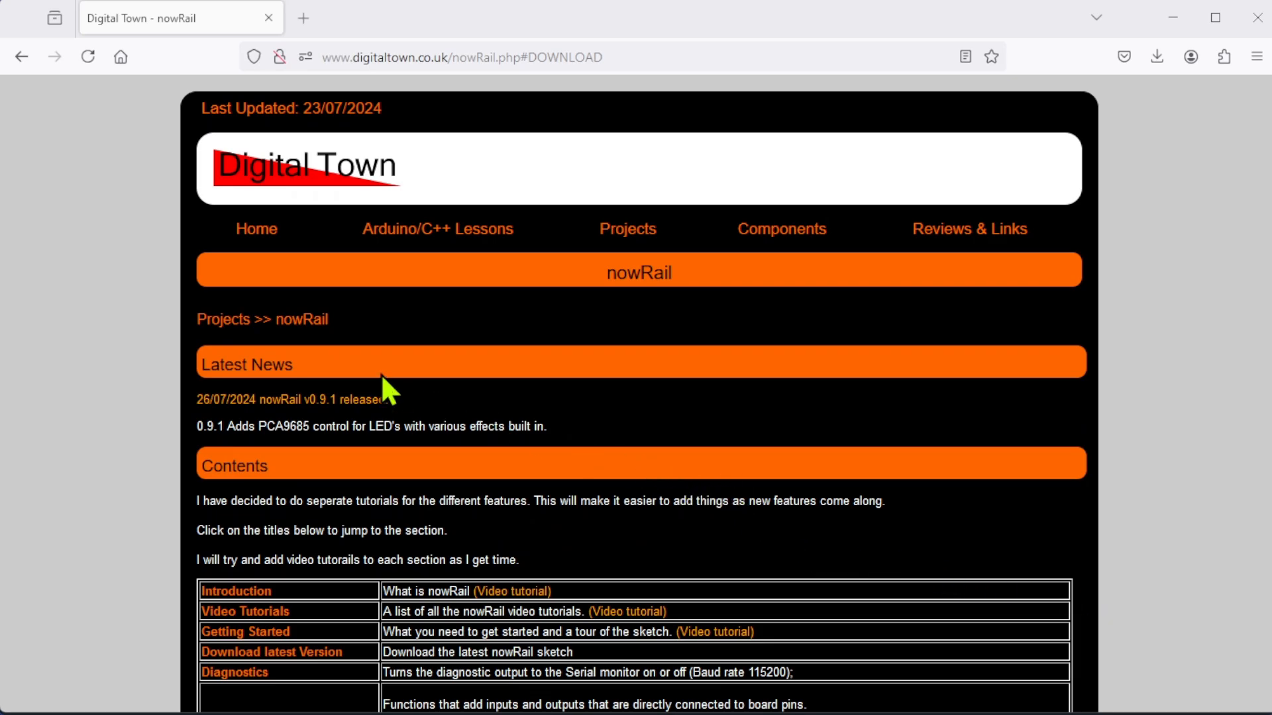
{"action": "mouse_move", "coordinate": [373, 426]}
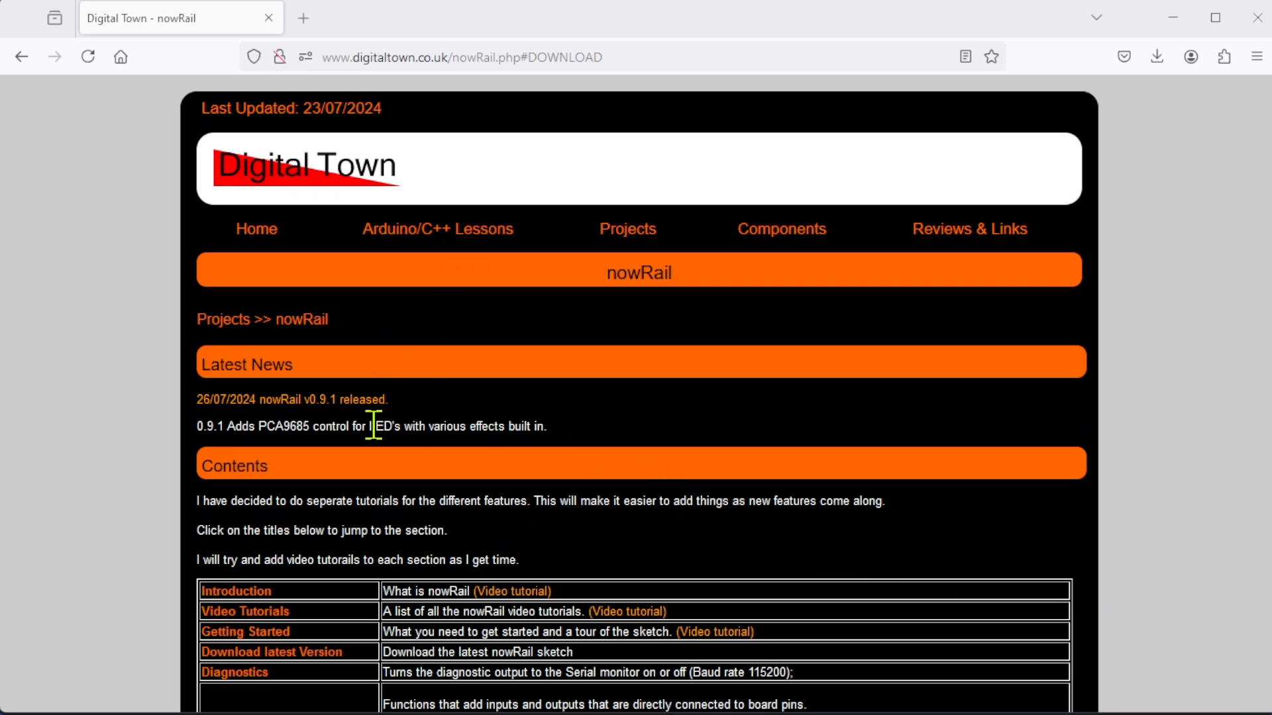
- Scroll the nowRail Contents table down to the PCA9685 Servos and PCA9685 Leds rows
{"action": "scroll", "scroll_direction": "down", "scroll_amount": 3}
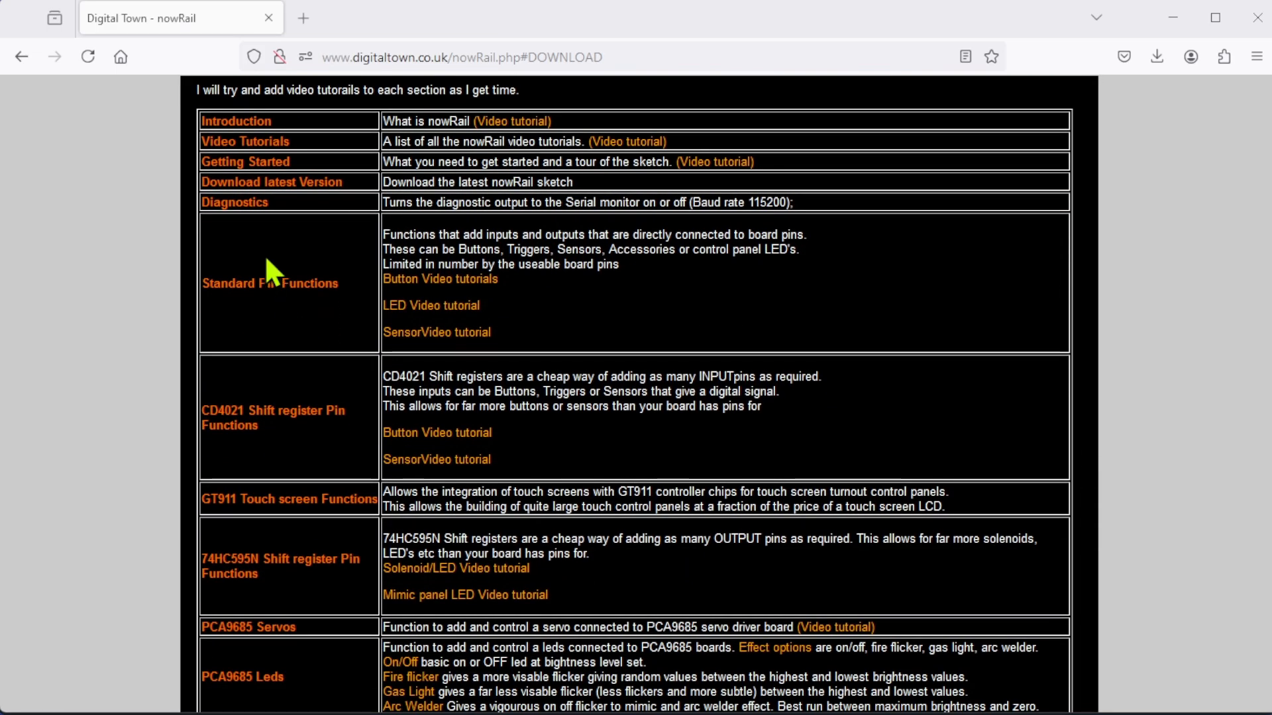
{"action": "scroll", "scroll_direction": "up", "scroll_amount": 3}
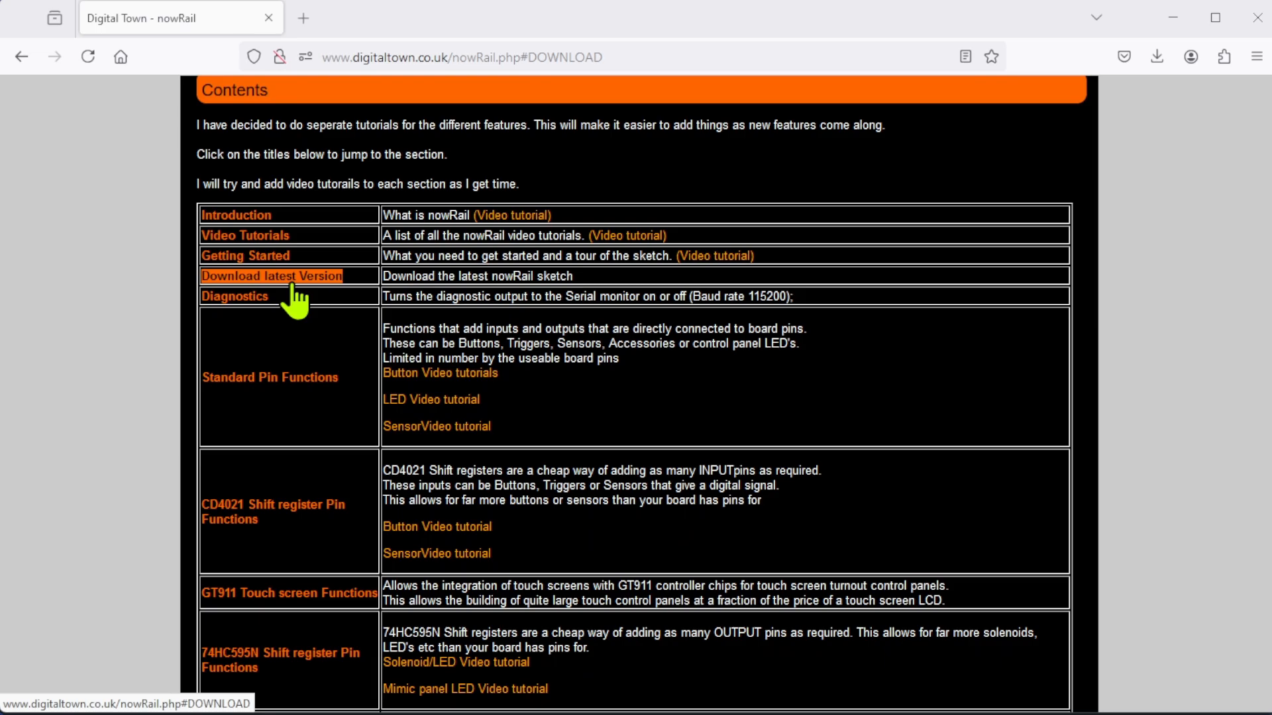
{"action": "mouse_move", "coordinate": [412, 375]}
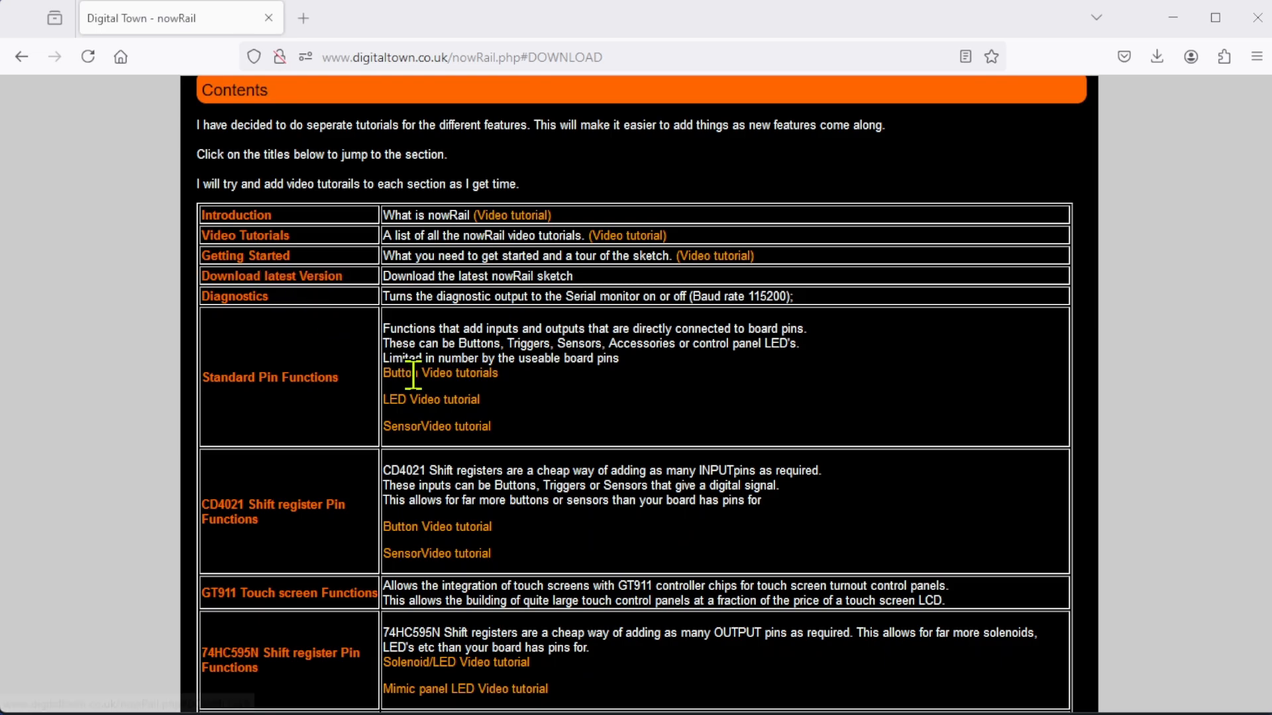
{"action": "scroll", "scroll_direction": "down", "scroll_amount": 3}
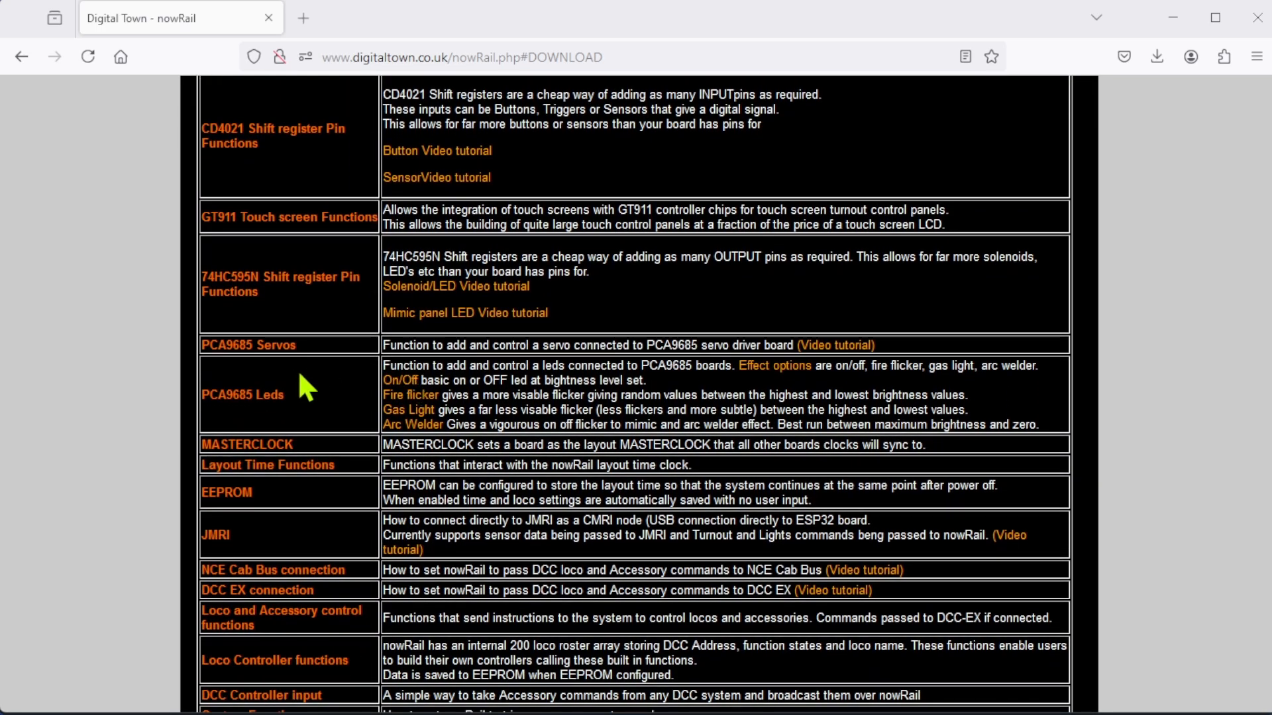
{"action": "mouse_move", "coordinate": [242, 420]}
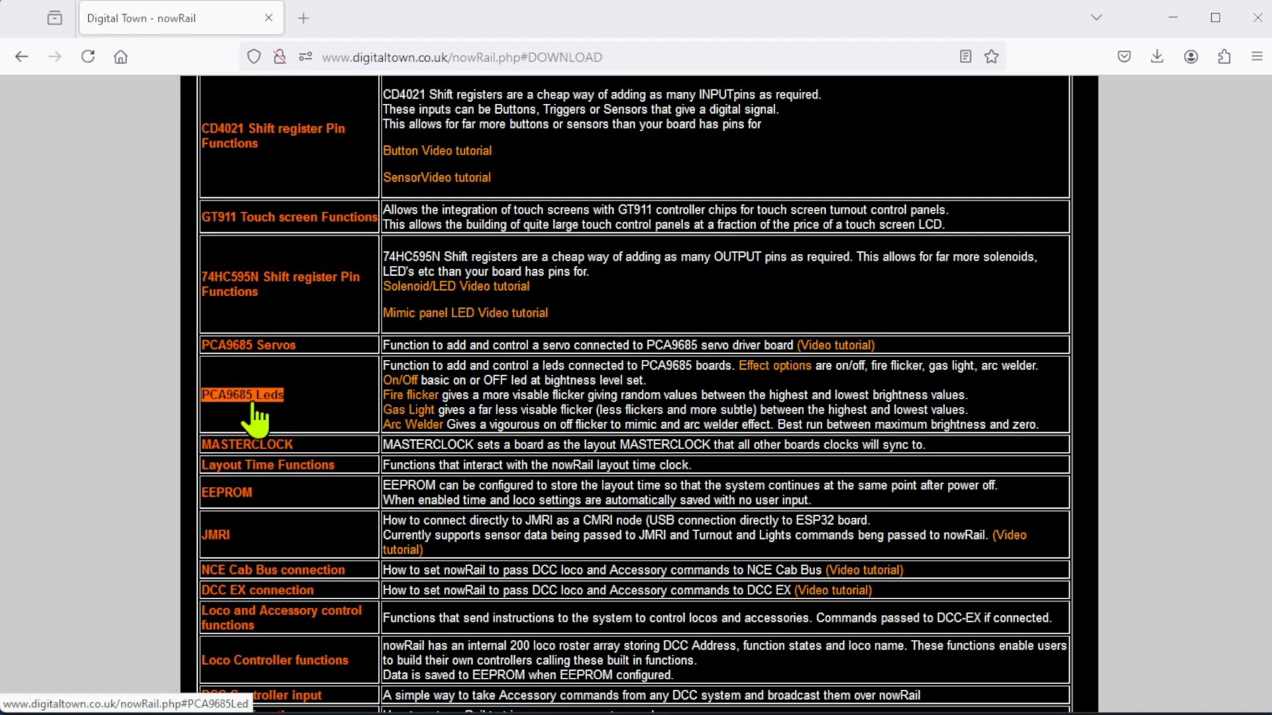
{"action": "mouse_move", "coordinate": [248, 345]}
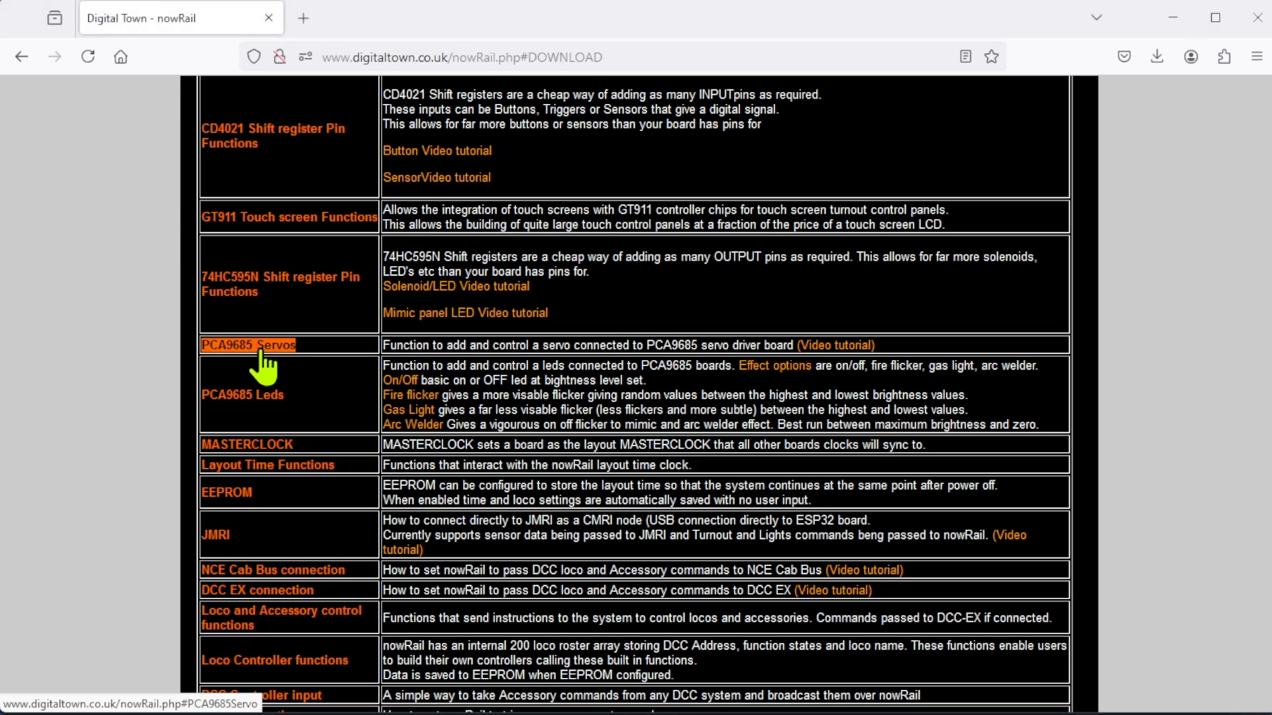
- Jump to the PCA9685 Servos section through its Contents link and view its wiring diagram
{"action": "left_click", "coordinate": [246, 344]}
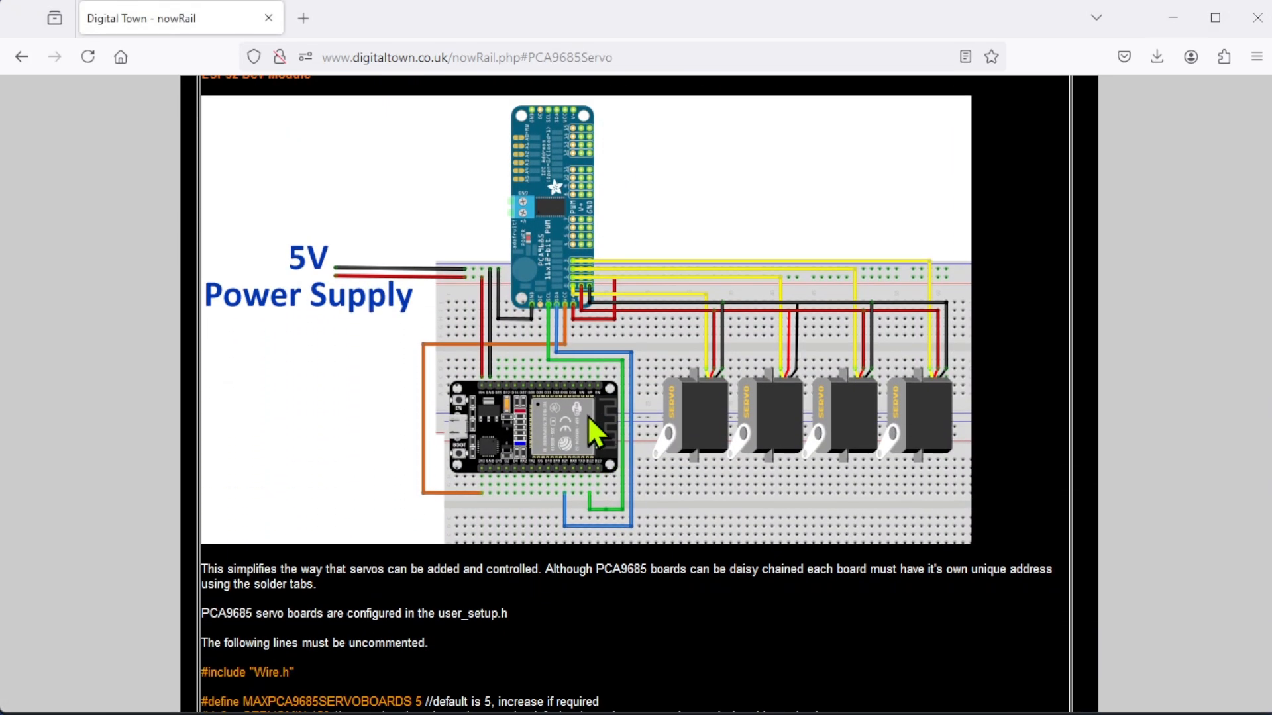
{"action": "scroll", "scroll_direction": "up", "scroll_amount": 3}
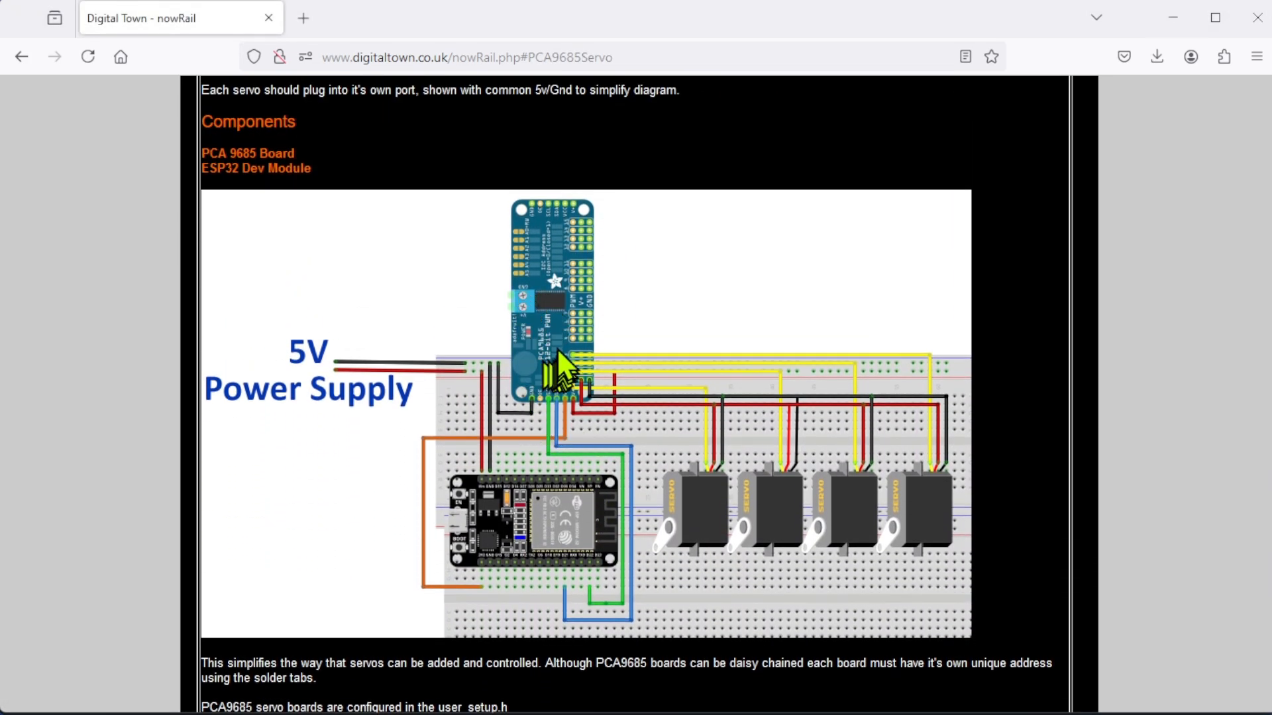
{"action": "mouse_move", "coordinate": [556, 353]}
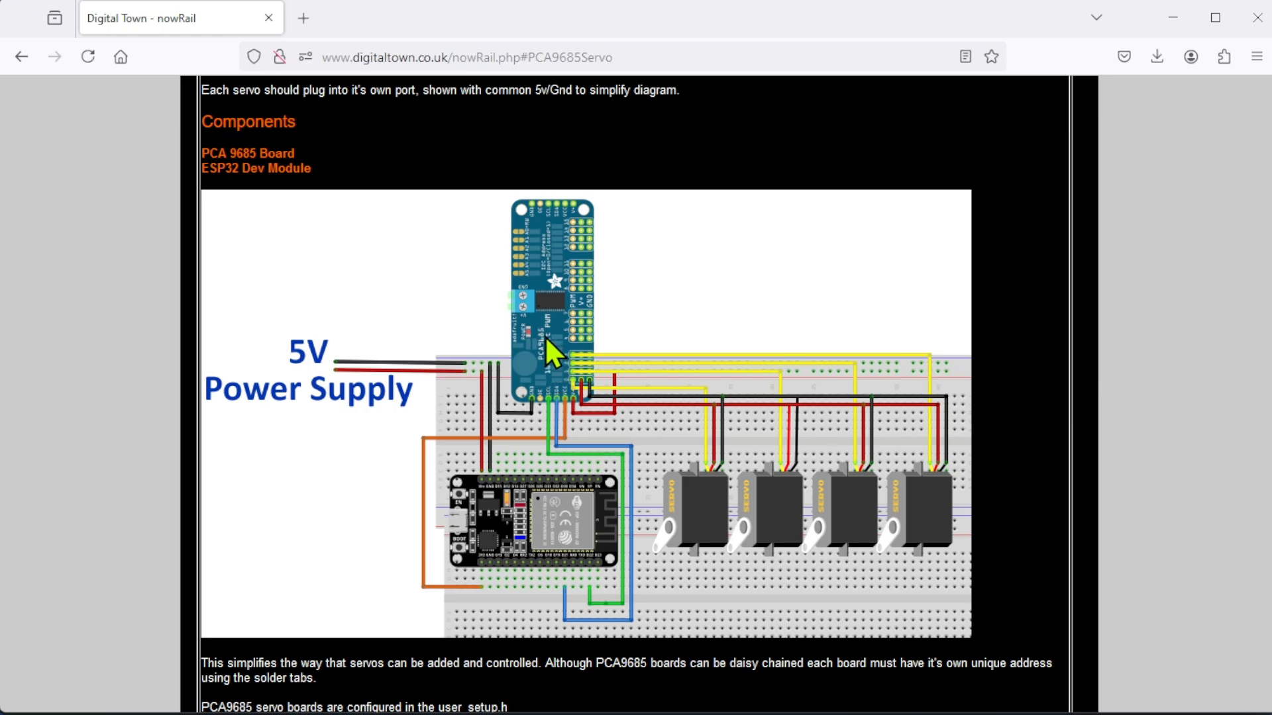
{"action": "mouse_move", "coordinate": [880, 531]}
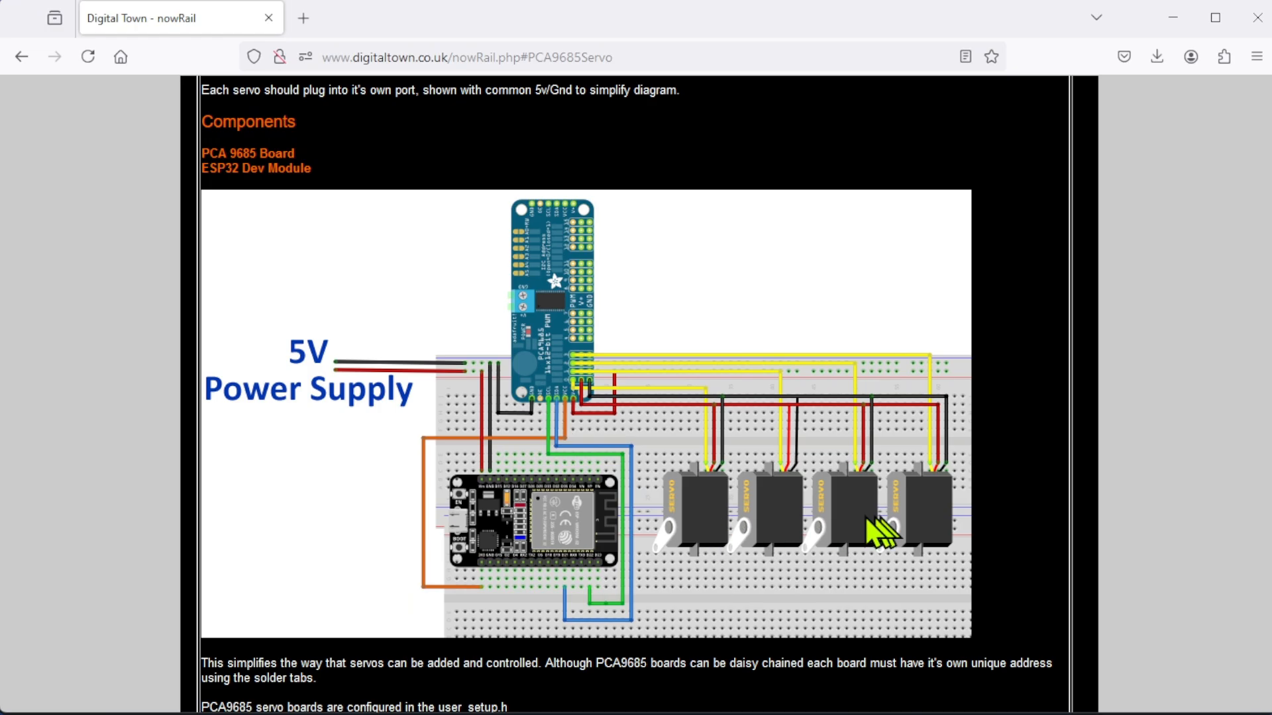
{"action": "mouse_move", "coordinate": [852, 531]}
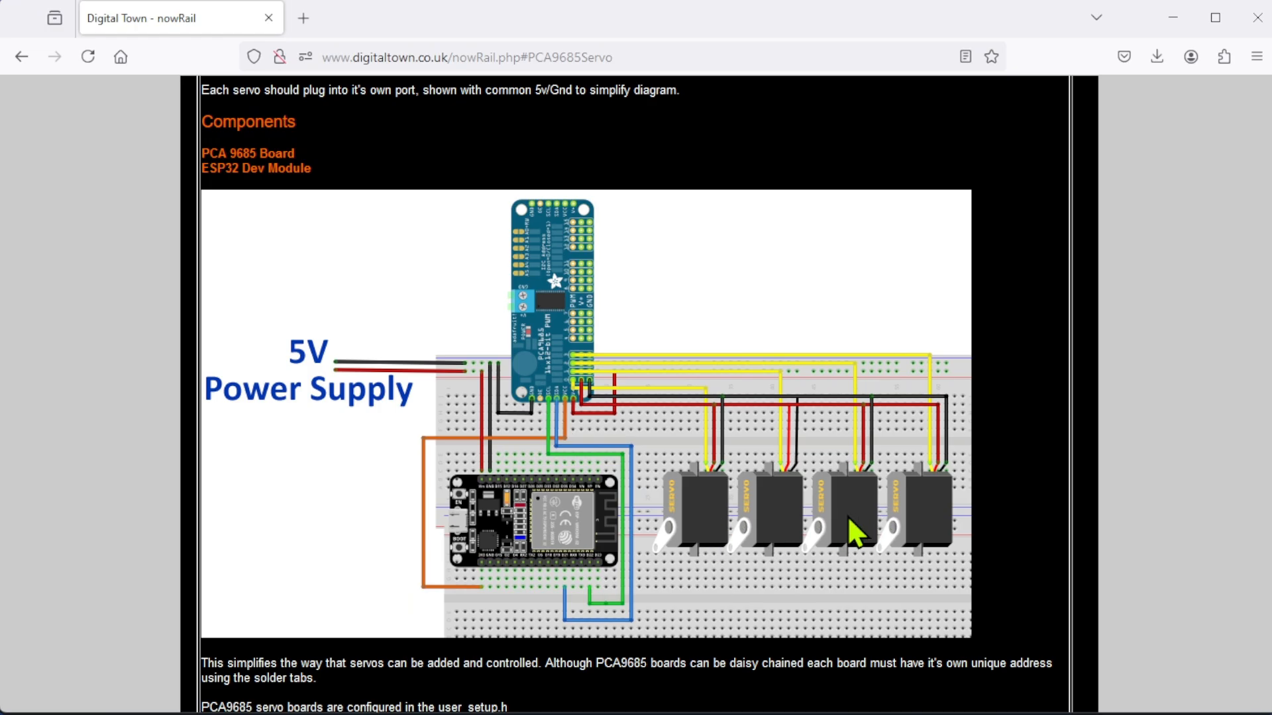
{"action": "mouse_move", "coordinate": [466, 347]}
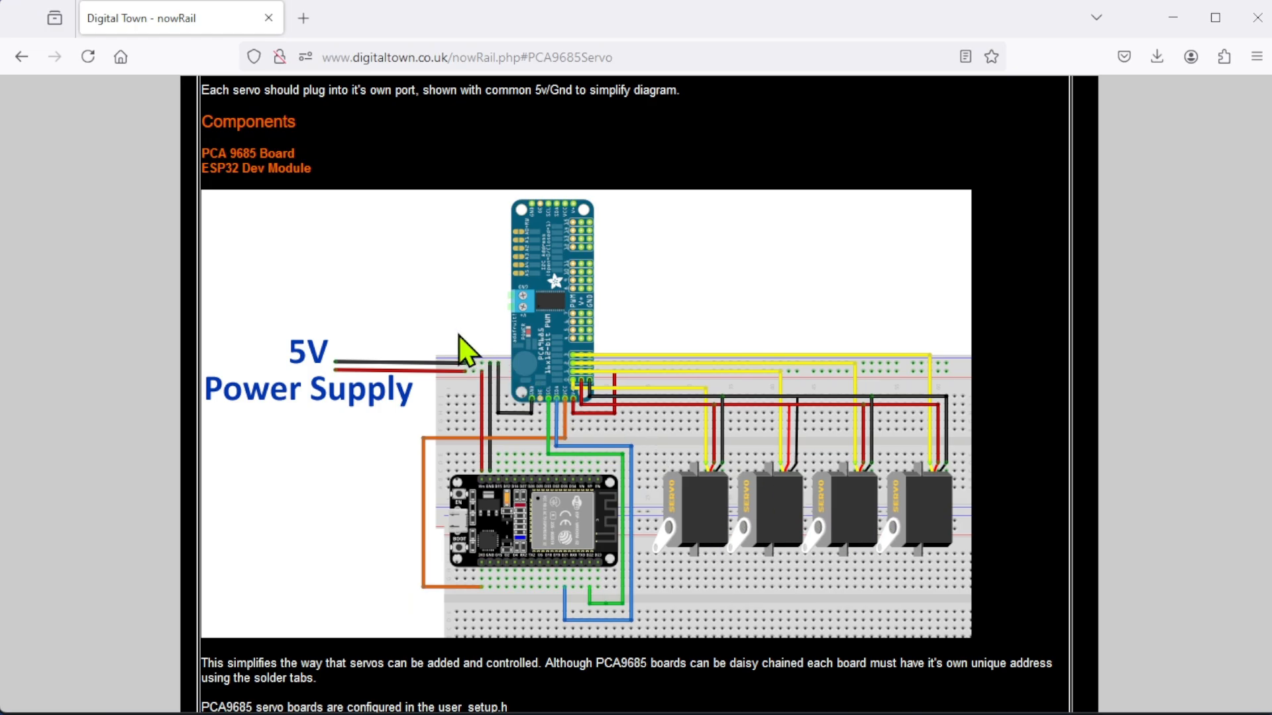
- Scroll to the PCA9685 Servo Driver Boards and LEDs heading and its circuit image
{"action": "scroll", "scroll_direction": "up", "scroll_amount": 3}
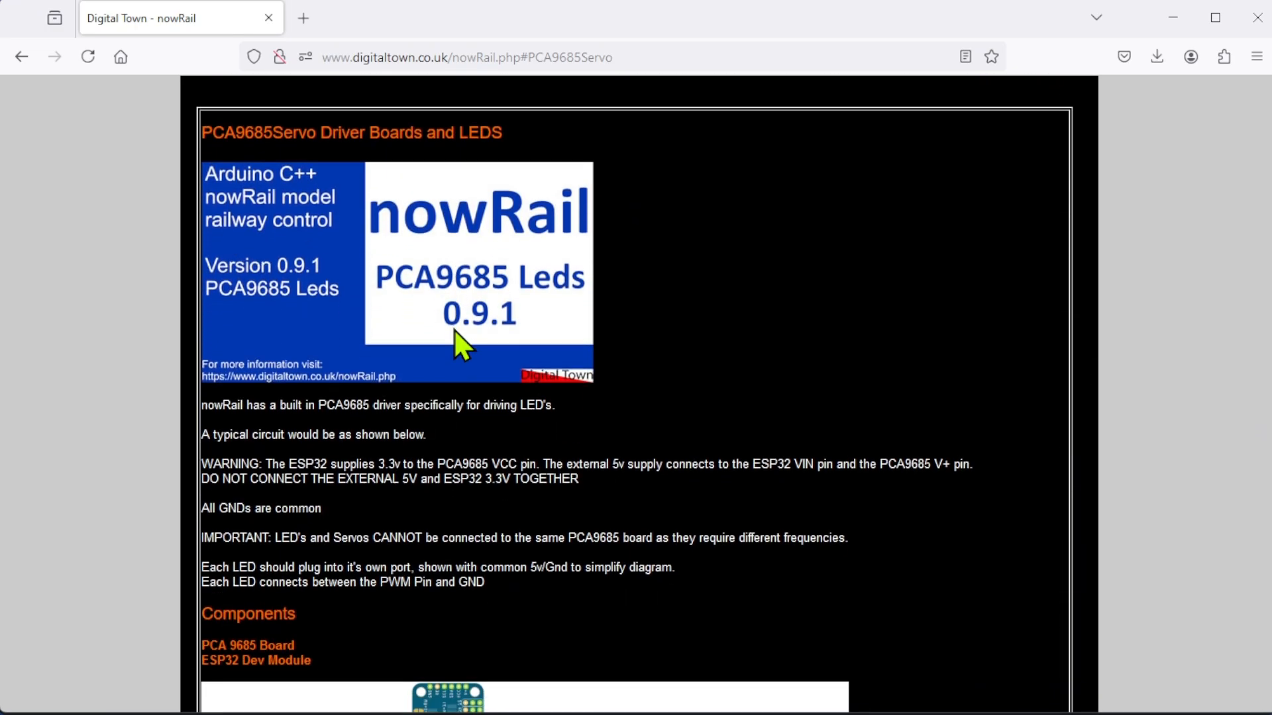
{"action": "scroll", "scroll_direction": "down", "scroll_amount": 3}
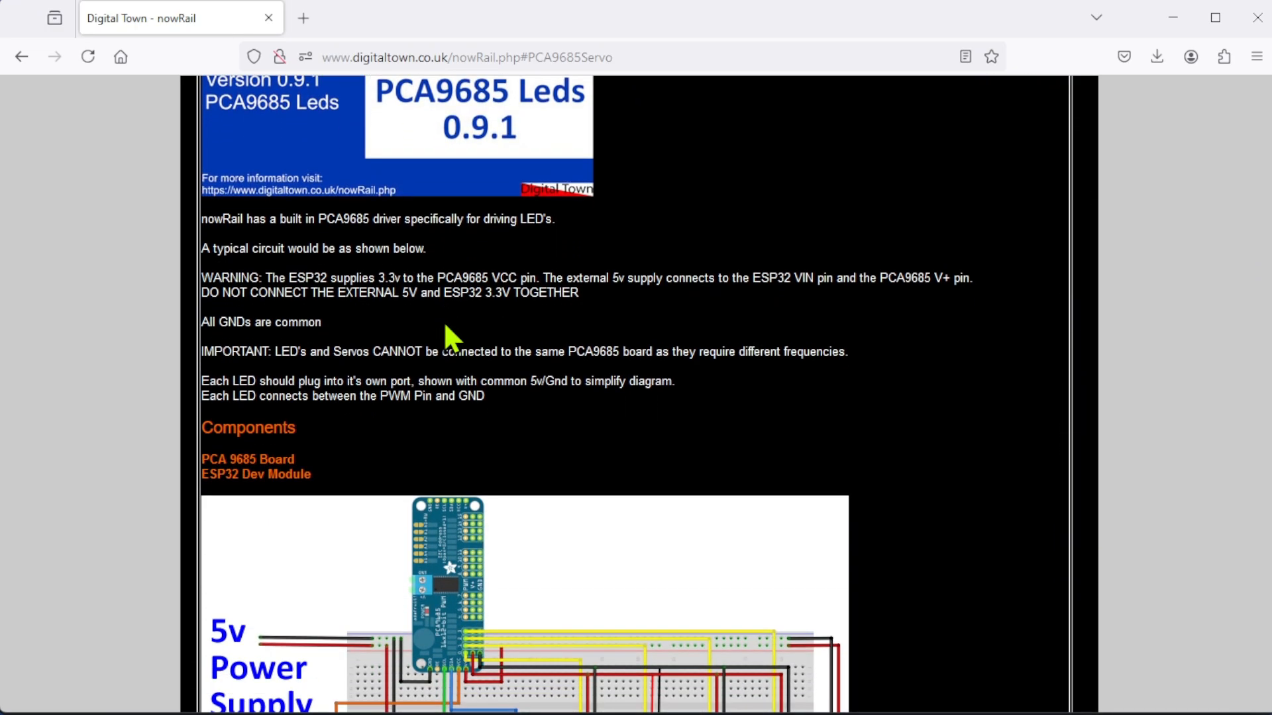
{"action": "scroll", "scroll_direction": "down", "scroll_amount": 3}
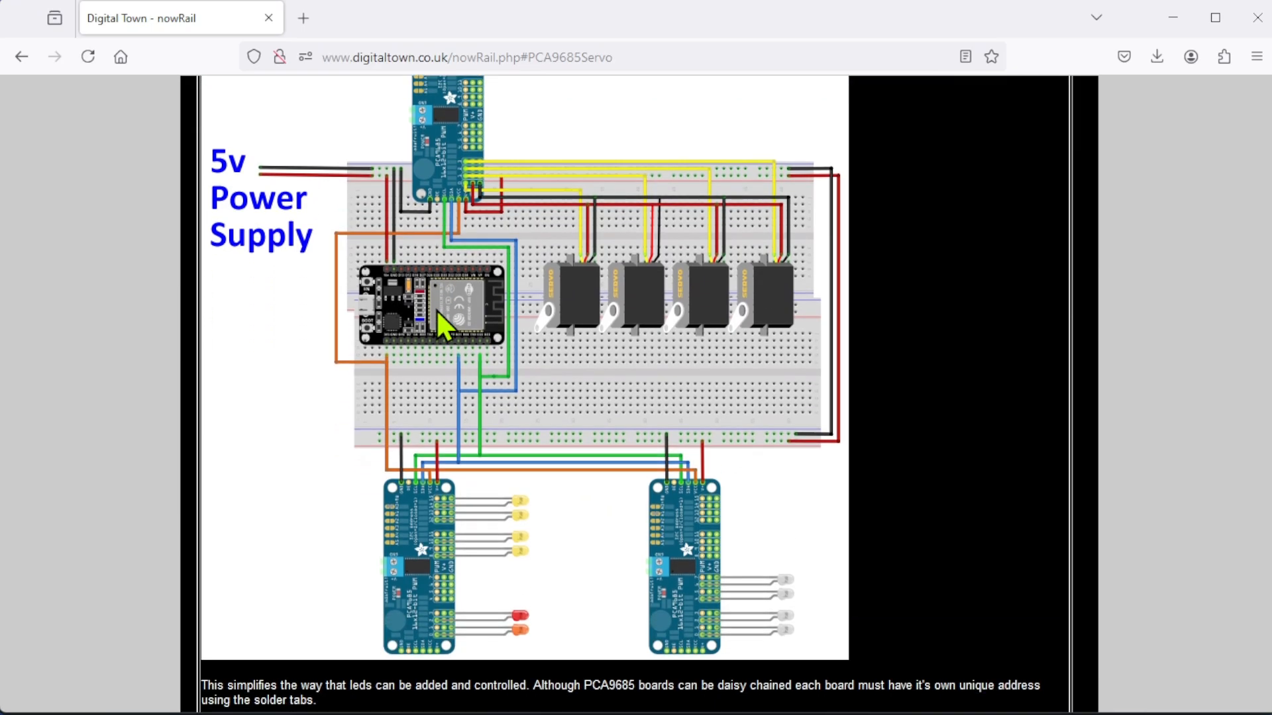
{"action": "scroll", "scroll_direction": "up", "scroll_amount": 3}
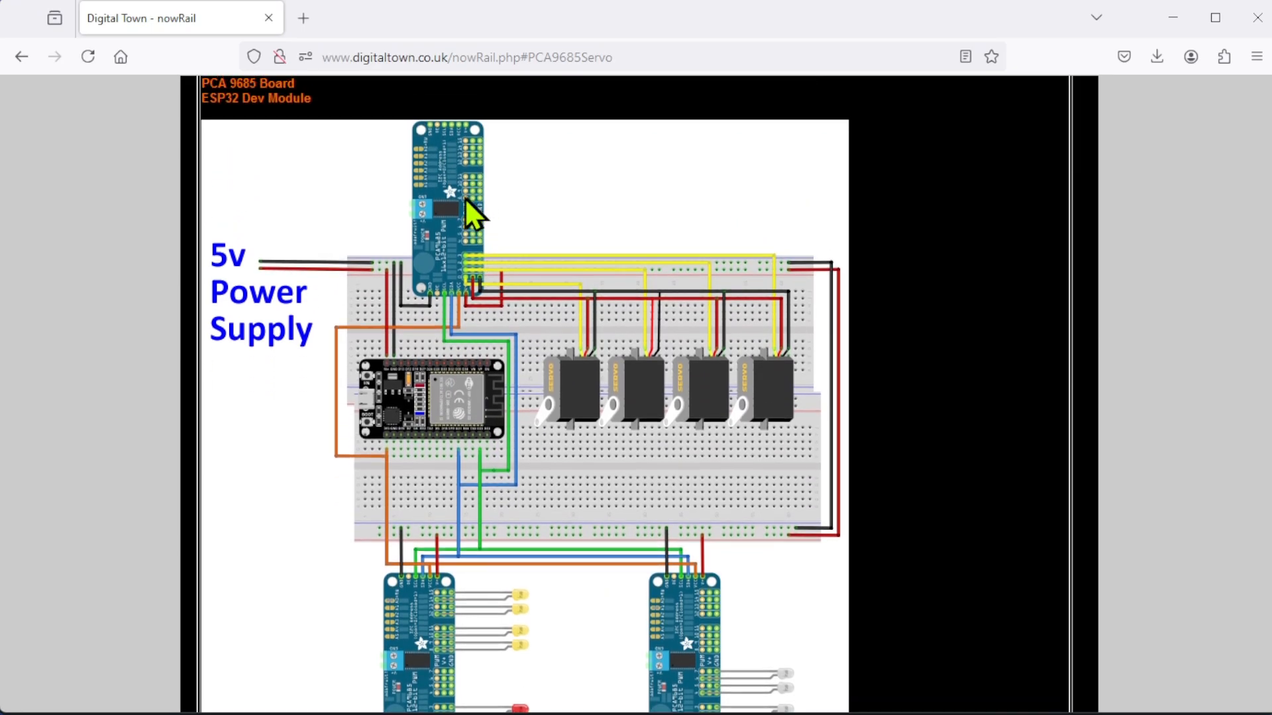
{"action": "mouse_move", "coordinate": [584, 373]}
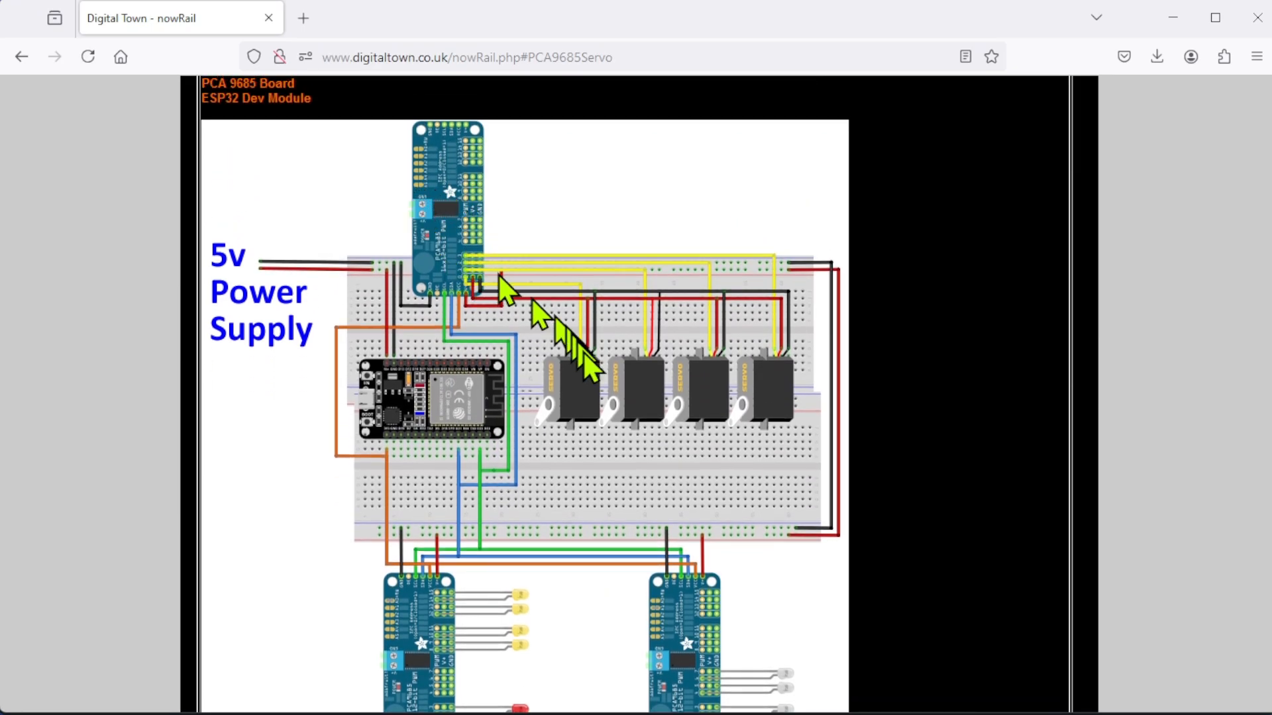
{"action": "mouse_move", "coordinate": [730, 418]}
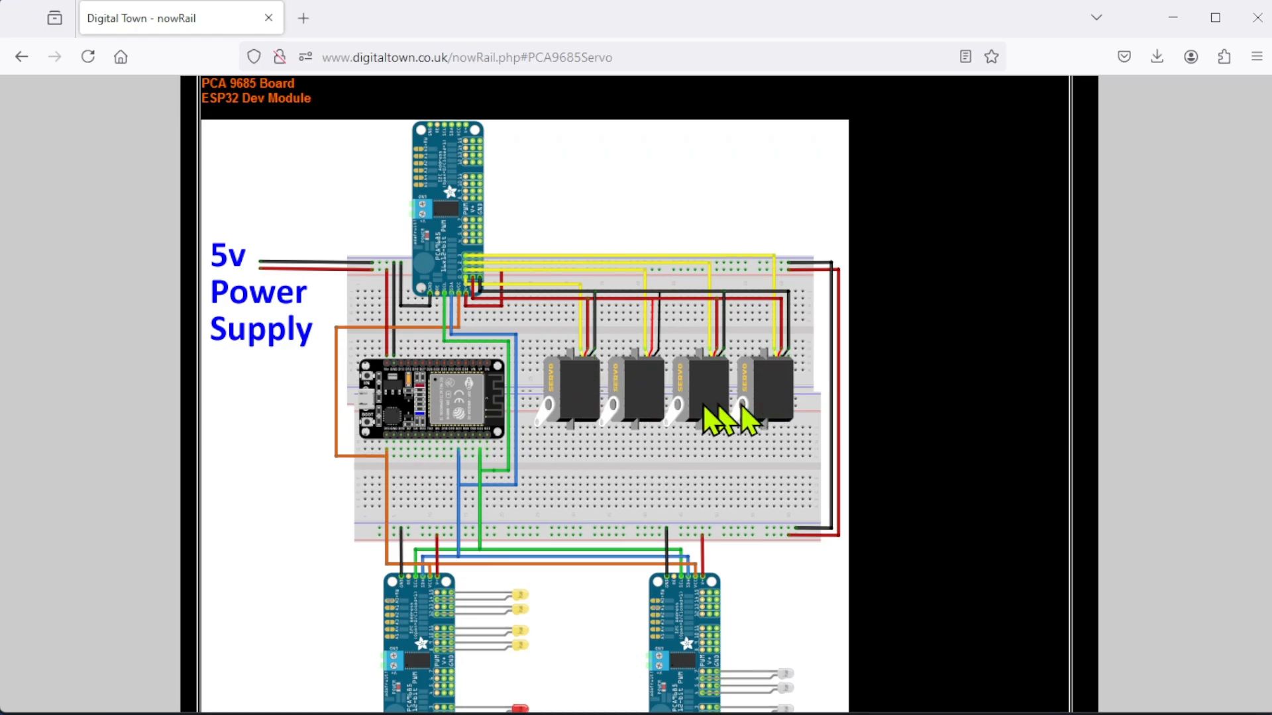
- Scroll to the ESP32 Dev Module diagram of daisy-chained PCA9685 boards with servos and LEDs
{"action": "scroll", "scroll_direction": "down", "scroll_amount": 3}
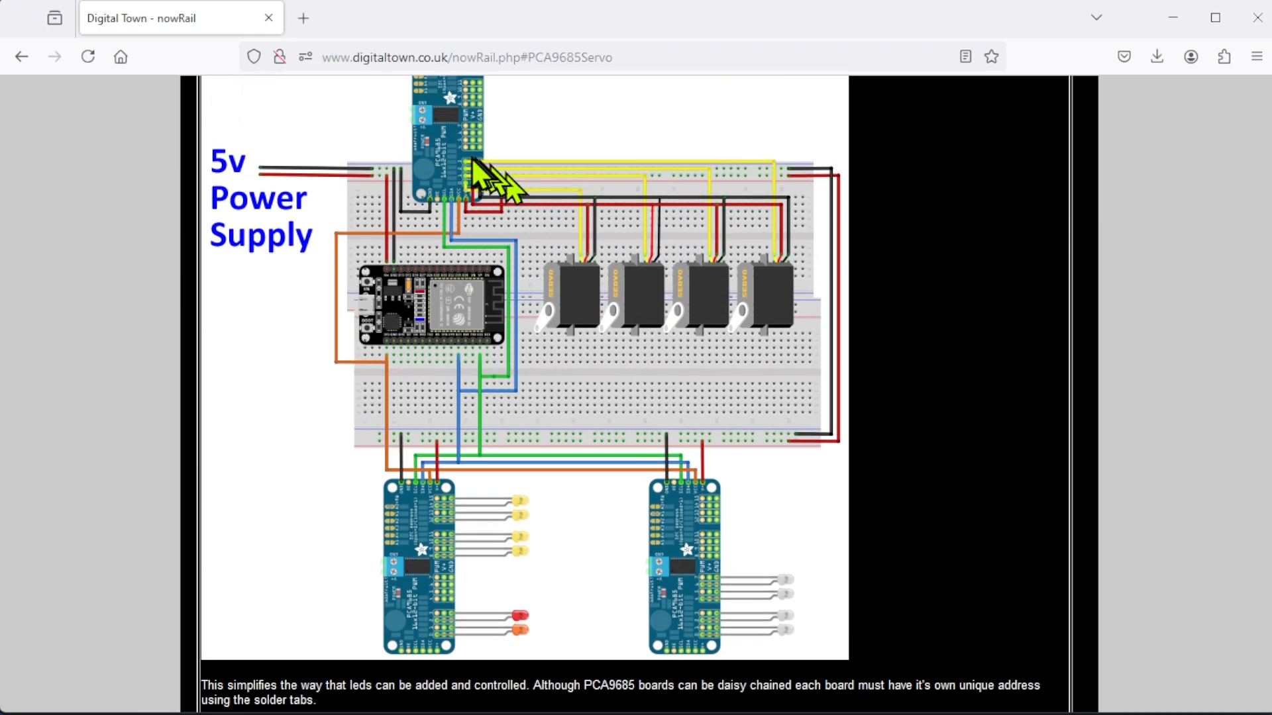
{"action": "mouse_move", "coordinate": [478, 600]}
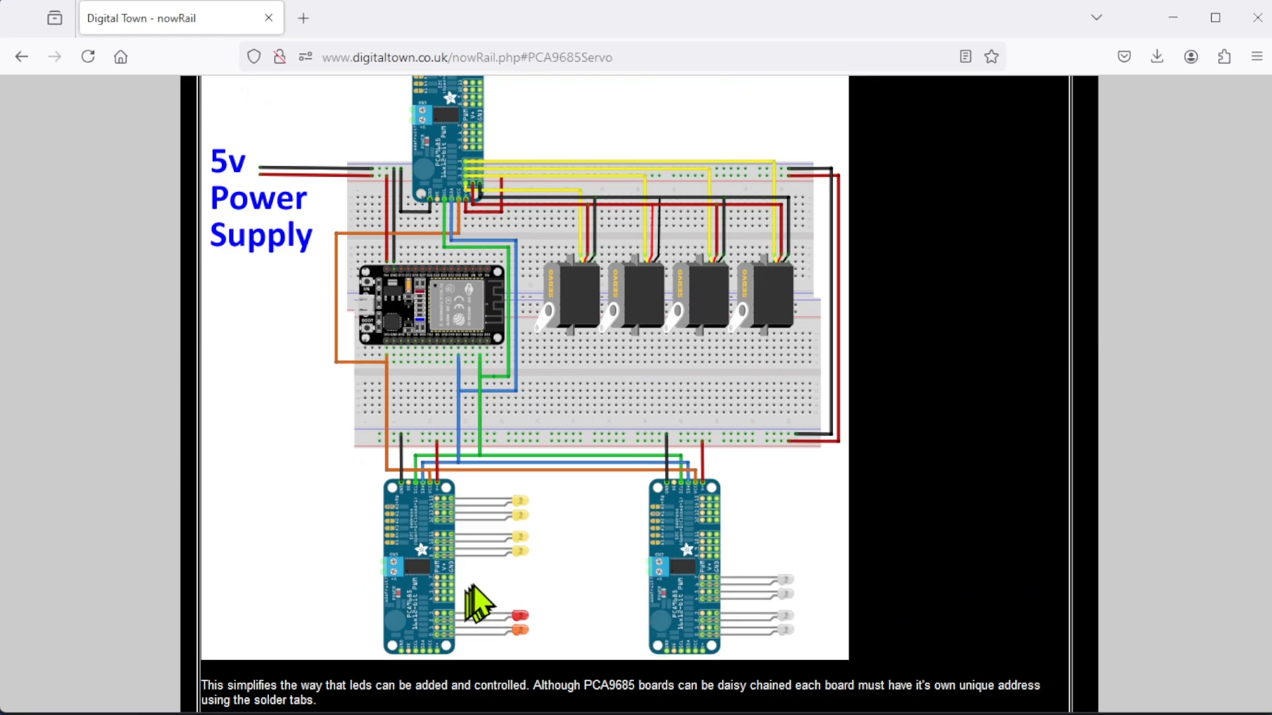
{"action": "mouse_move", "coordinate": [425, 560]}
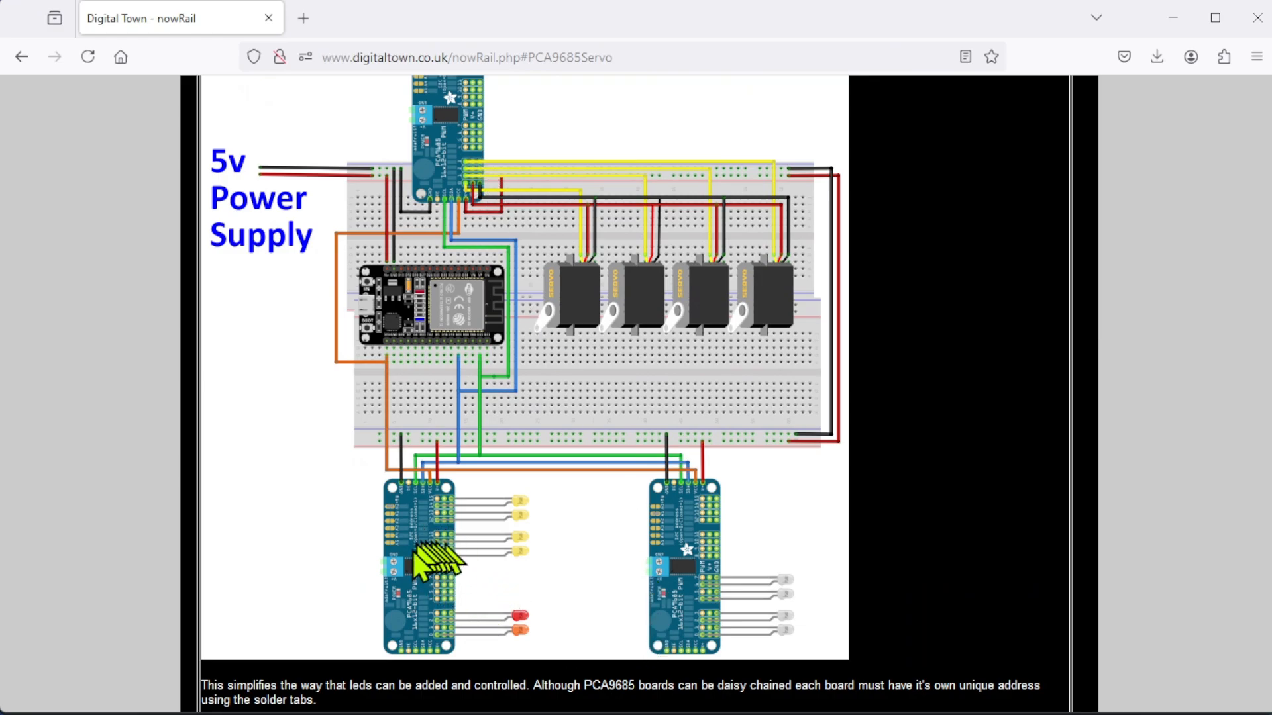
{"action": "mouse_move", "coordinate": [430, 576]}
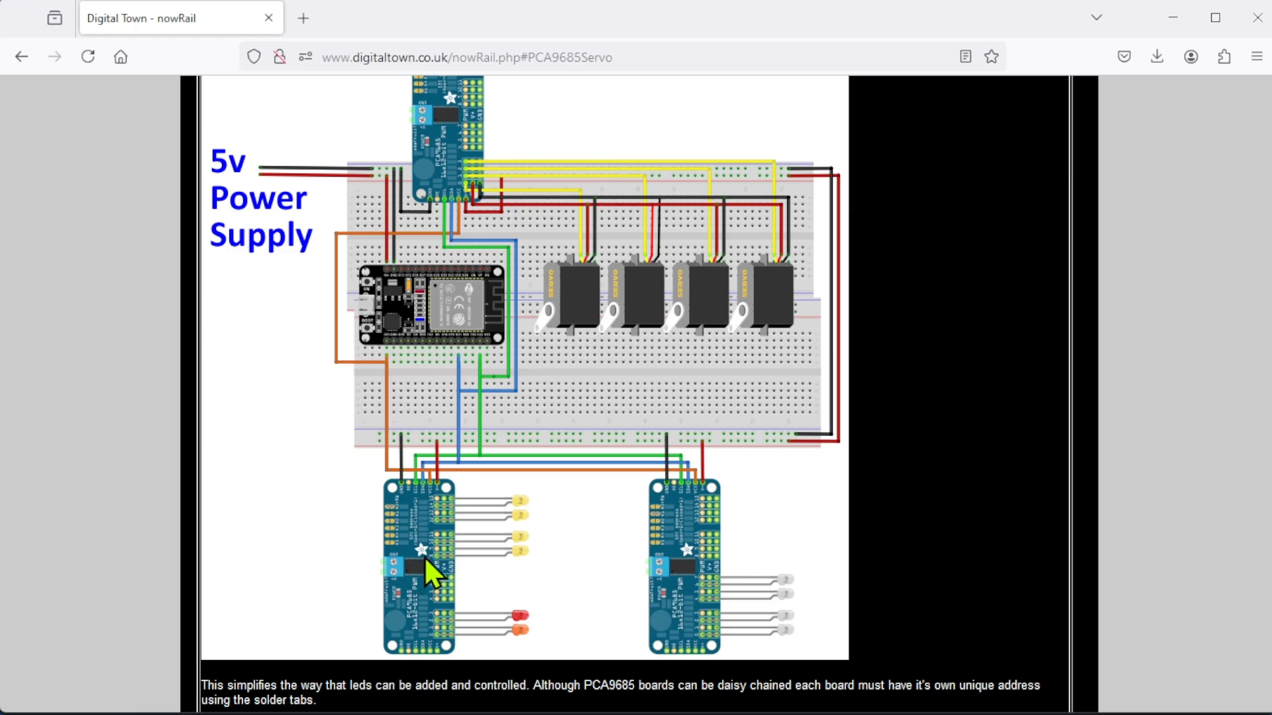
{"action": "mouse_move", "coordinate": [484, 542]}
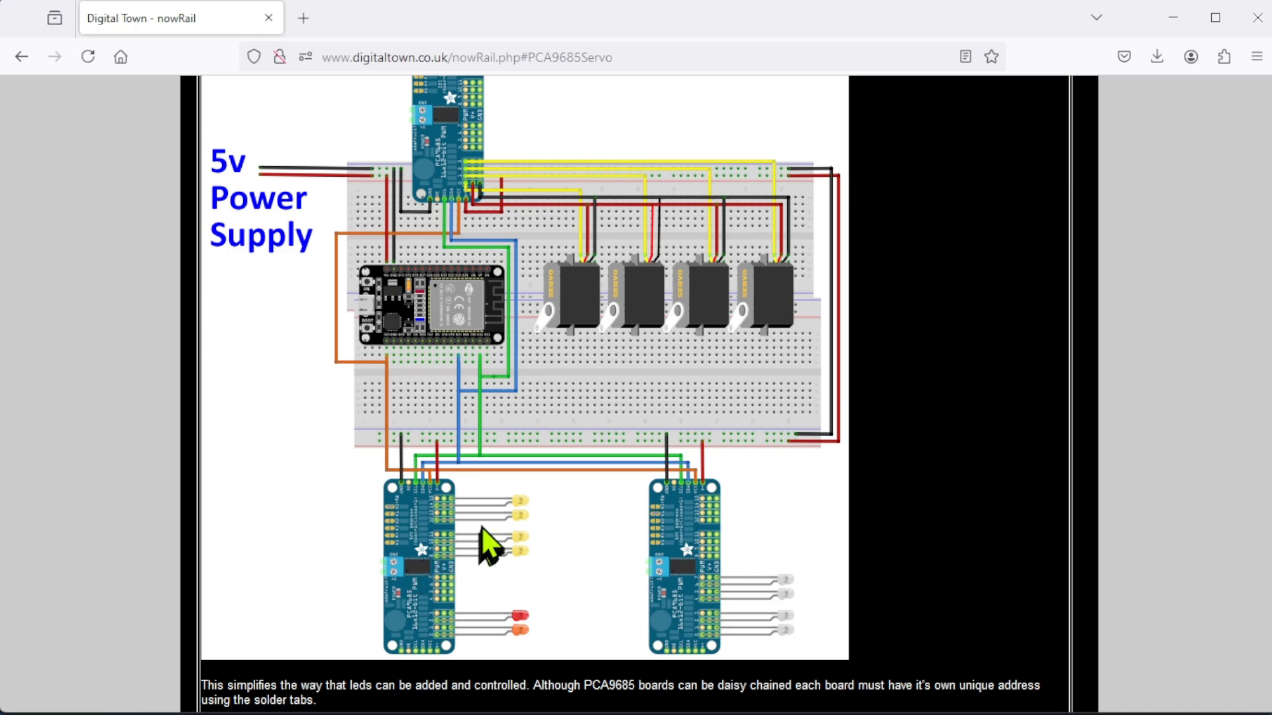
{"action": "mouse_move", "coordinate": [481, 564]}
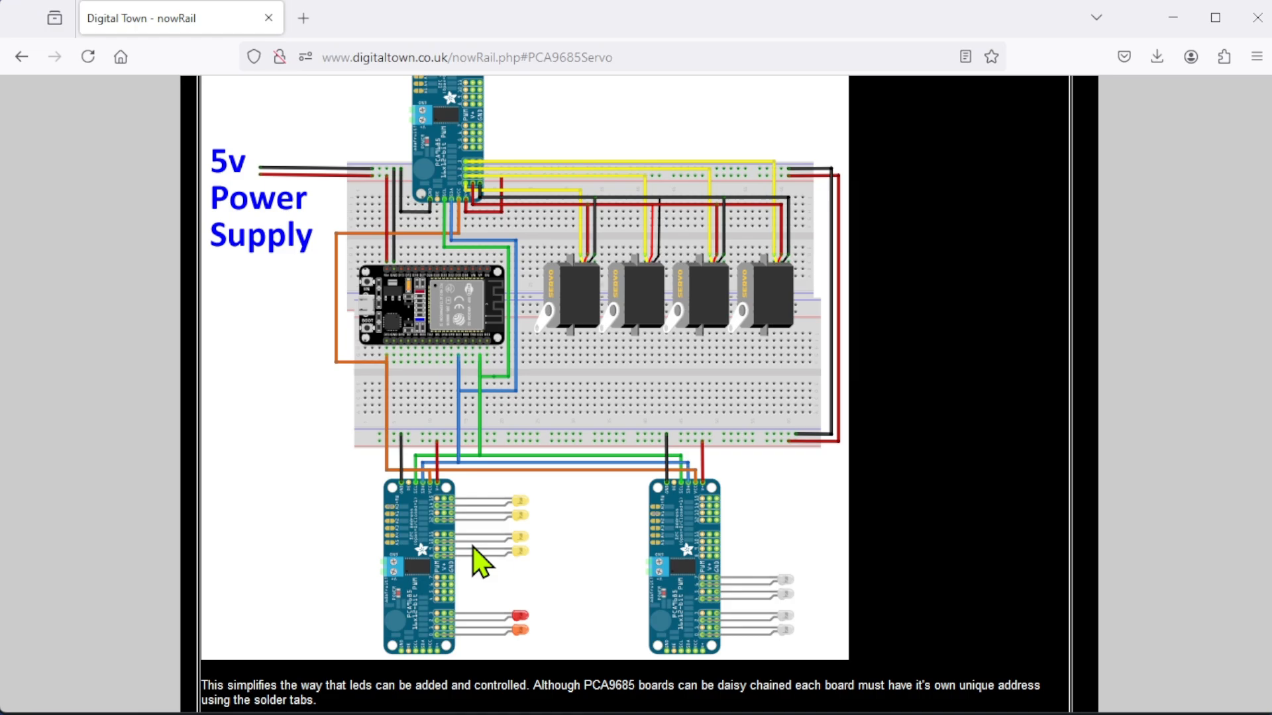
{"action": "mouse_move", "coordinate": [466, 560]}
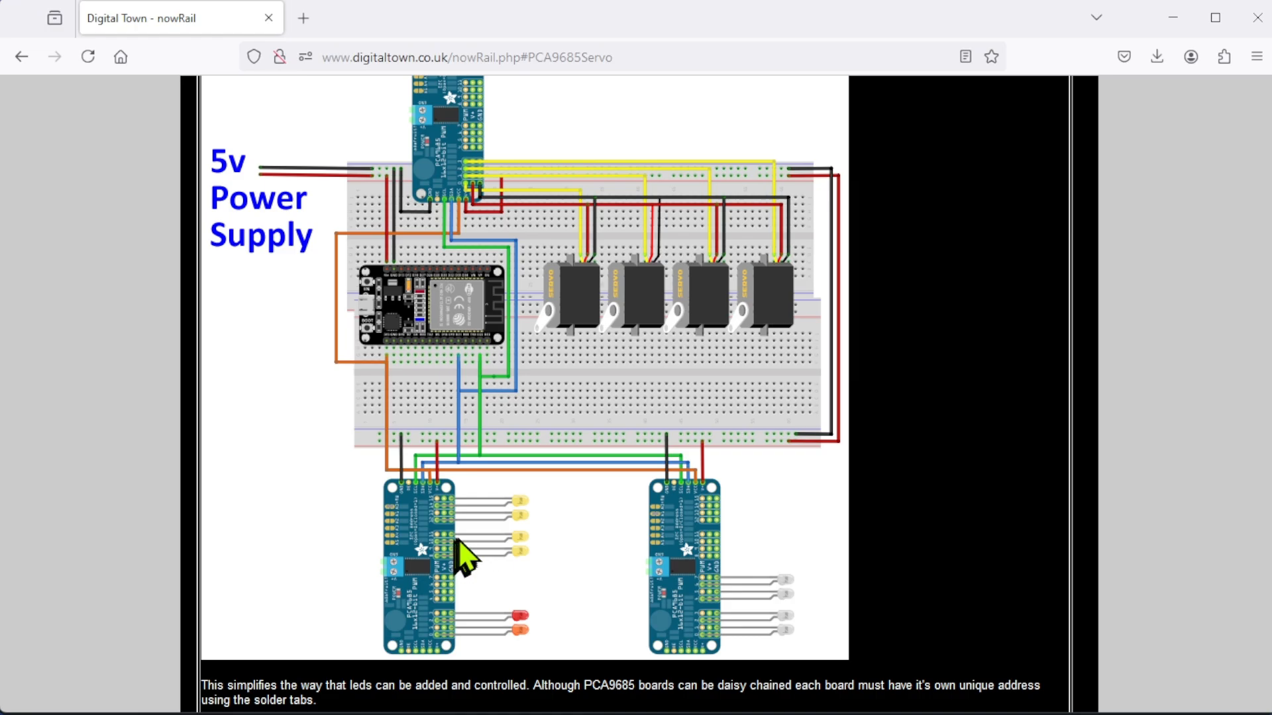
{"action": "mouse_move", "coordinate": [444, 536]}
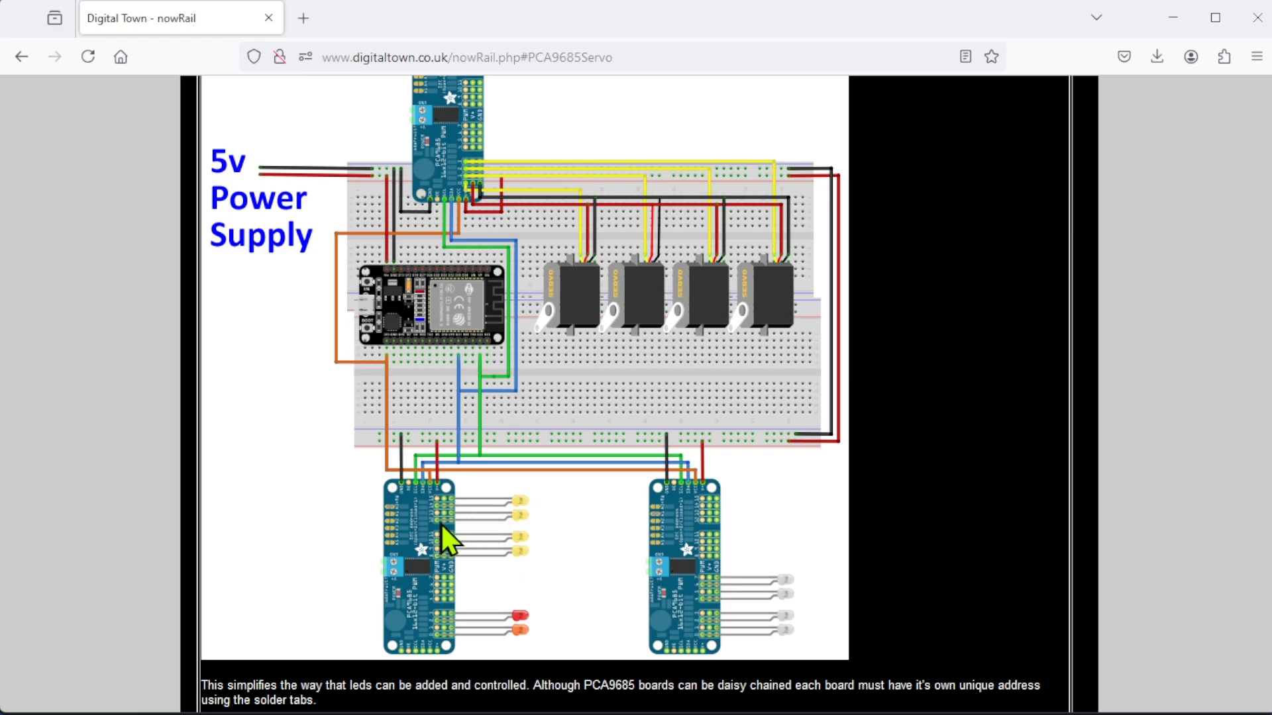
{"action": "mouse_move", "coordinate": [452, 543]}
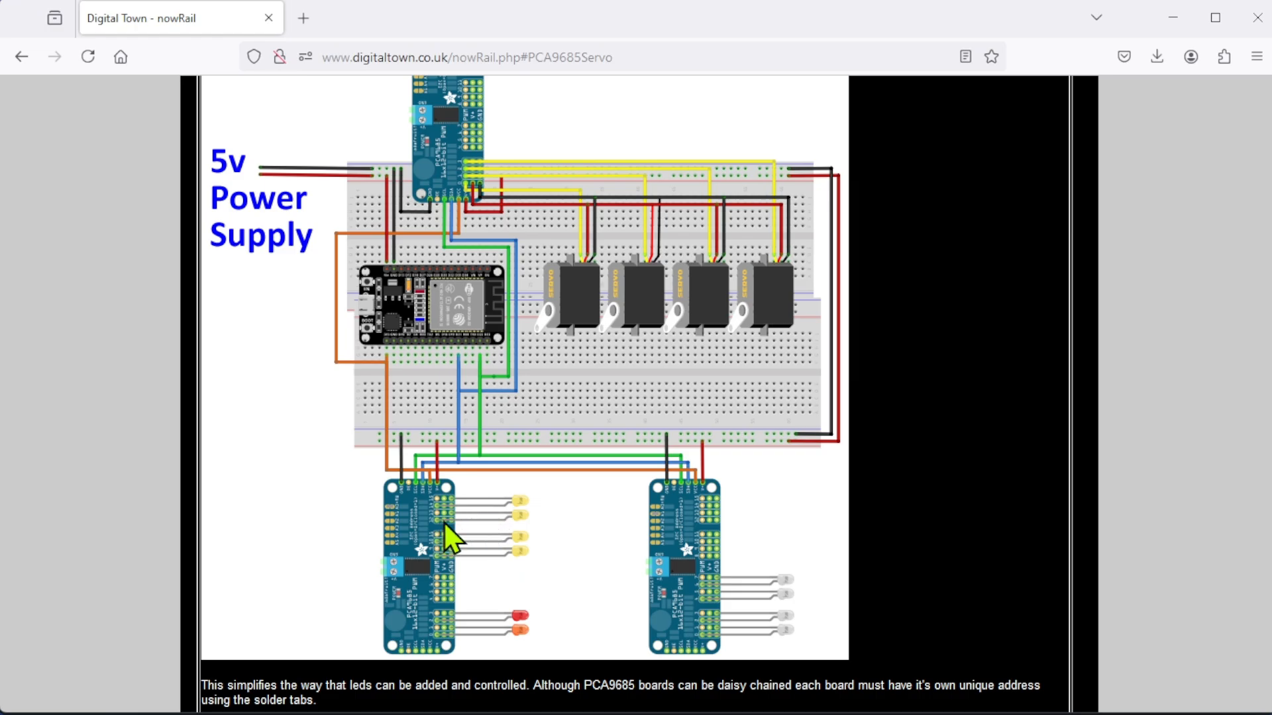
{"action": "mouse_move", "coordinate": [633, 323]}
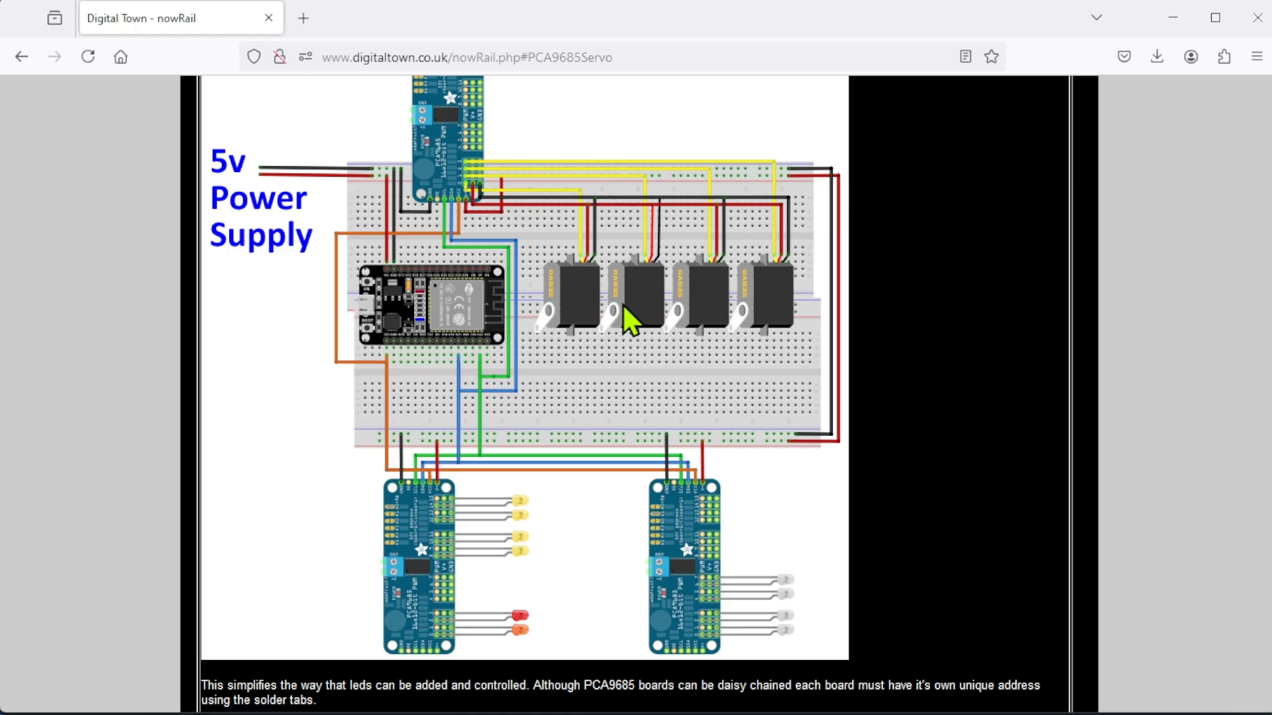
{"action": "mouse_move", "coordinate": [581, 535]}
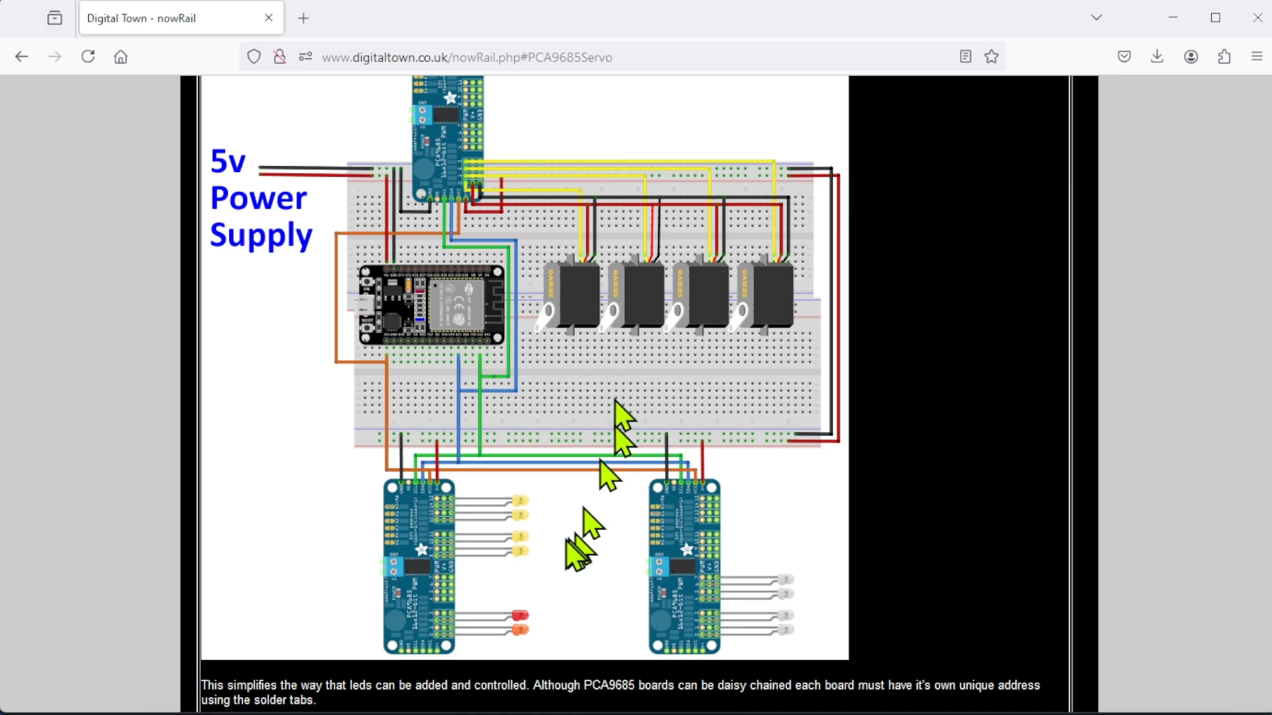
{"action": "mouse_move", "coordinate": [523, 552]}
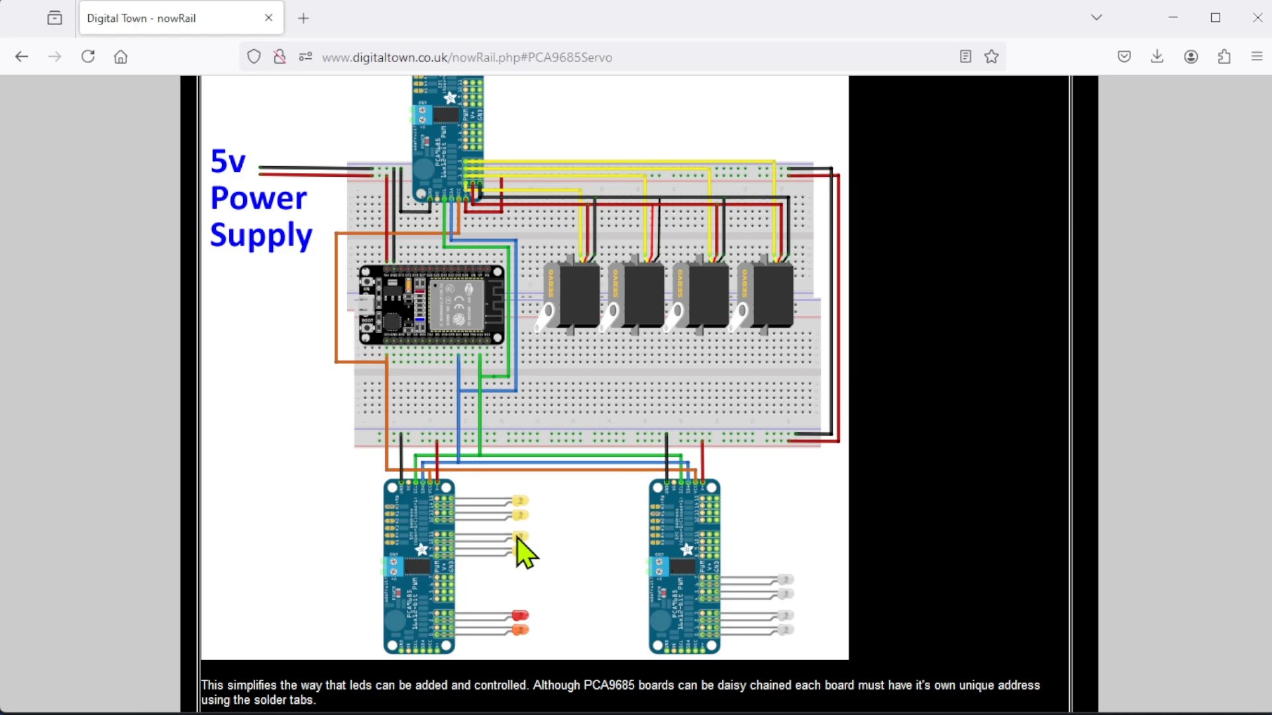
{"action": "mouse_move", "coordinate": [476, 160]}
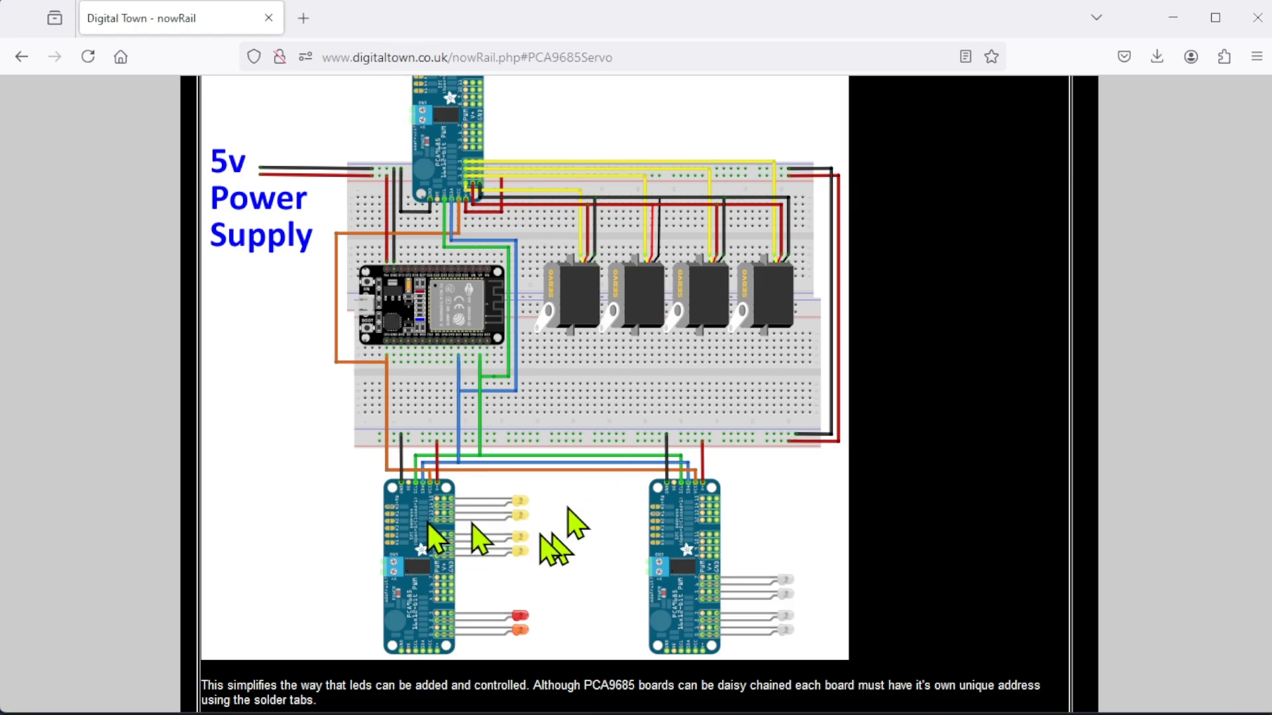
{"action": "mouse_move", "coordinate": [438, 535]}
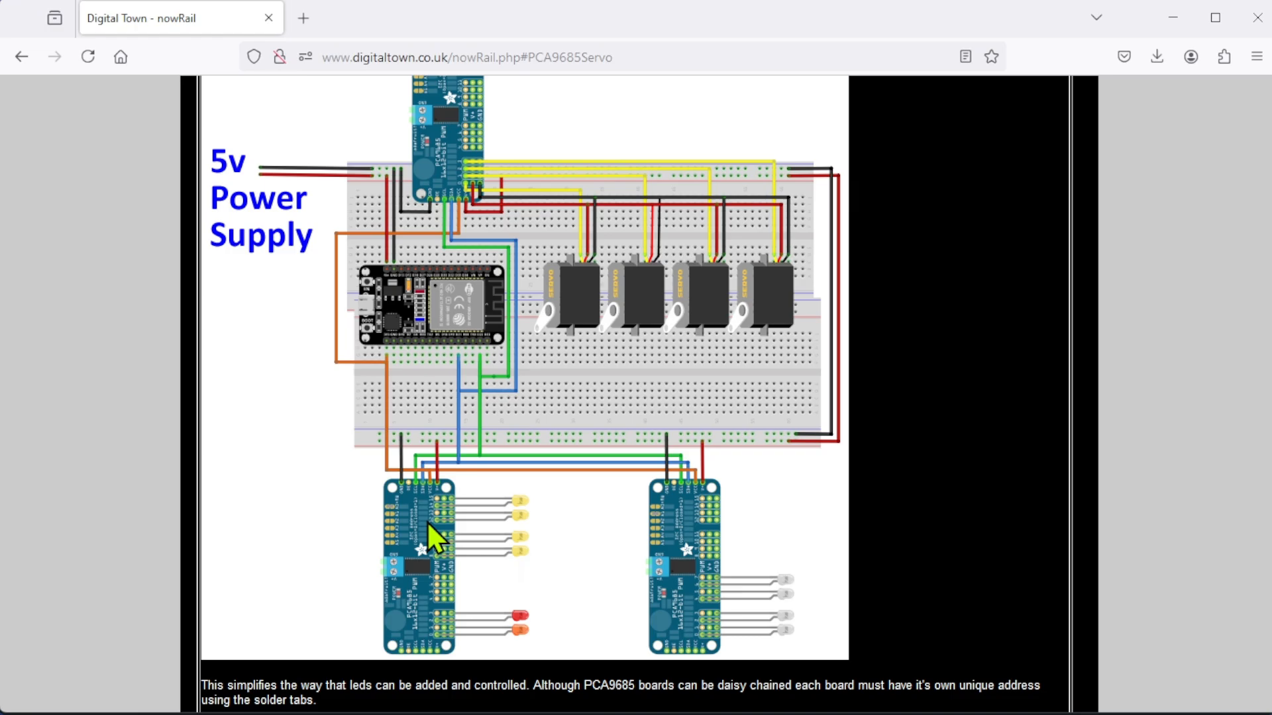
{"action": "mouse_move", "coordinate": [478, 539]}
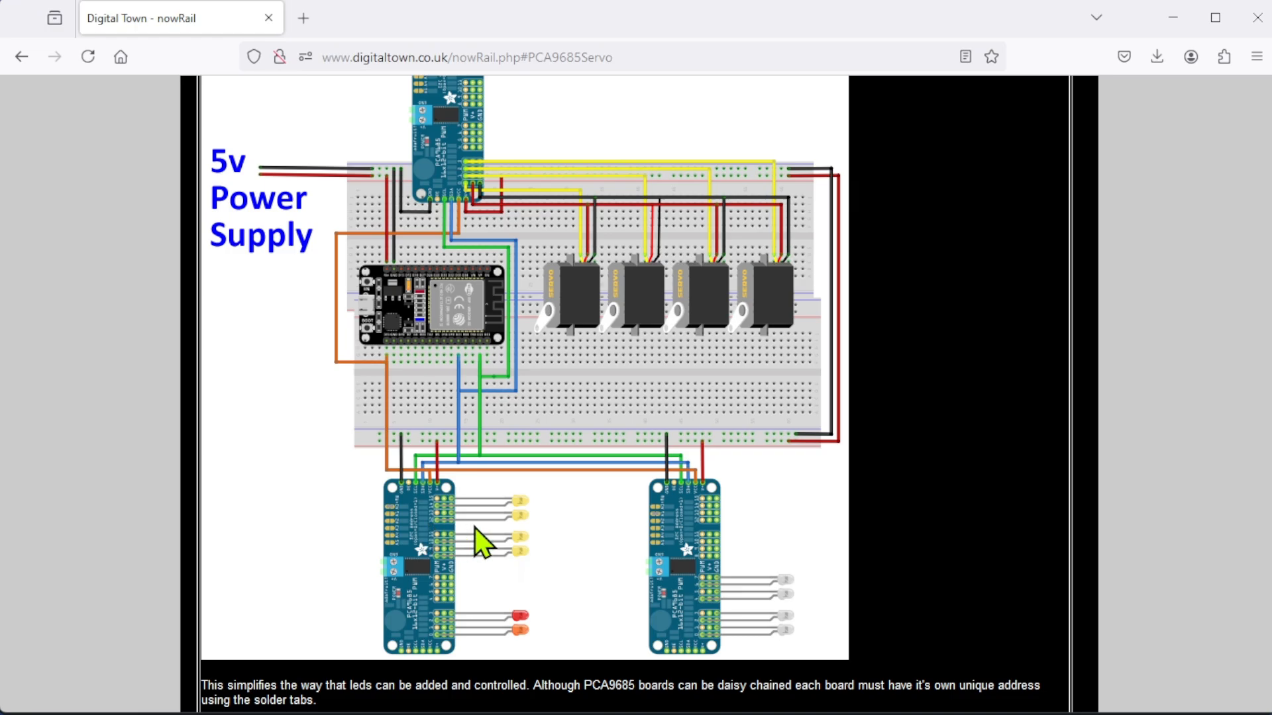
{"action": "scroll", "scroll_direction": "up", "scroll_amount": 3}
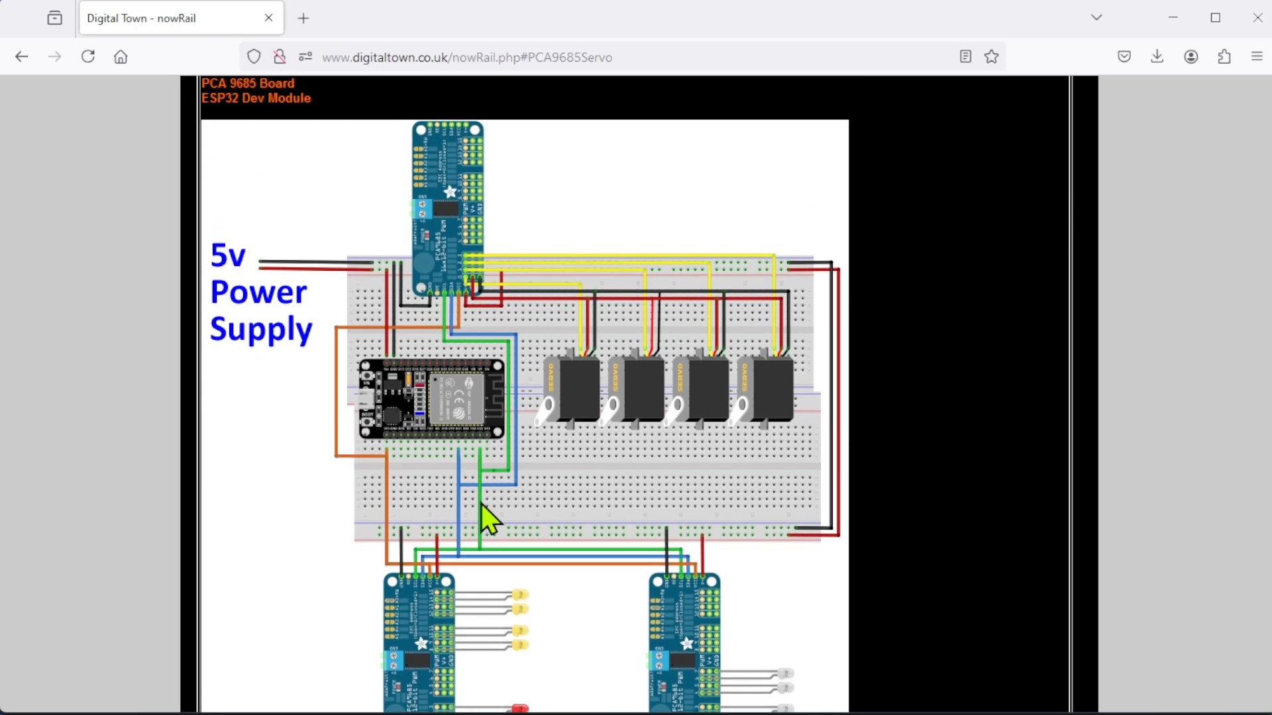
{"action": "mouse_move", "coordinate": [584, 608]}
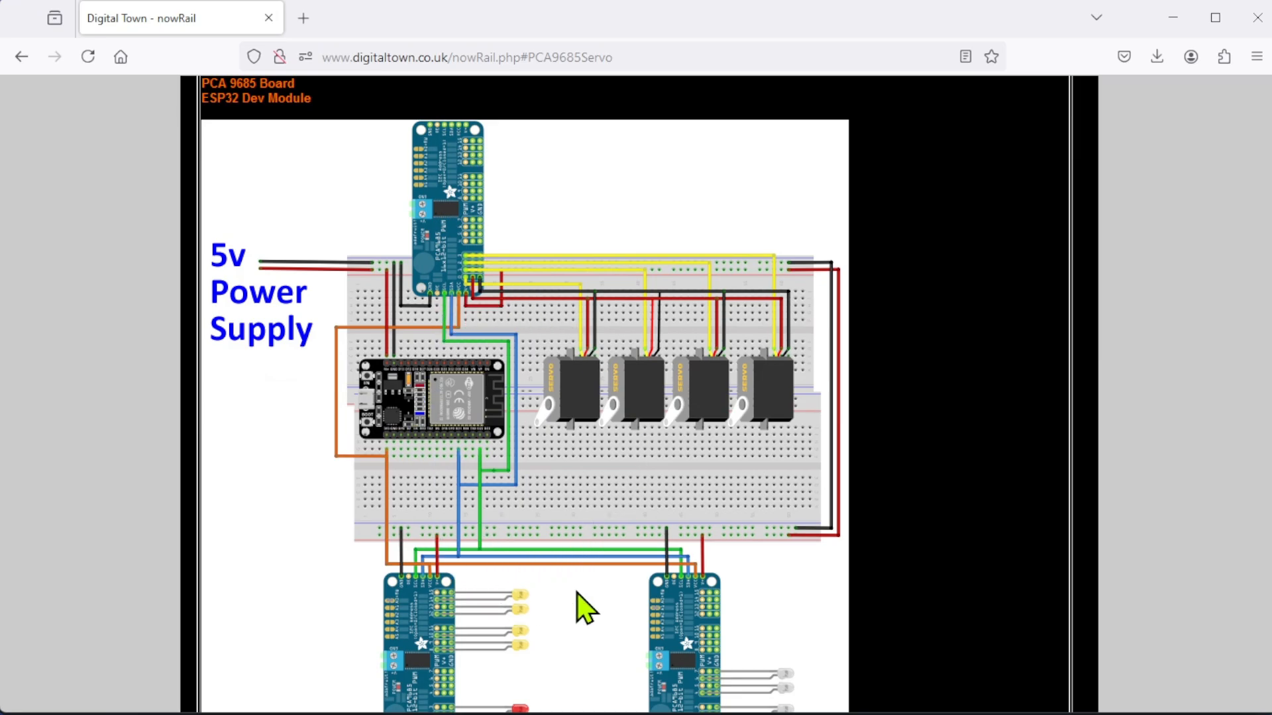
{"action": "mouse_move", "coordinate": [566, 628]}
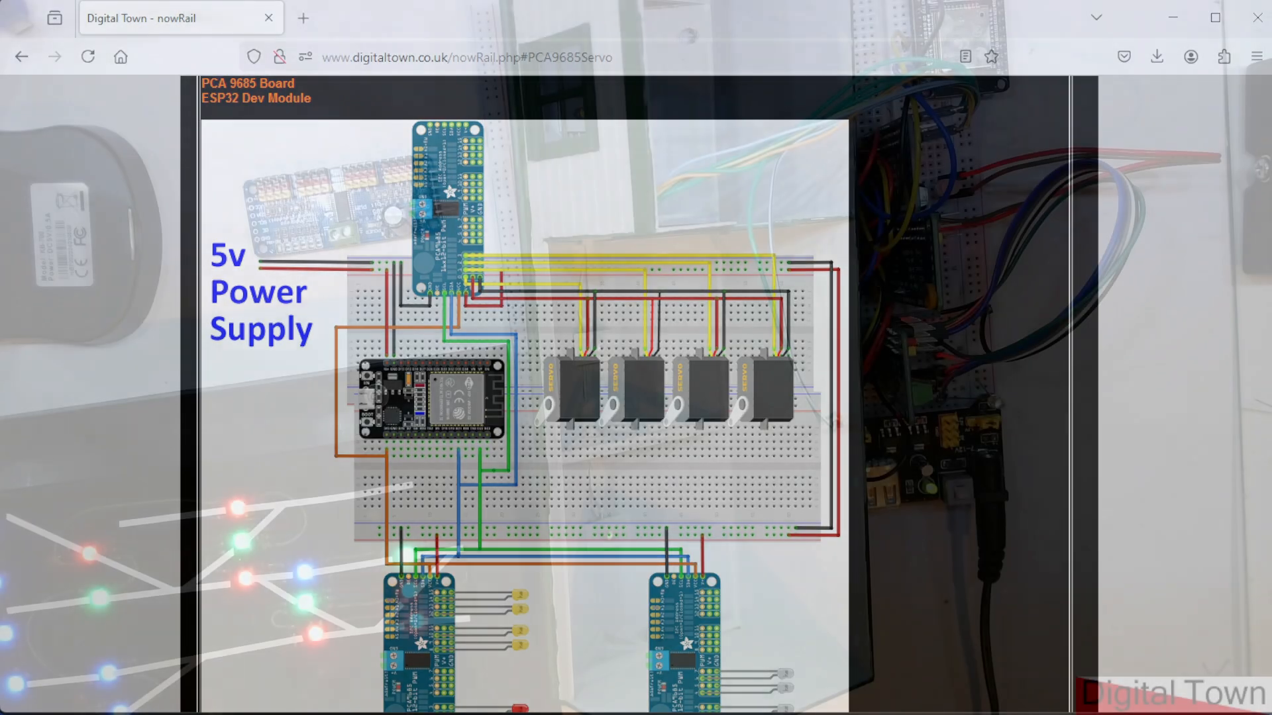
{"action": "scroll", "scroll_direction": "down", "scroll_amount": 3}
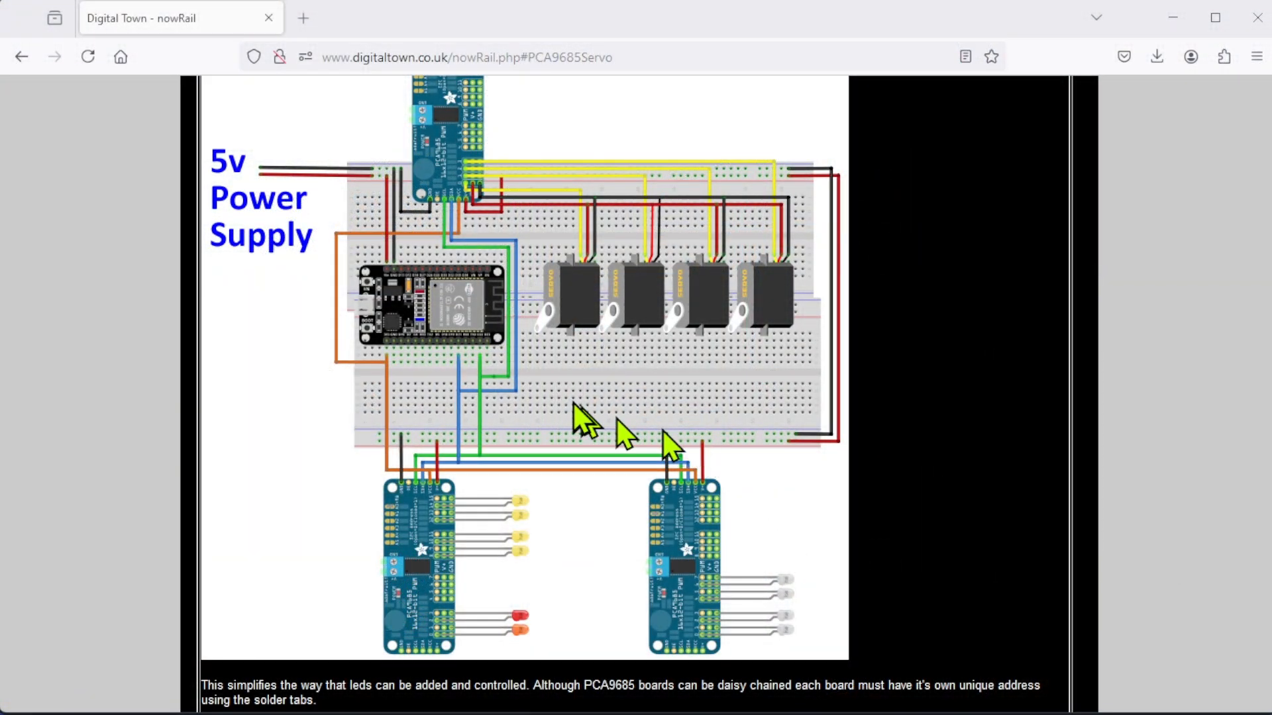
- Scroll past the wiring diagram to the user_setup.h lines and addPCA9685PanelLed examples
{"action": "scroll", "scroll_direction": "down", "scroll_amount": 3}
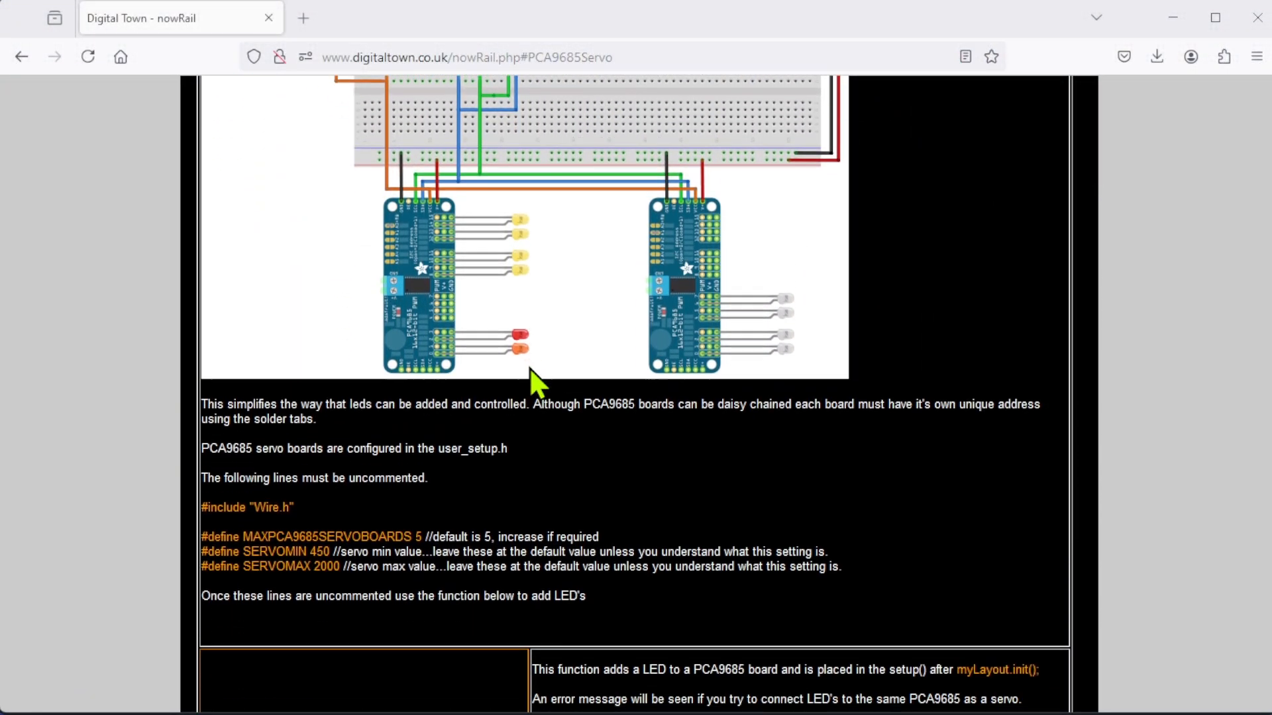
{"action": "scroll", "scroll_direction": "down", "scroll_amount": 3}
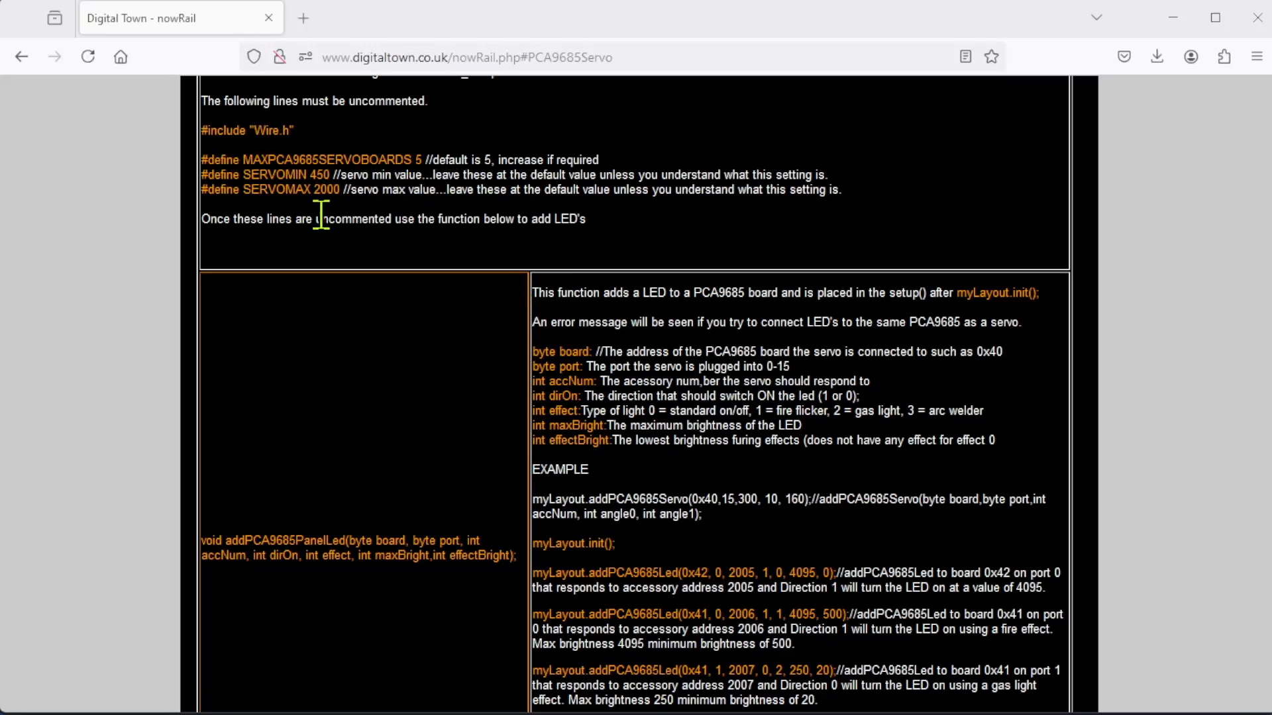
{"action": "scroll", "scroll_direction": "down", "scroll_amount": 3}
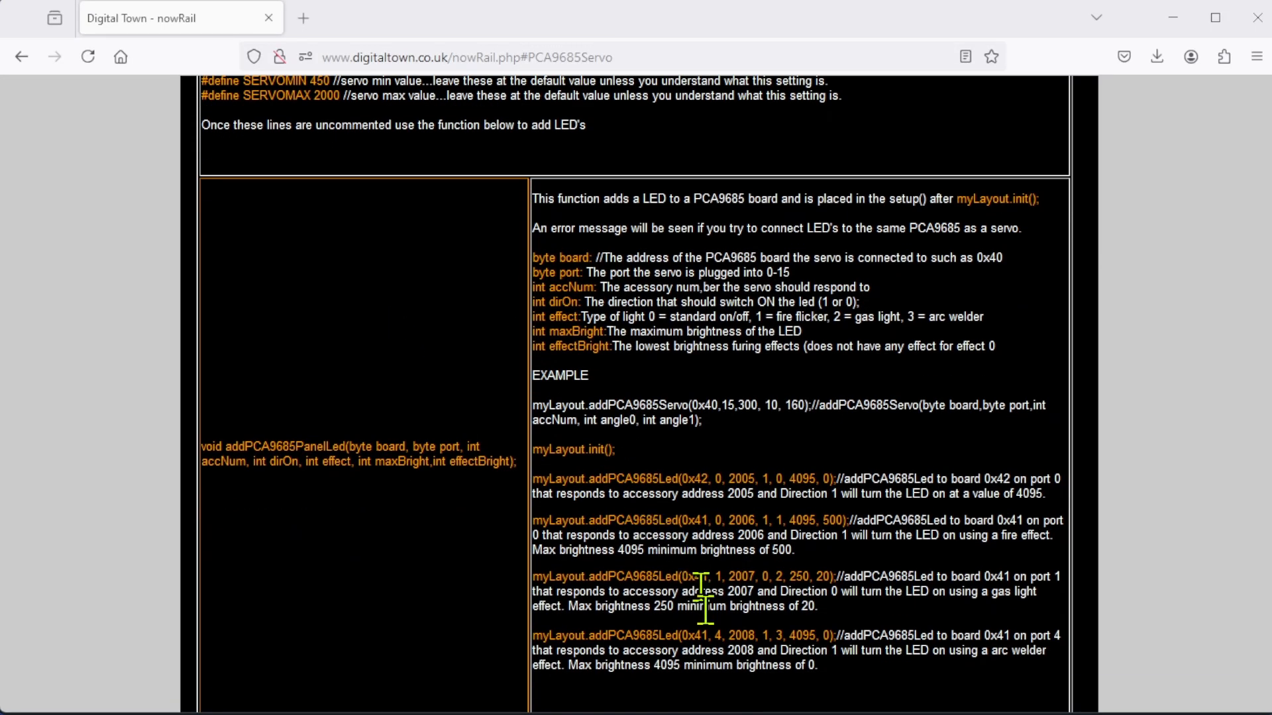
{"action": "mouse_move", "coordinate": [730, 592]}
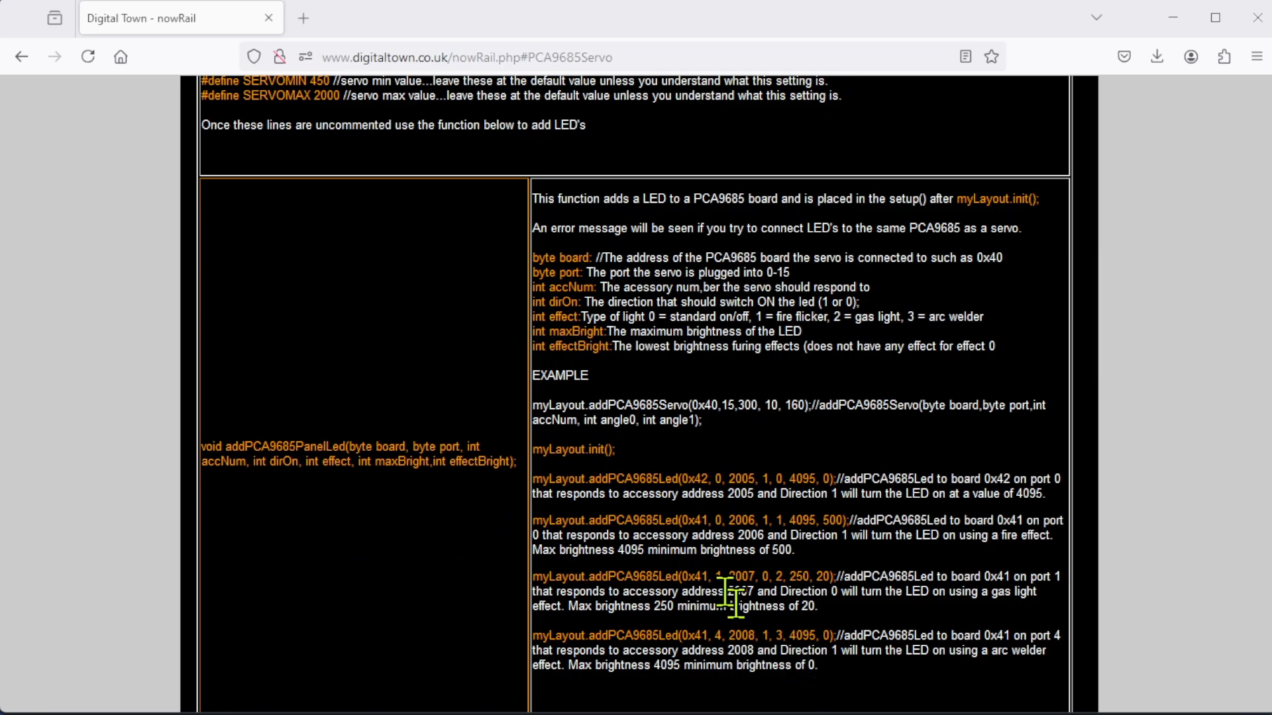
{"action": "mouse_move", "coordinate": [572, 288]}
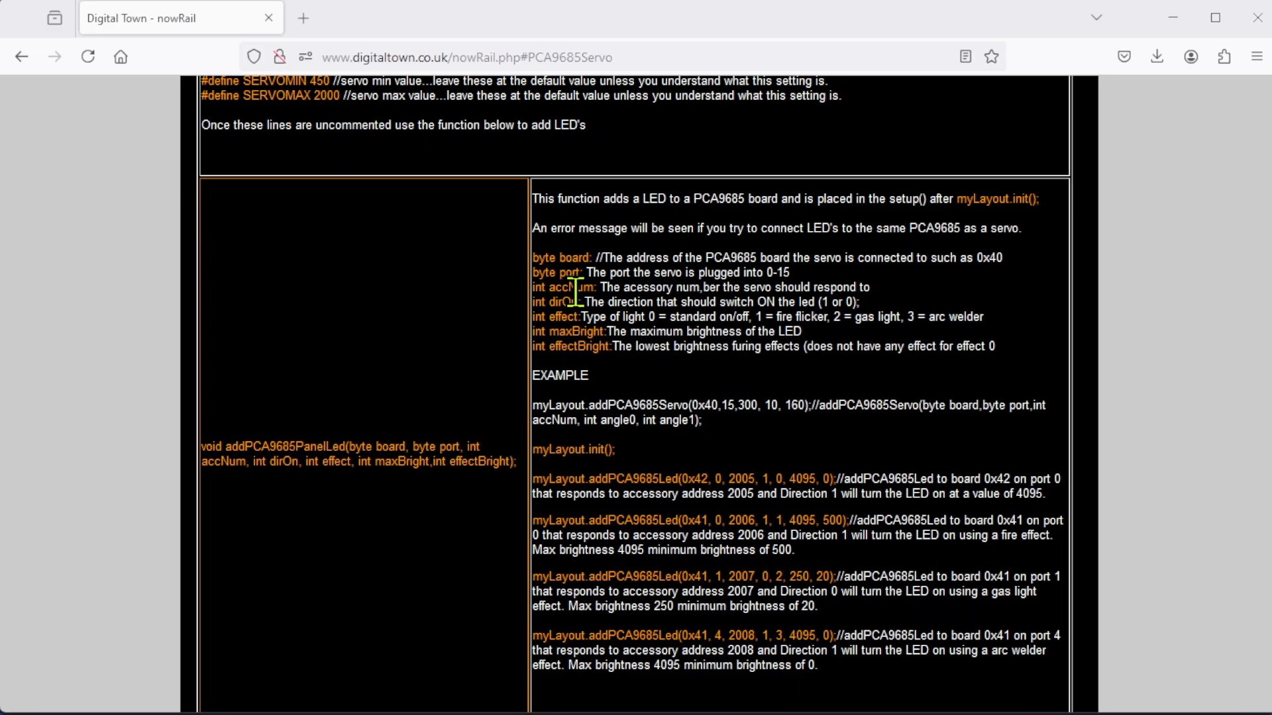
{"action": "mouse_move", "coordinate": [679, 552]}
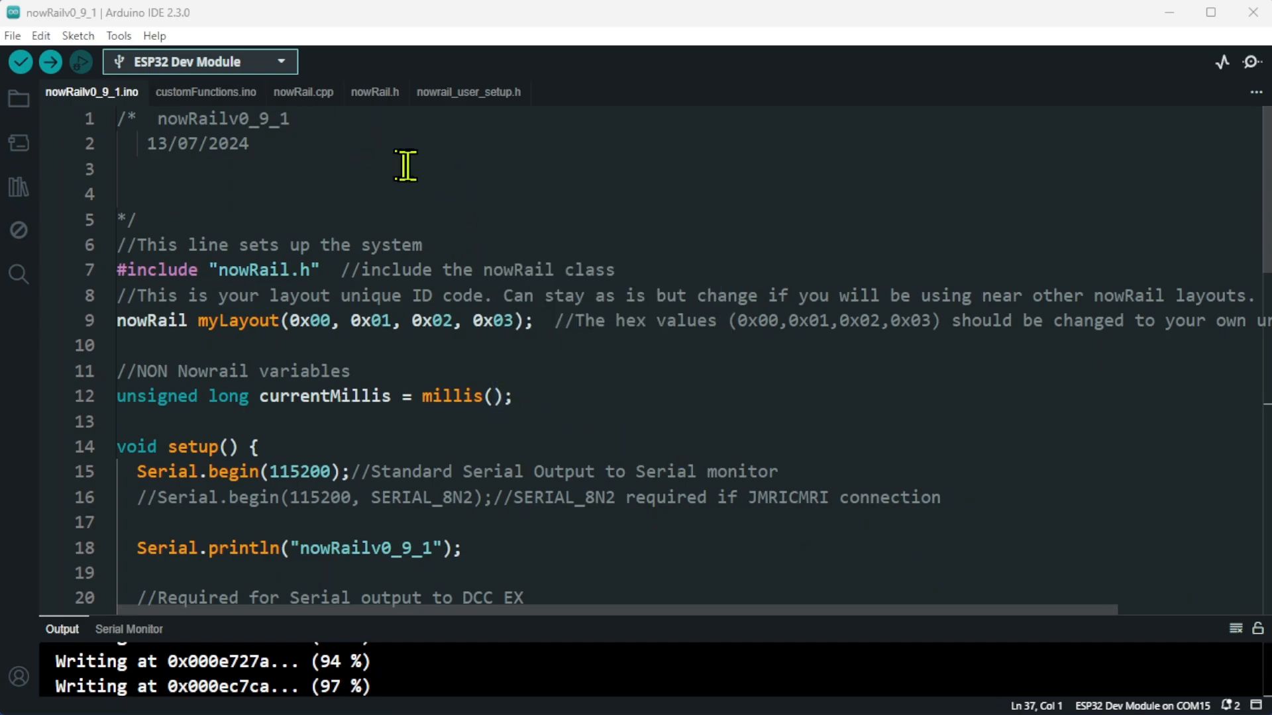
{"action": "mouse_move", "coordinate": [458, 142]}
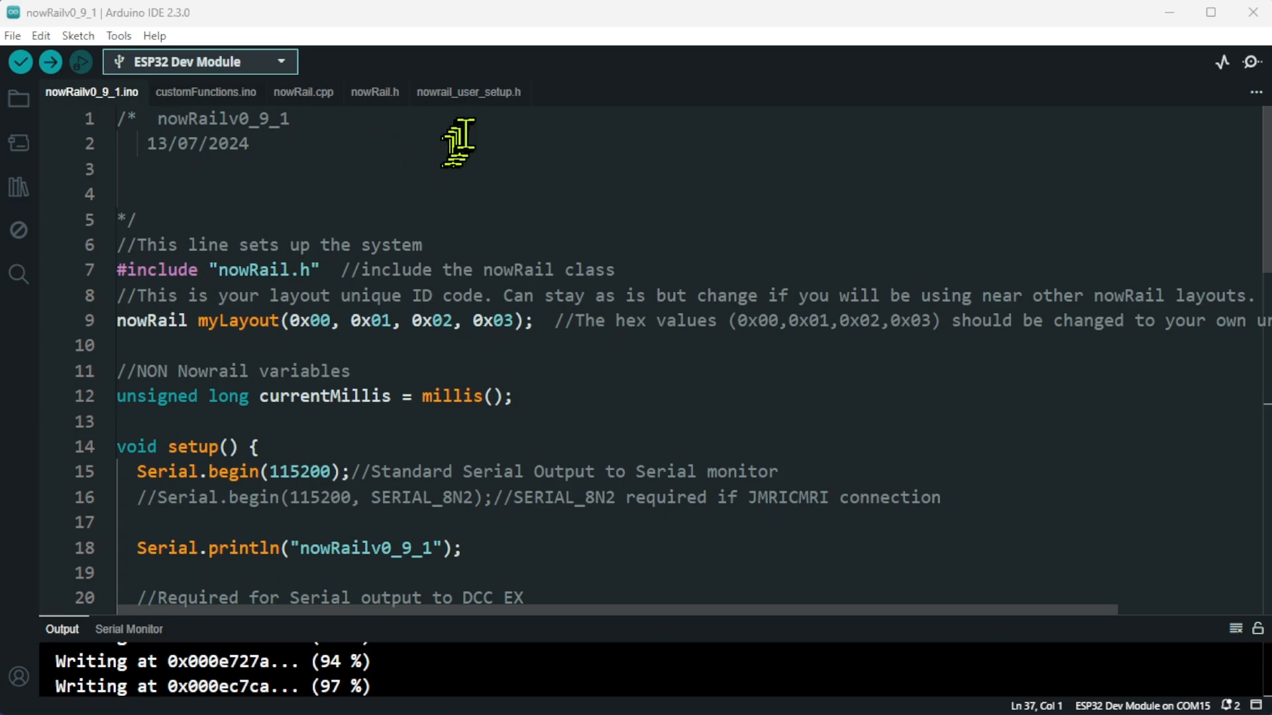
{"action": "mouse_move", "coordinate": [469, 92]}
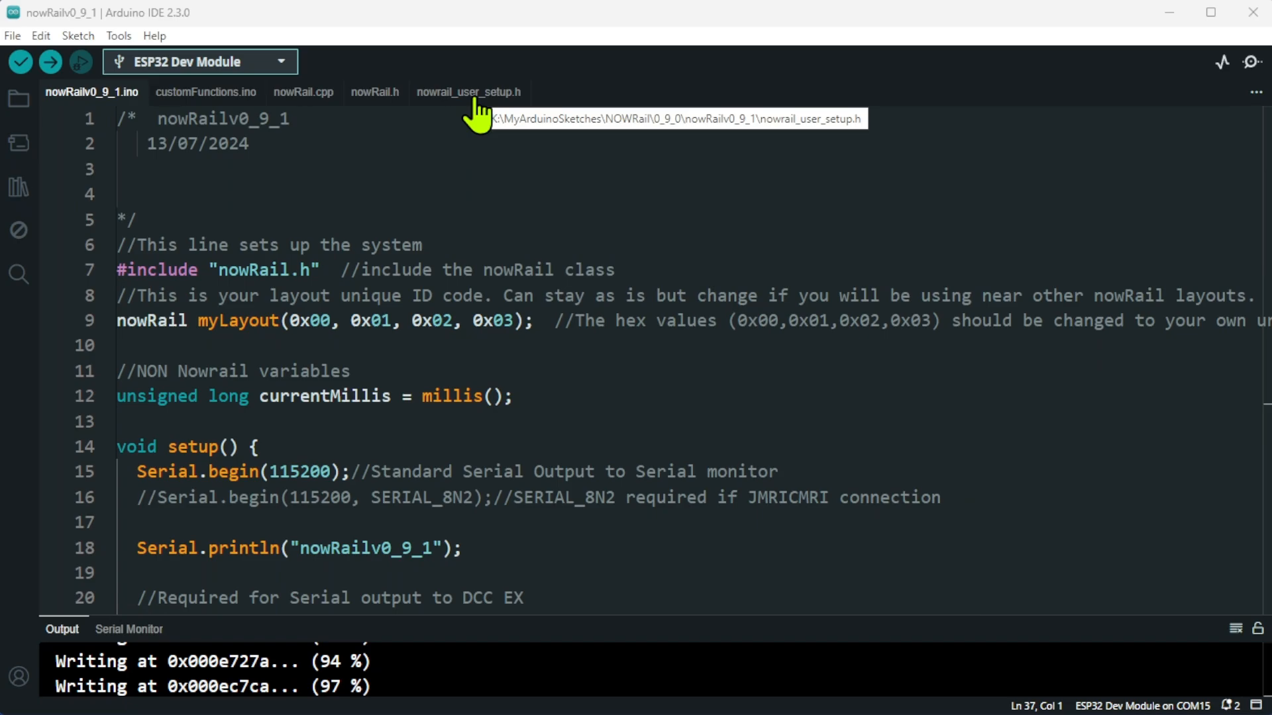
{"action": "left_click", "coordinate": [468, 92]}
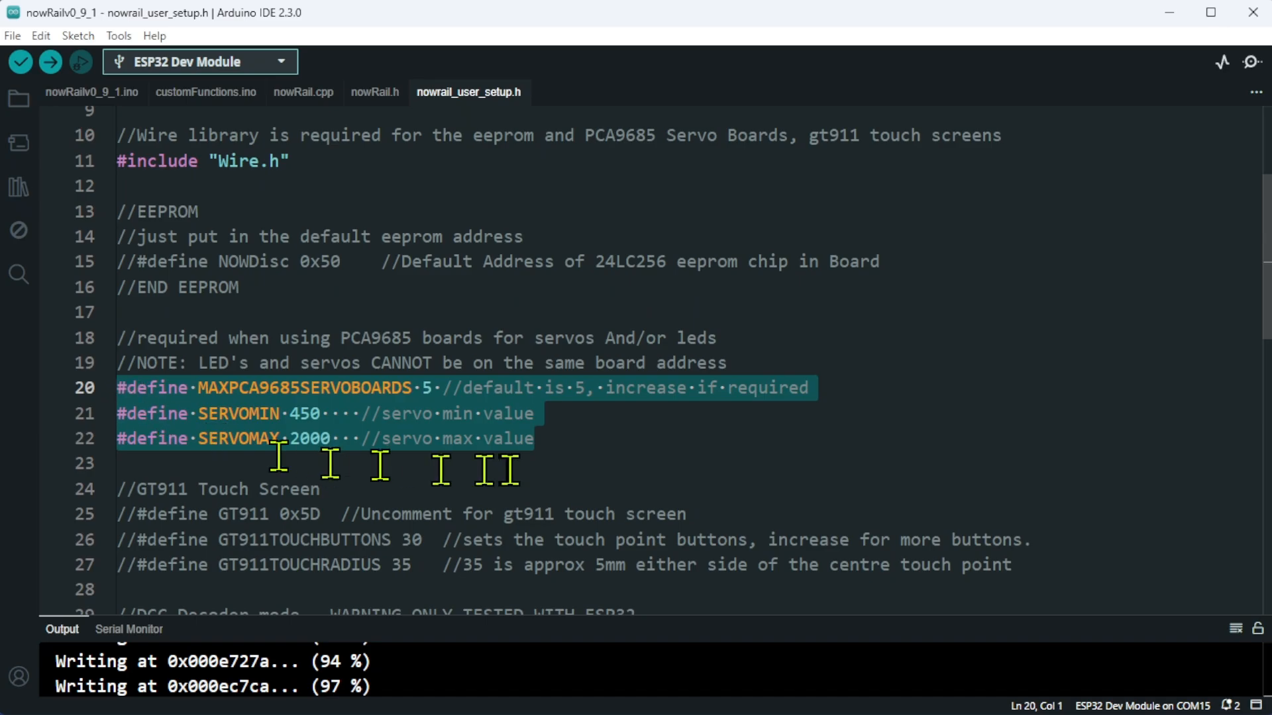
{"action": "mouse_move", "coordinate": [560, 438]}
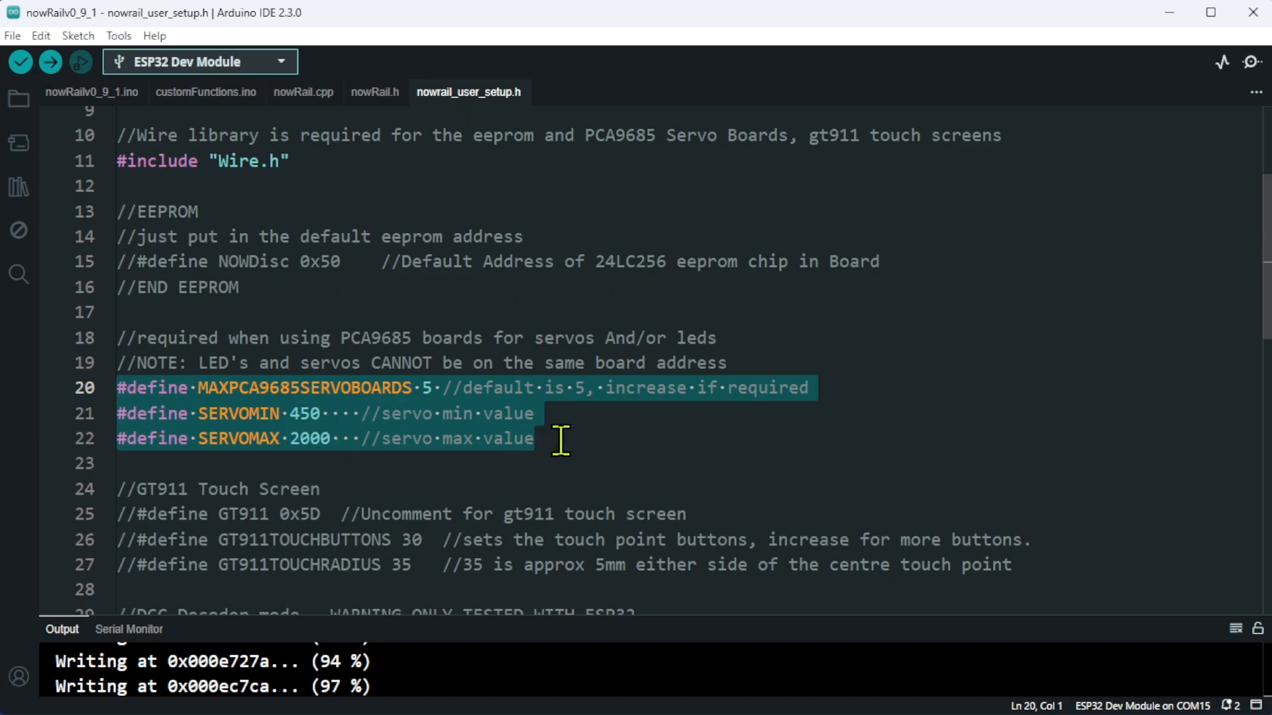
{"action": "left_click", "coordinate": [539, 438]}
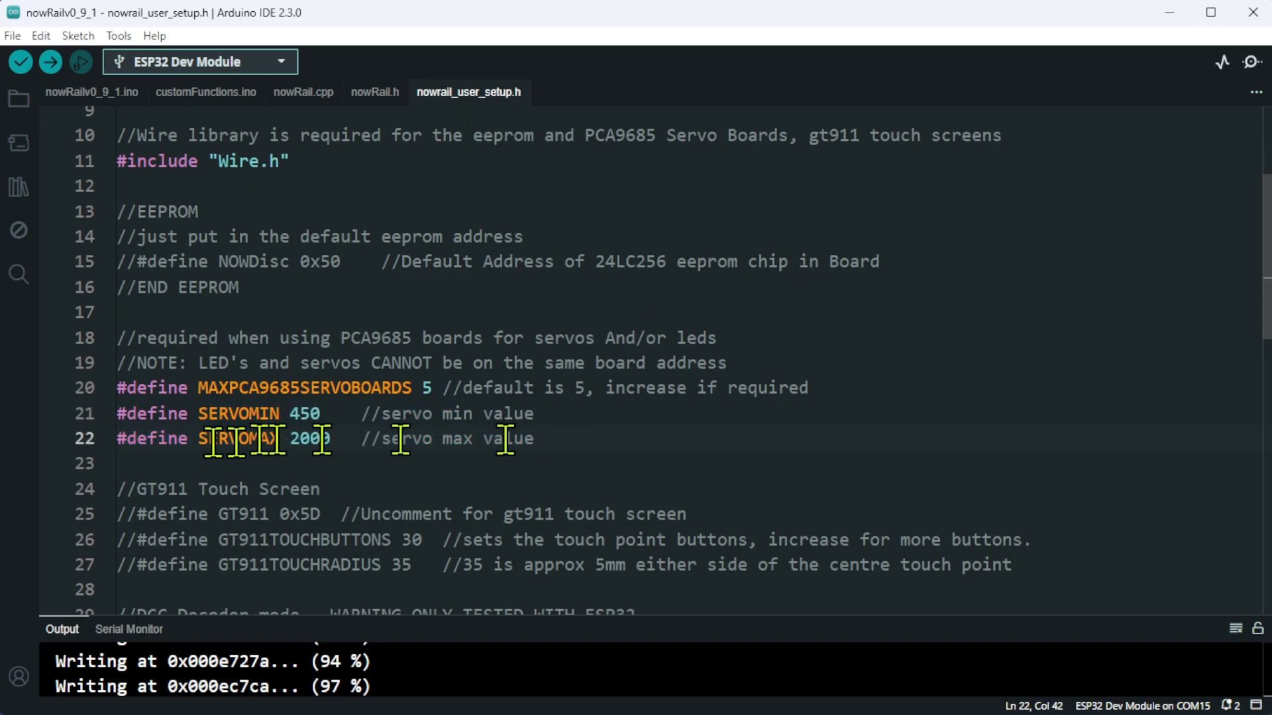
{"action": "left_click", "coordinate": [584, 450]}
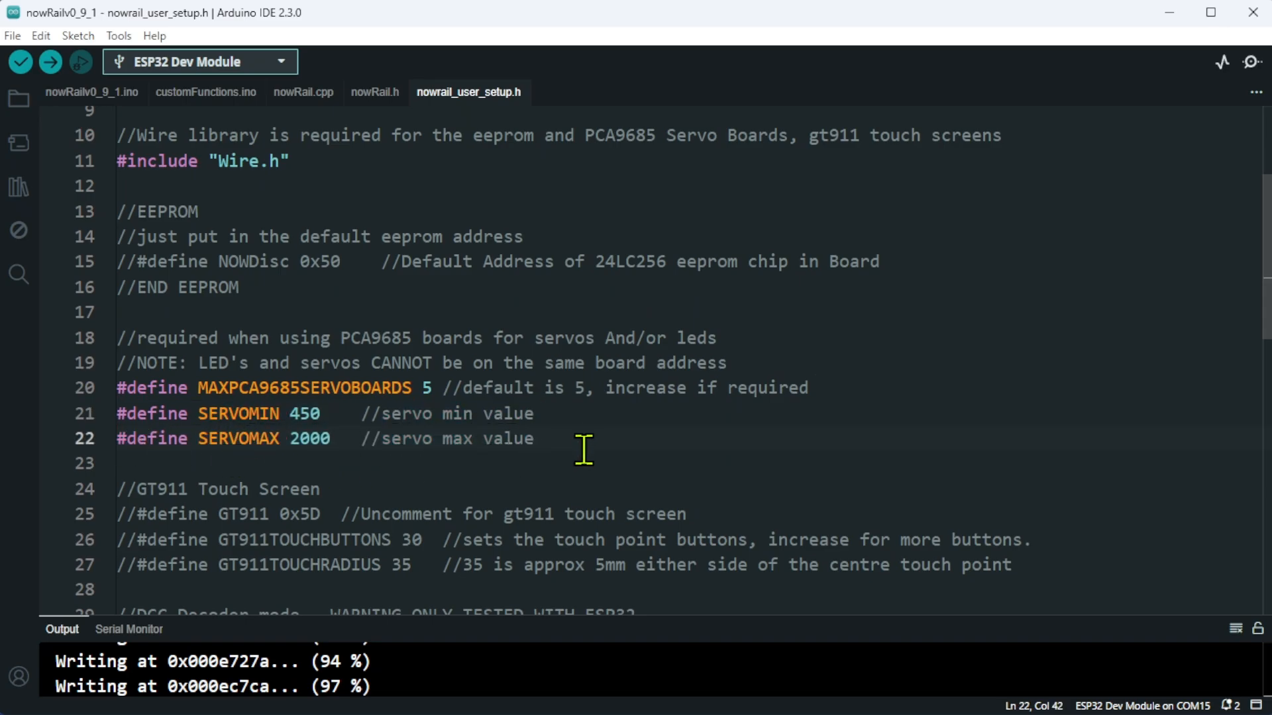
{"action": "mouse_move", "coordinate": [276, 426]}
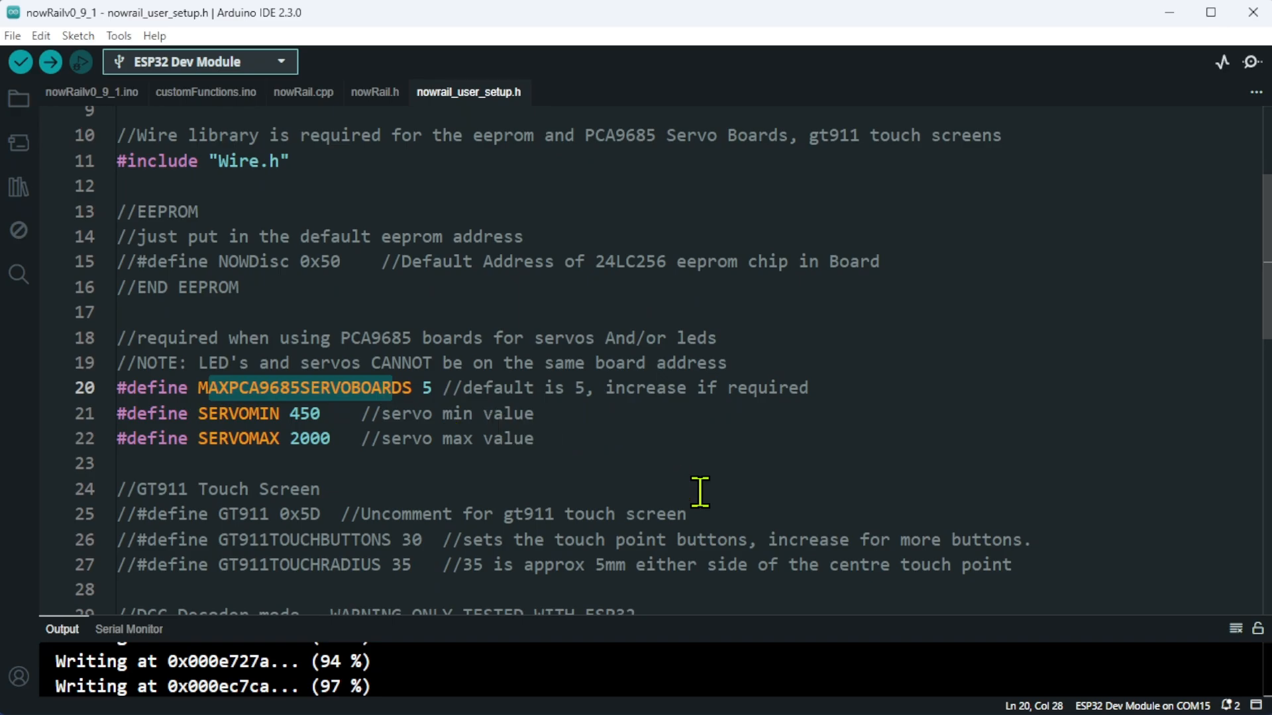
{"action": "mouse_move", "coordinate": [690, 495]}
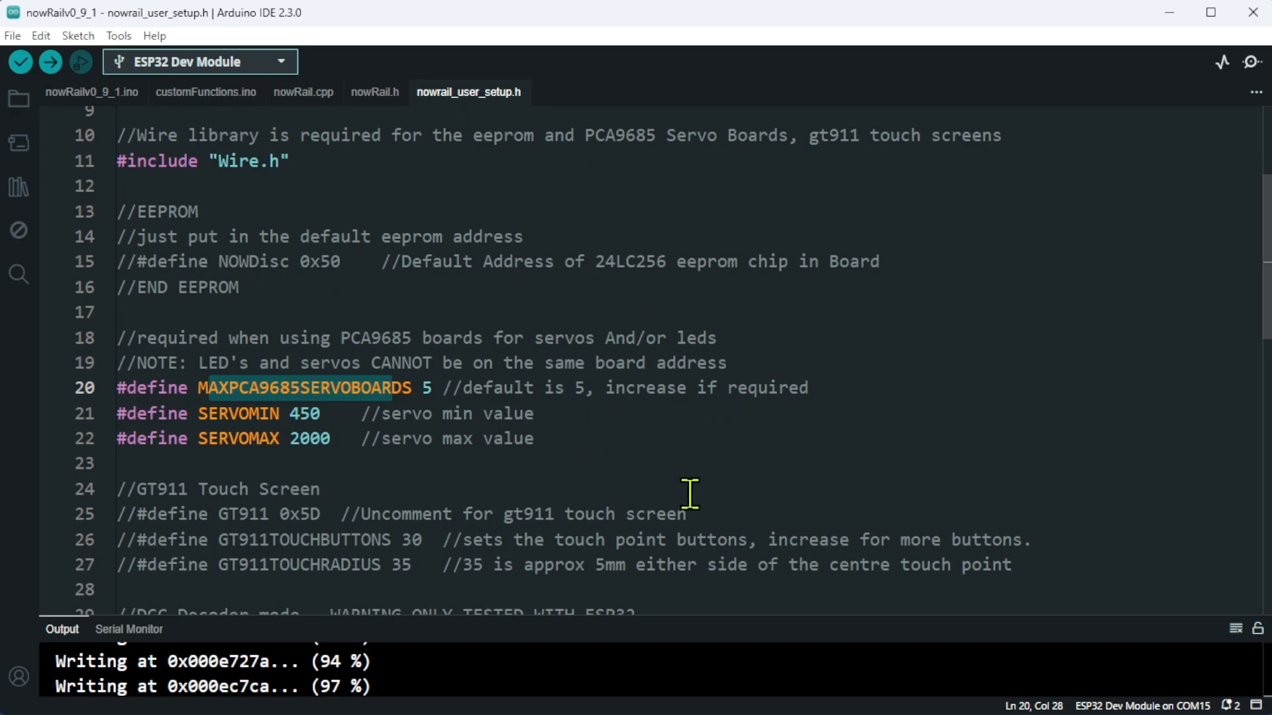
{"action": "mouse_move", "coordinate": [470, 462]}
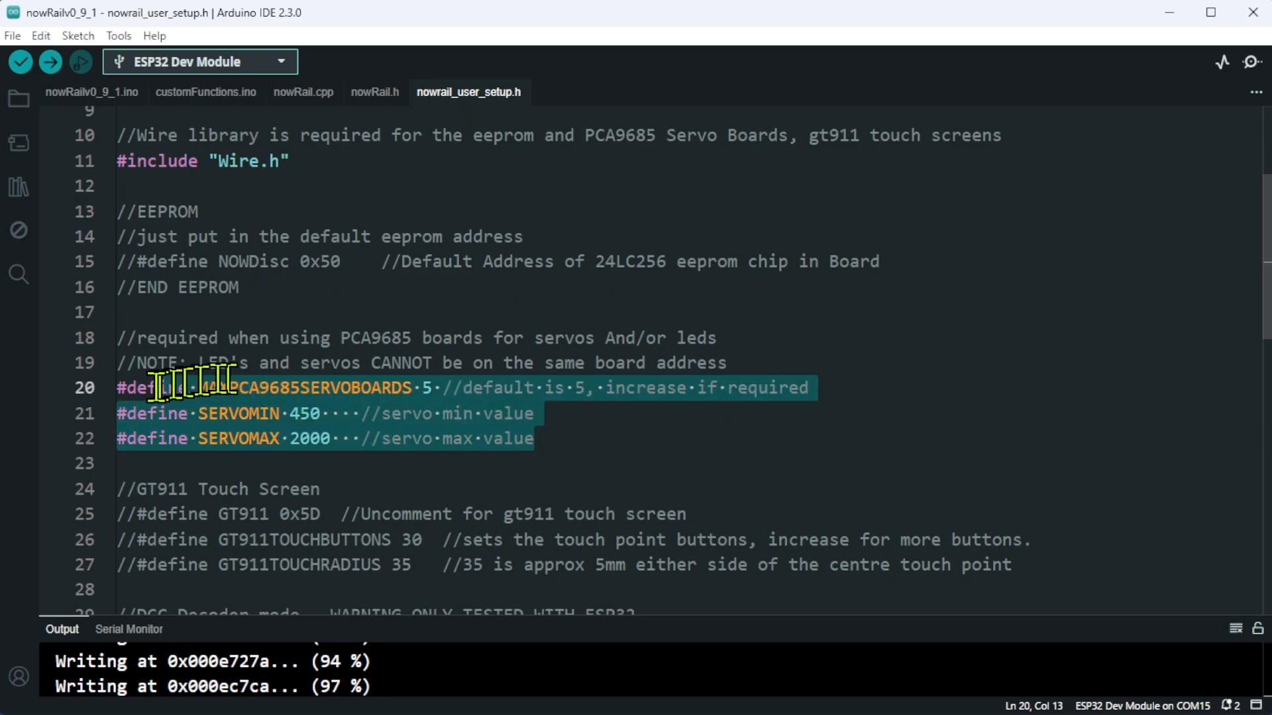
{"action": "left_click", "coordinate": [275, 160]}
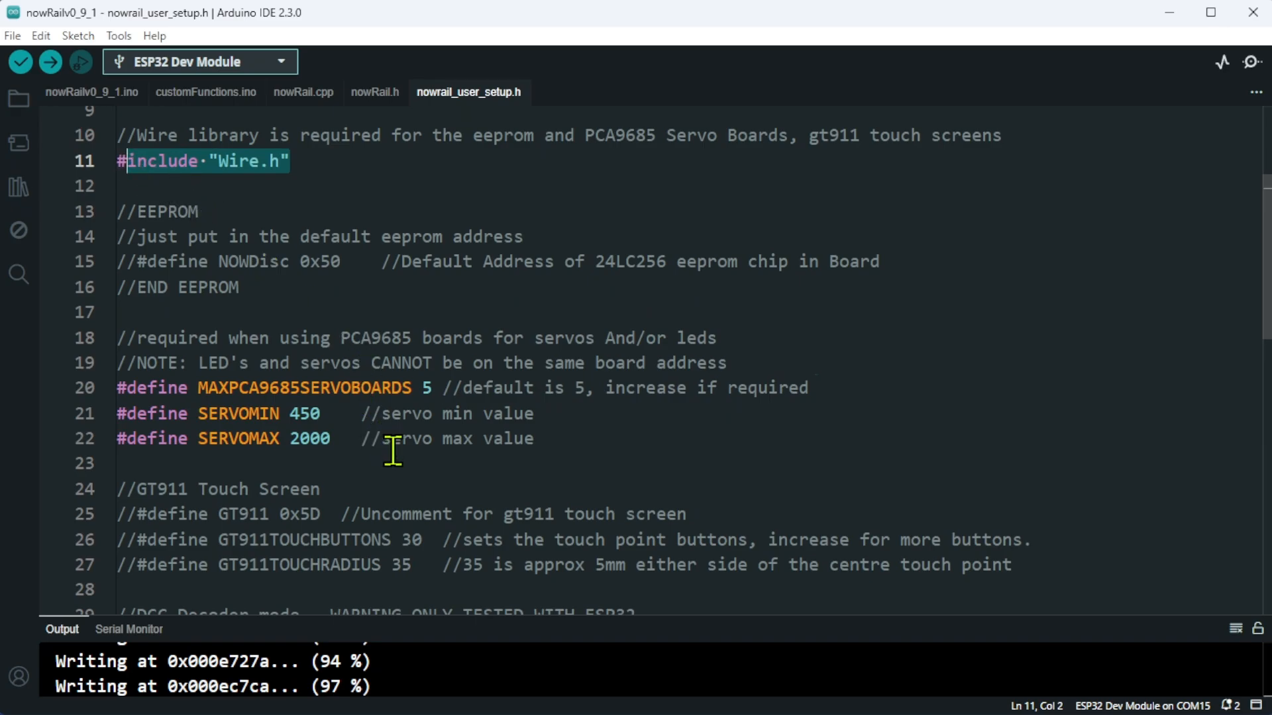
{"action": "mouse_move", "coordinate": [405, 446]}
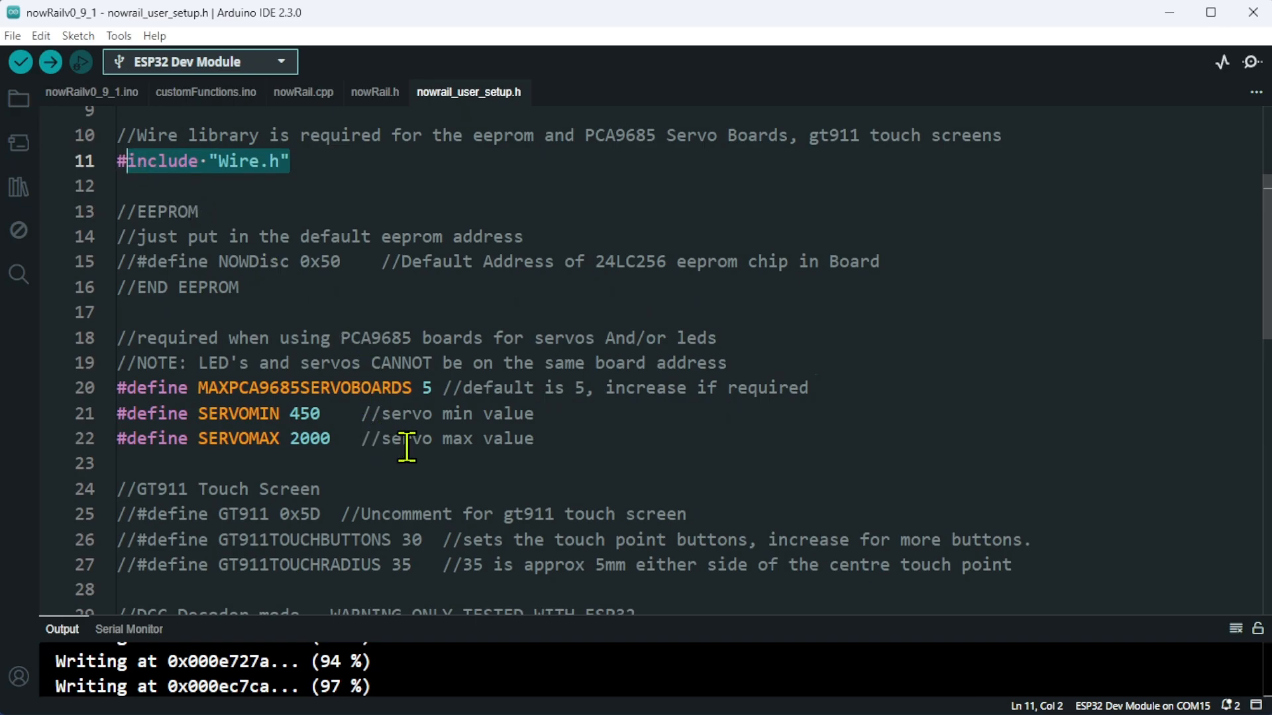
{"action": "mouse_move", "coordinate": [361, 439]}
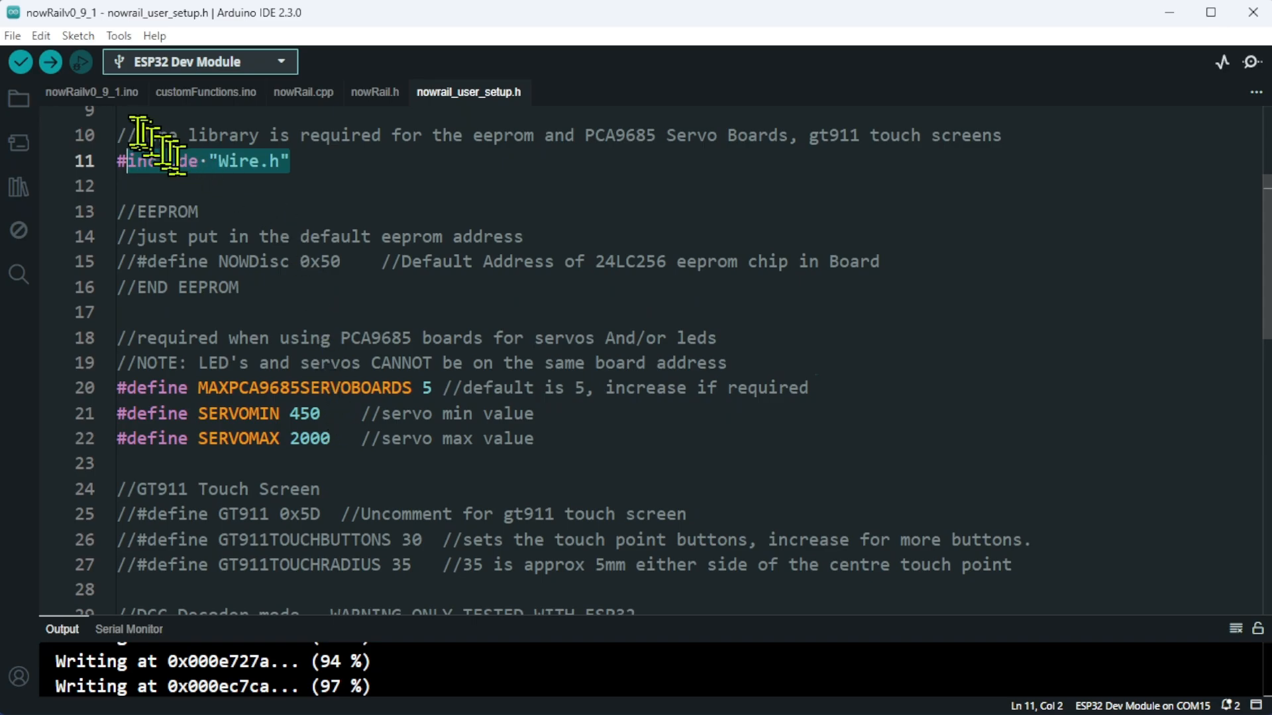
{"action": "left_click", "coordinate": [91, 91]}
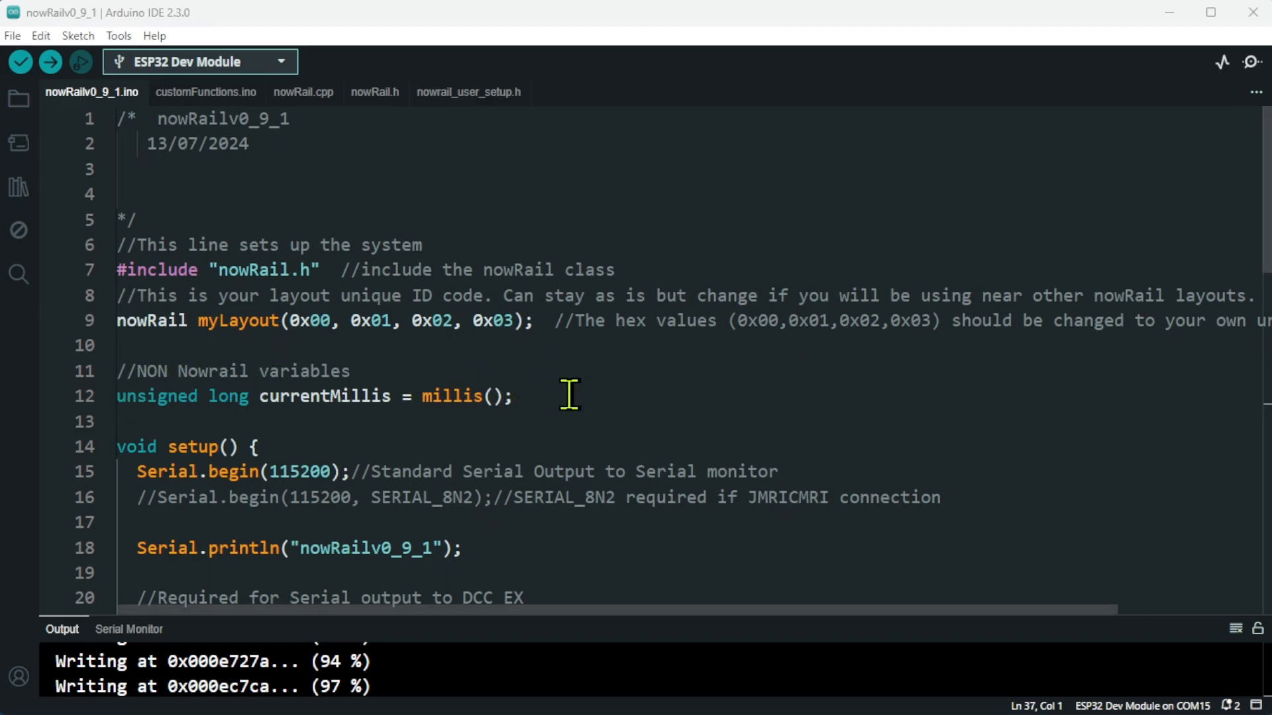
{"action": "scroll", "scroll_direction": "down", "scroll_amount": 3}
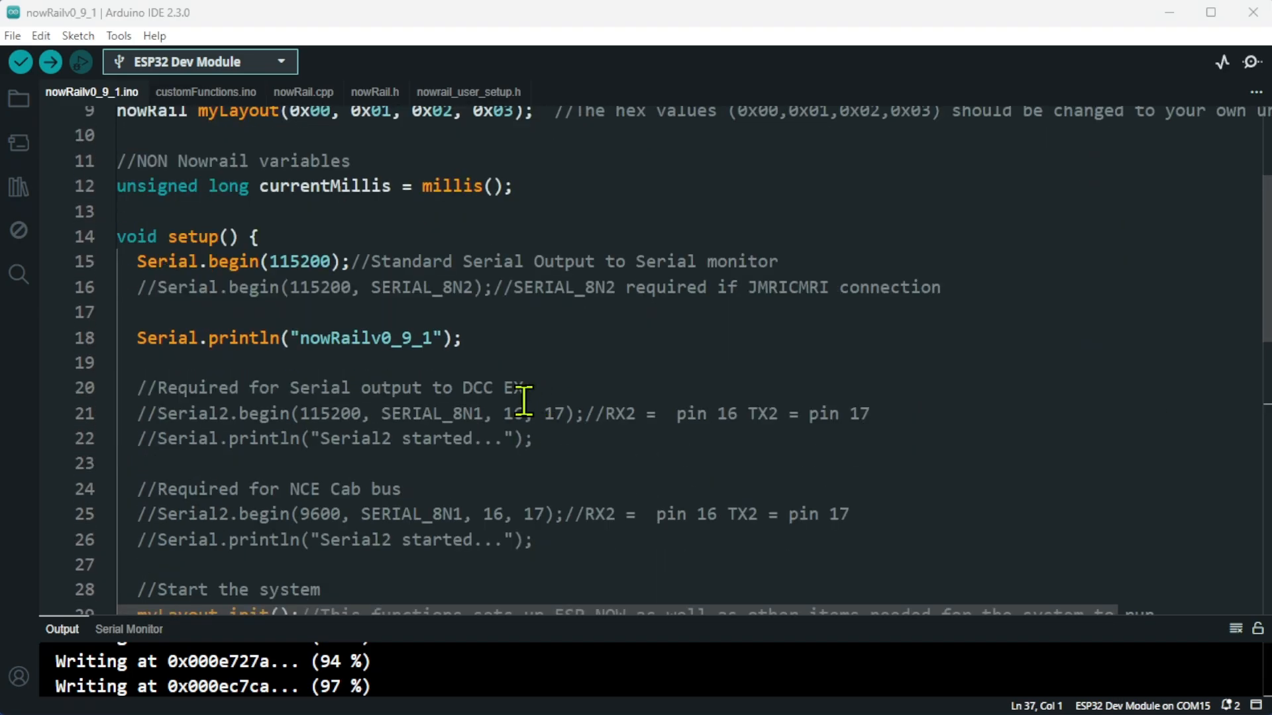
{"action": "scroll", "scroll_direction": "down", "scroll_amount": 3}
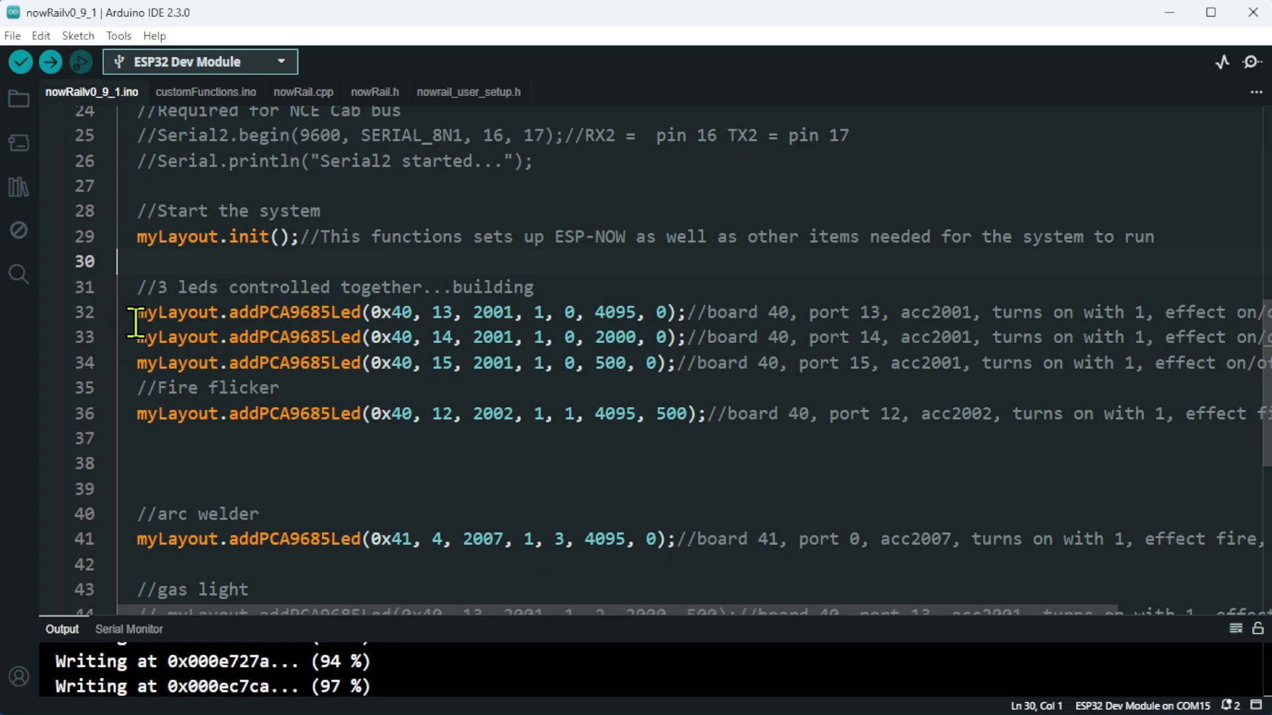
{"action": "left_click", "coordinate": [137, 237]}
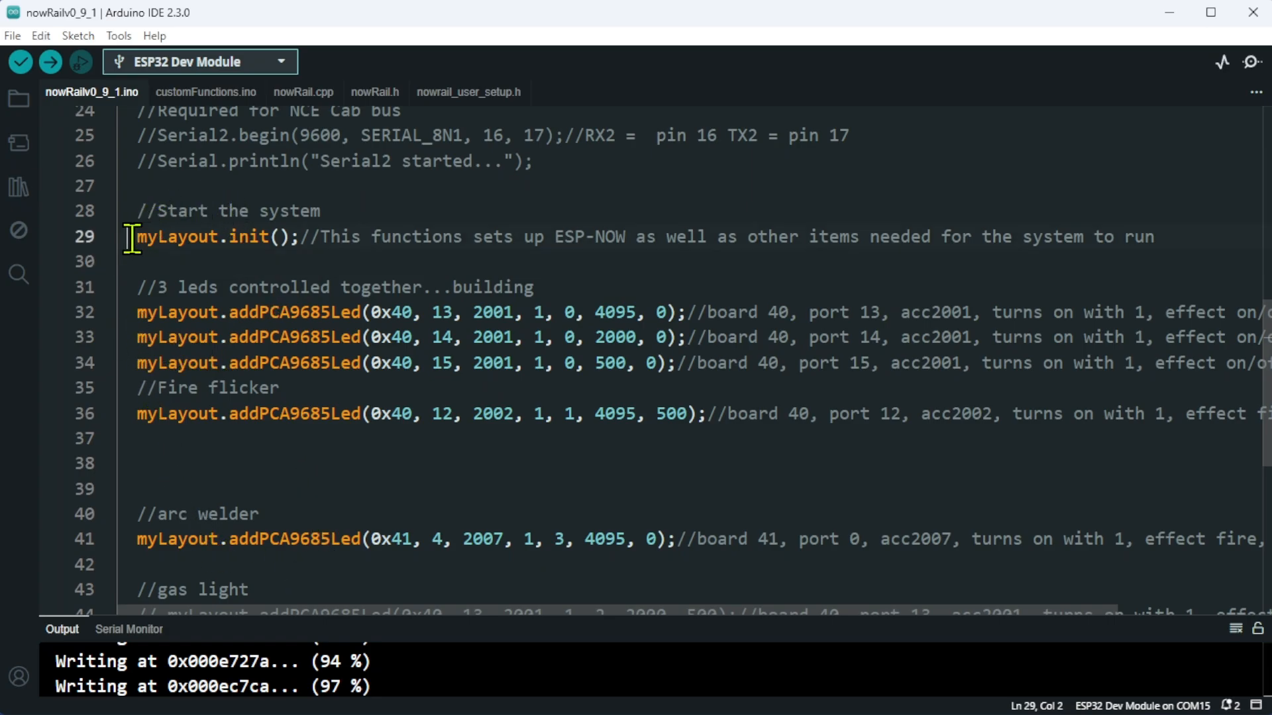
{"action": "left_click_drag", "start_coordinate": [134, 237], "coordinate": [310, 237]}
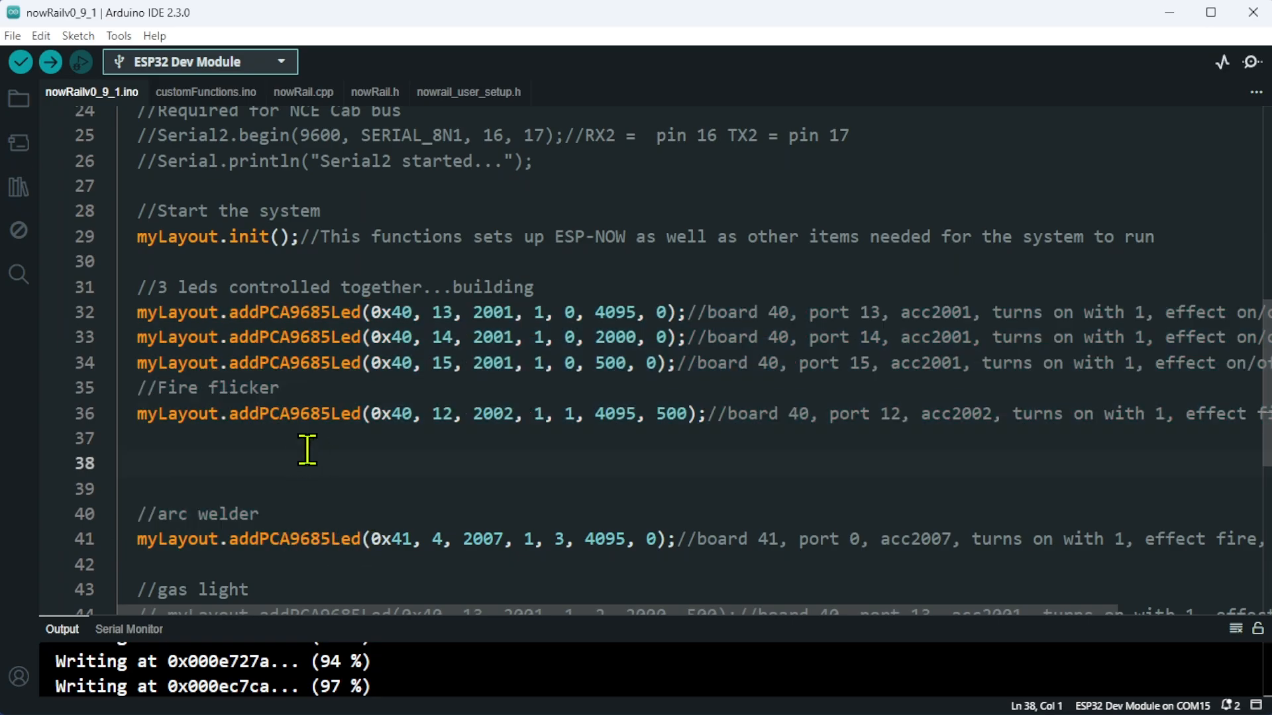
{"action": "mouse_move", "coordinate": [341, 413]}
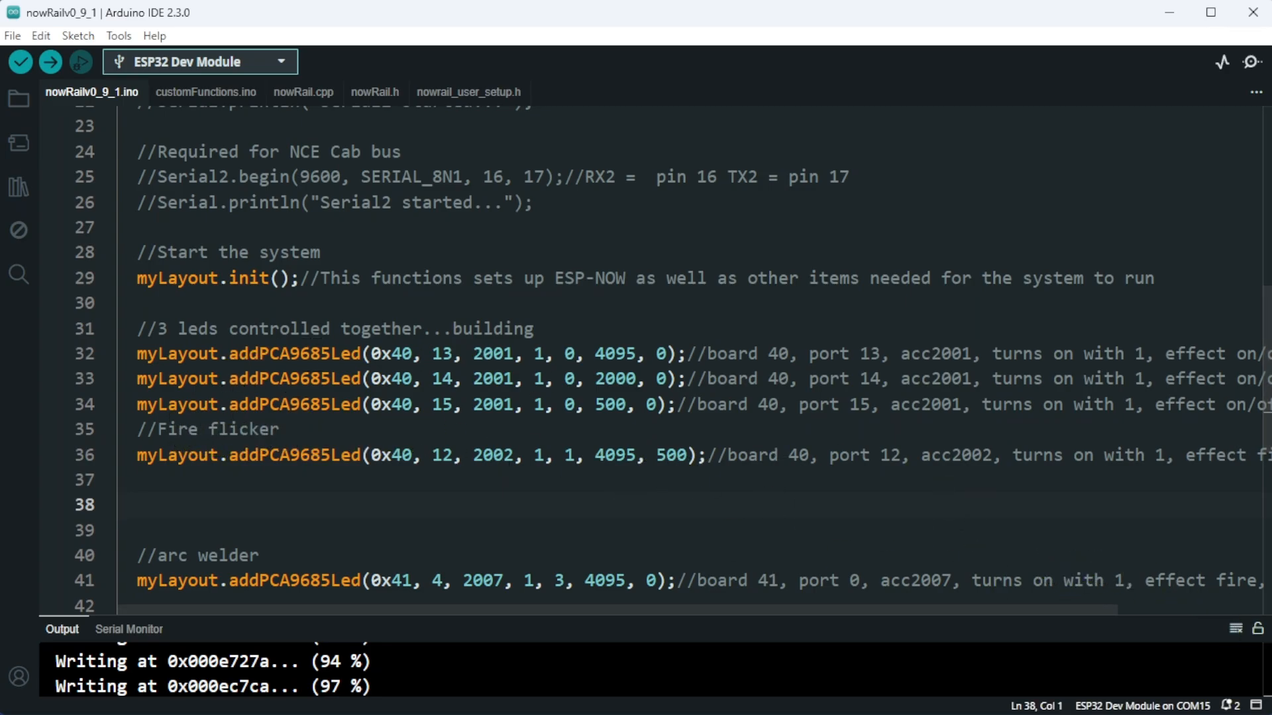
{"action": "mouse_move", "coordinate": [239, 575]}
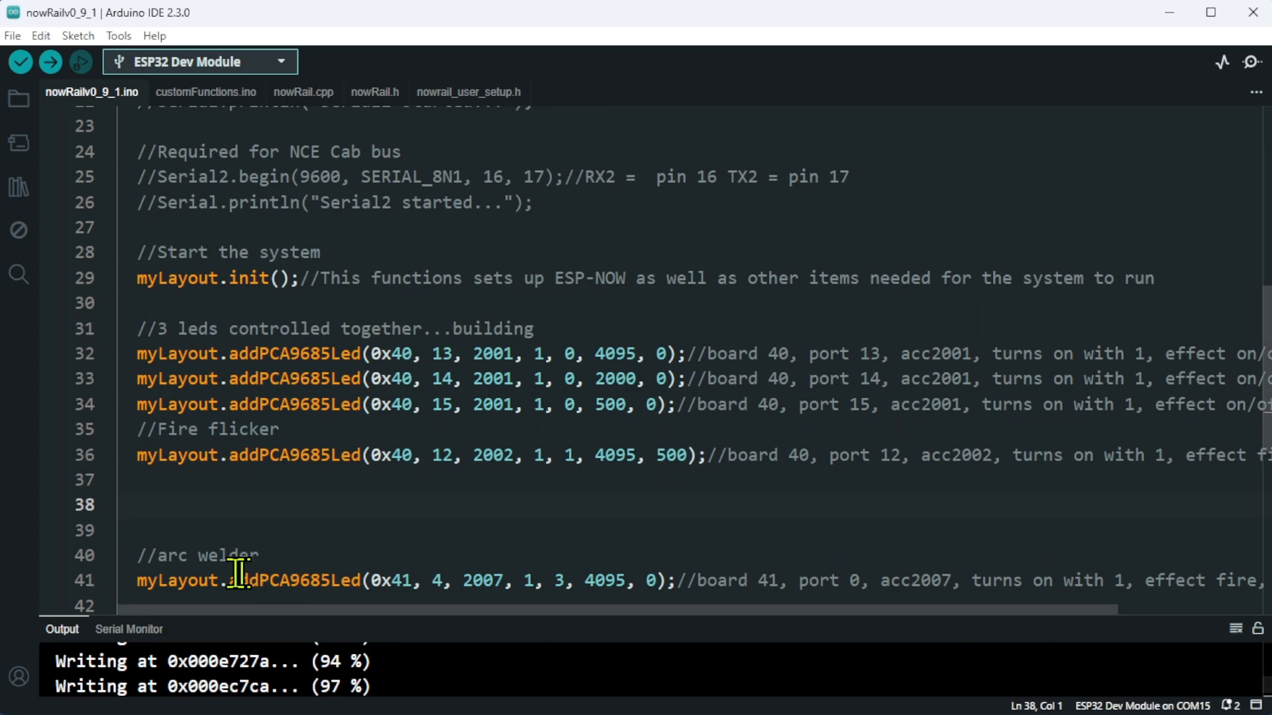
{"action": "mouse_move", "coordinate": [6, 465]}
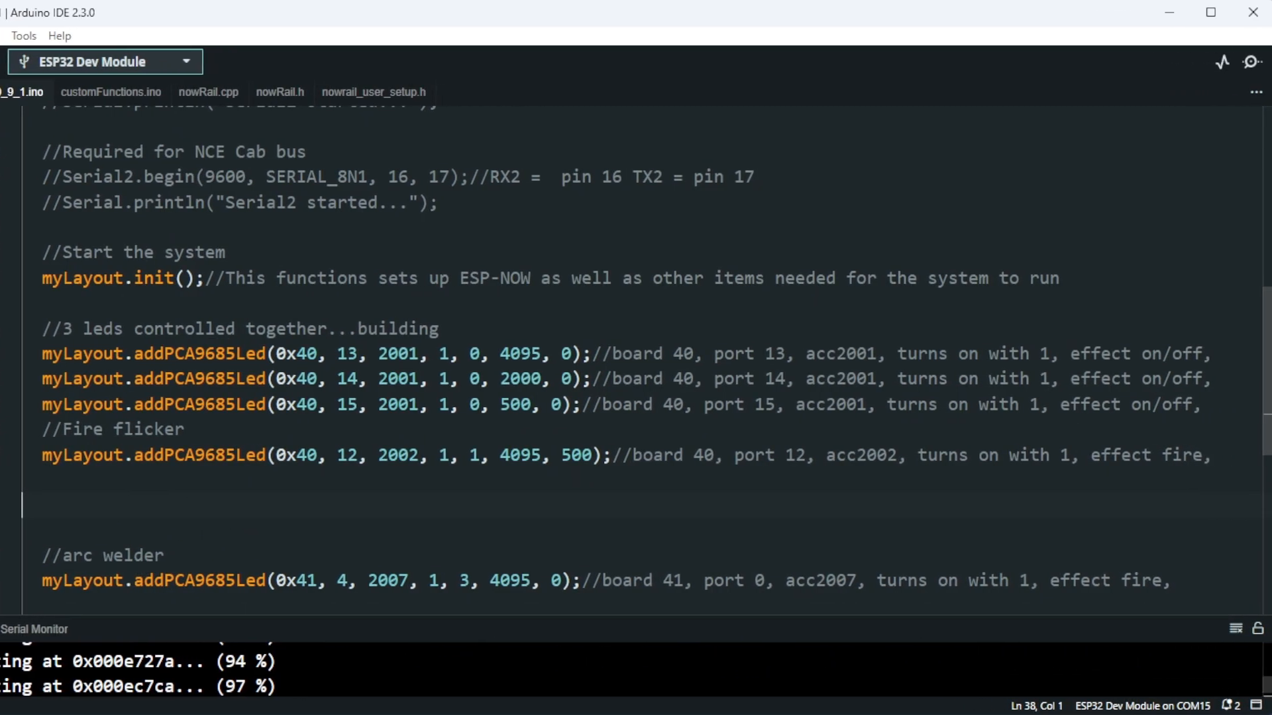
{"action": "mouse_move", "coordinate": [323, 365]}
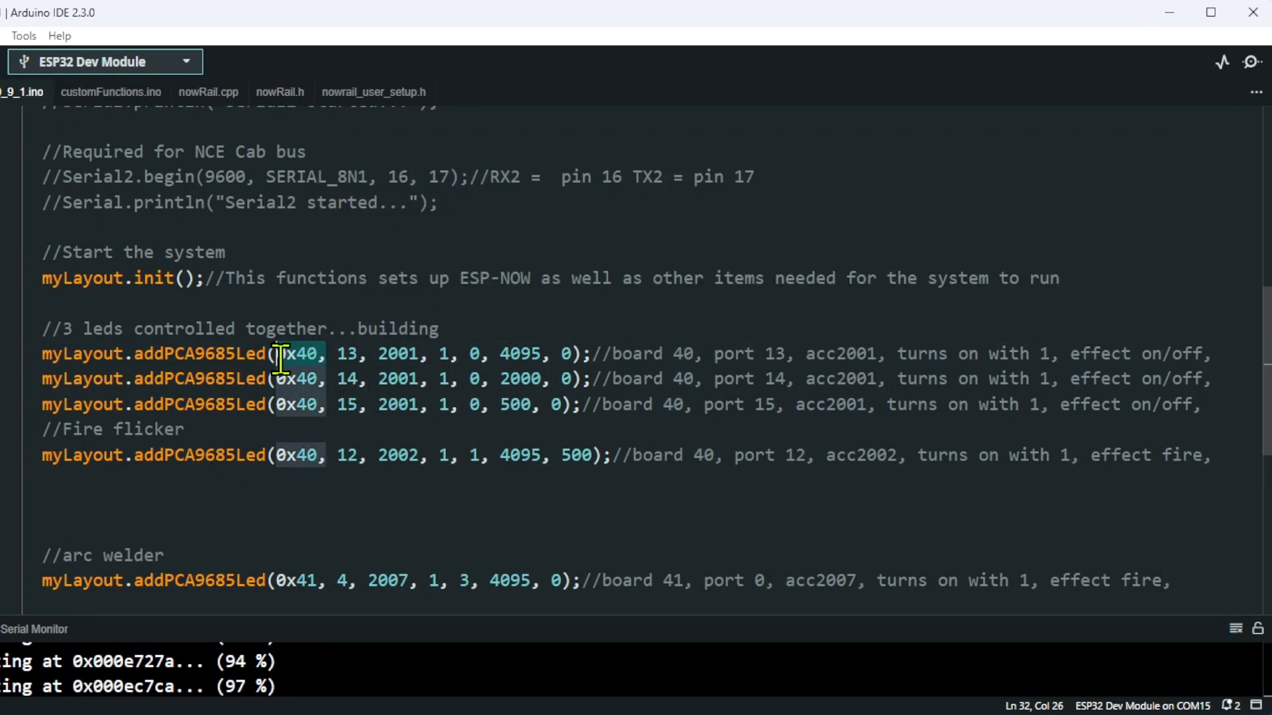
{"action": "mouse_move", "coordinate": [219, 451]}
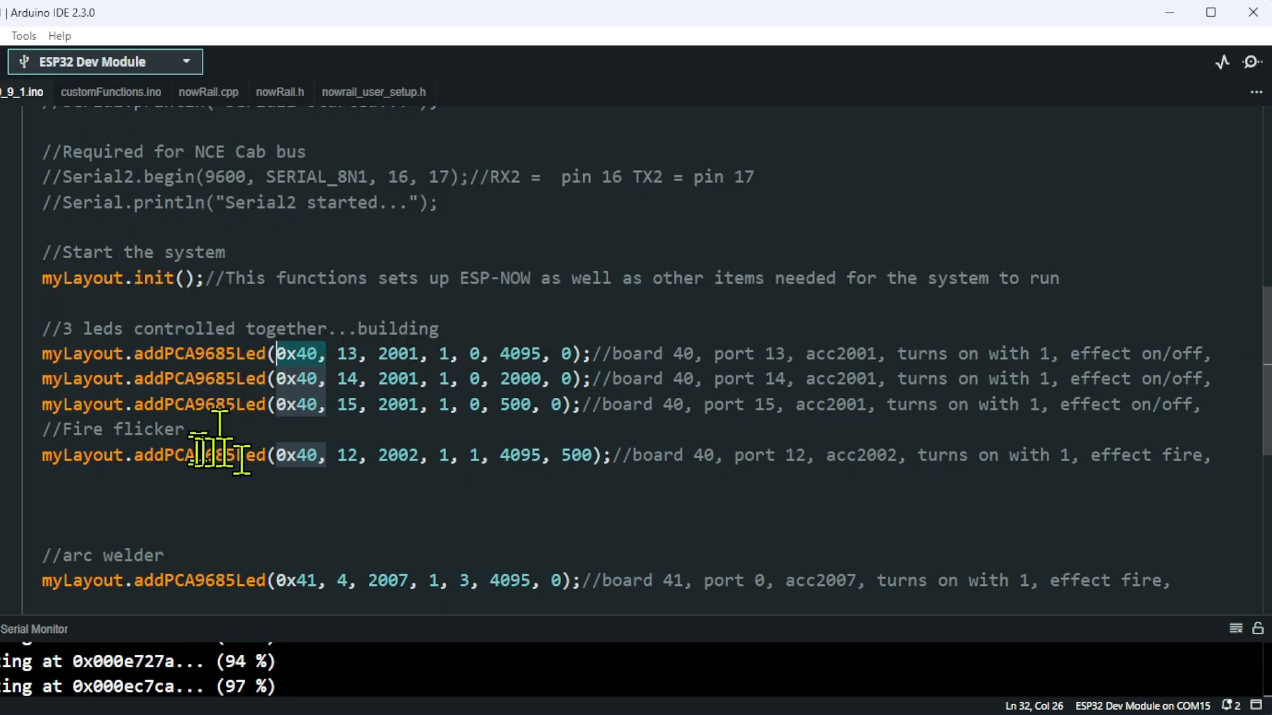
{"action": "mouse_move", "coordinate": [409, 564]}
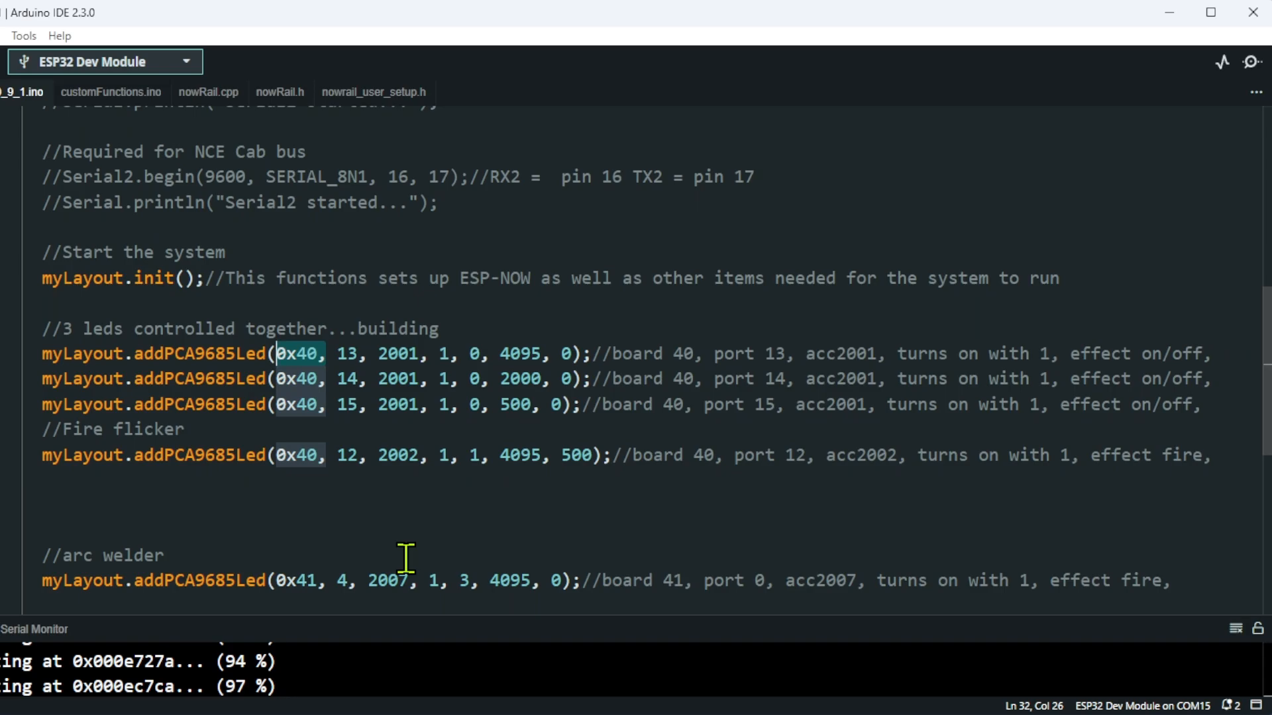
{"action": "mouse_move", "coordinate": [369, 354]}
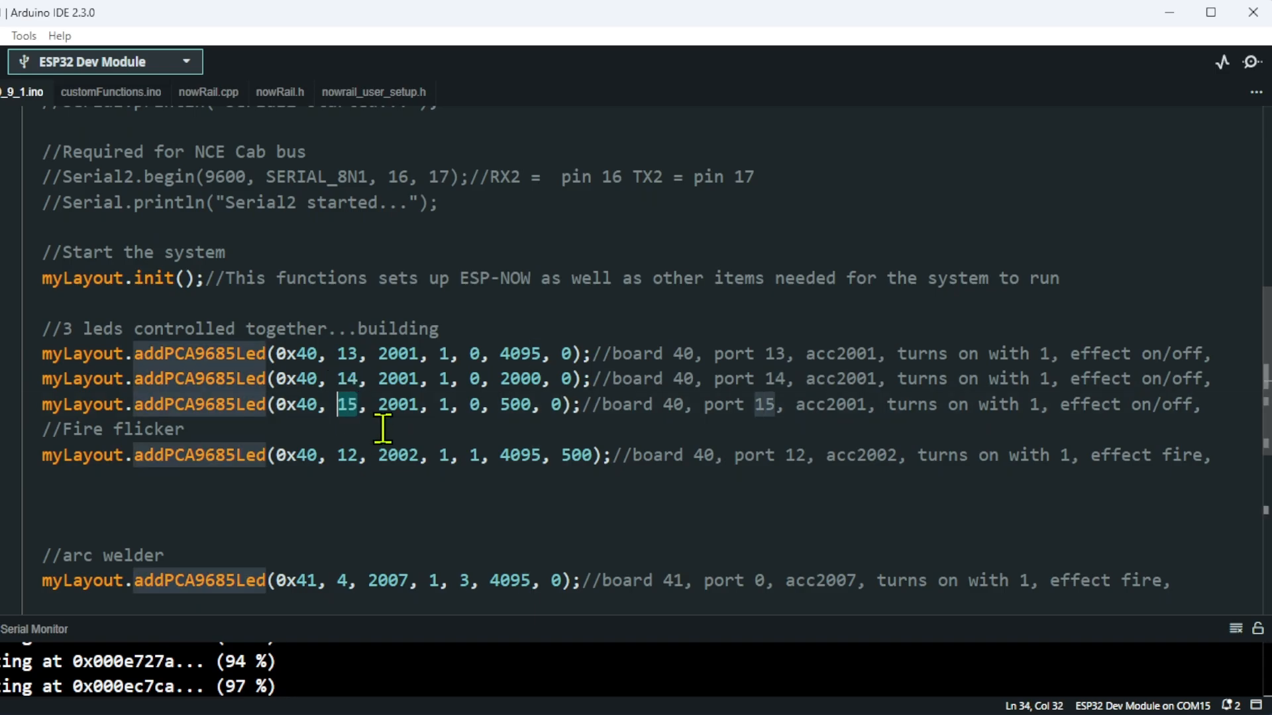
{"action": "mouse_move", "coordinate": [366, 424]}
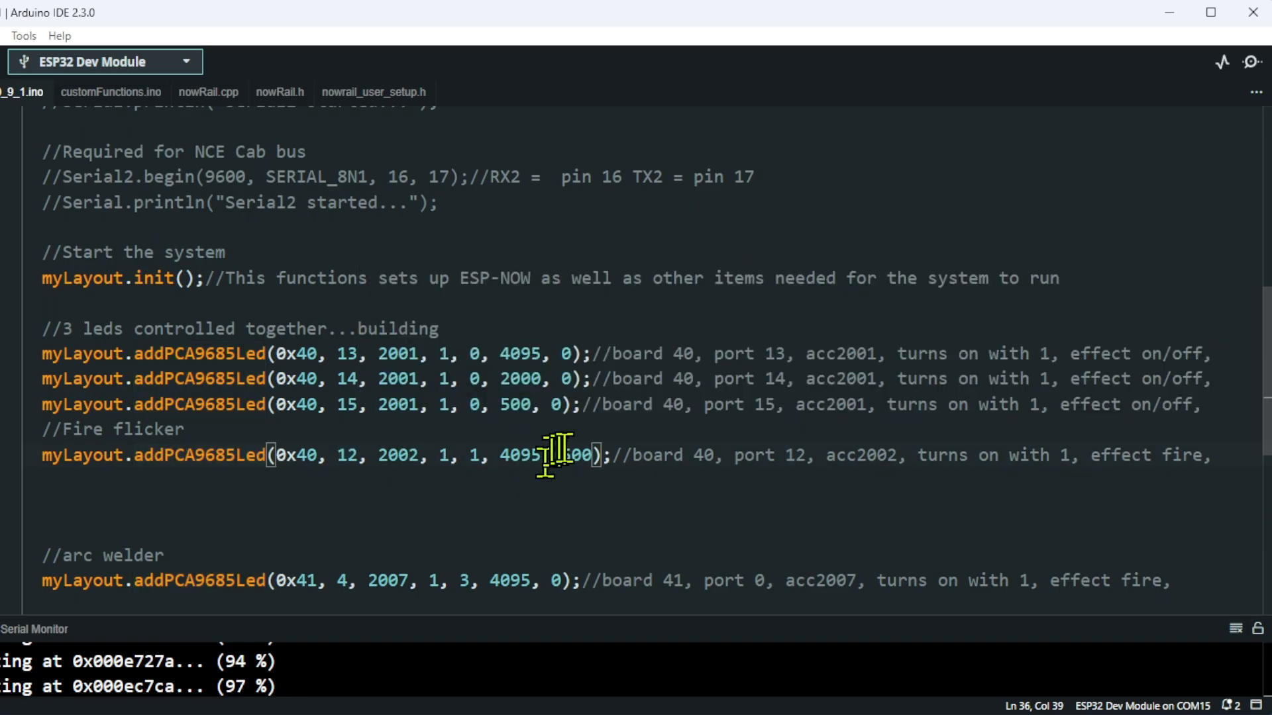
{"action": "type", "text": "500"}
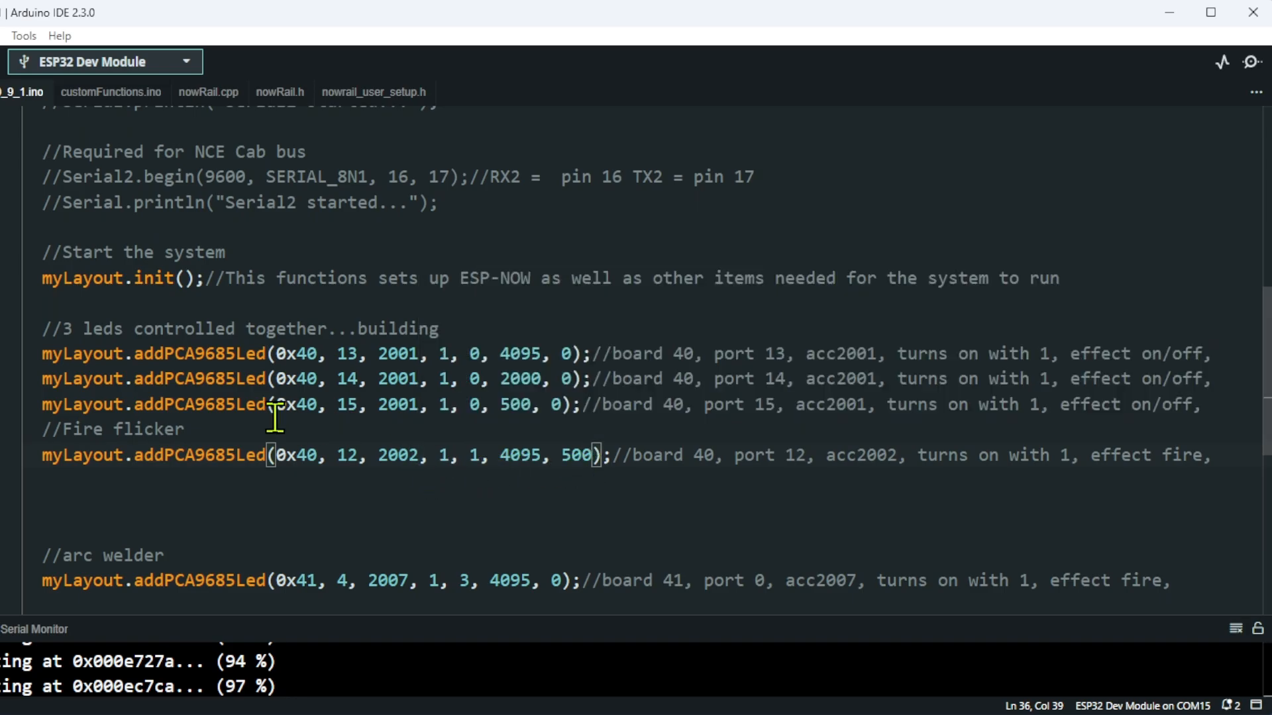
{"action": "mouse_move", "coordinate": [418, 434]}
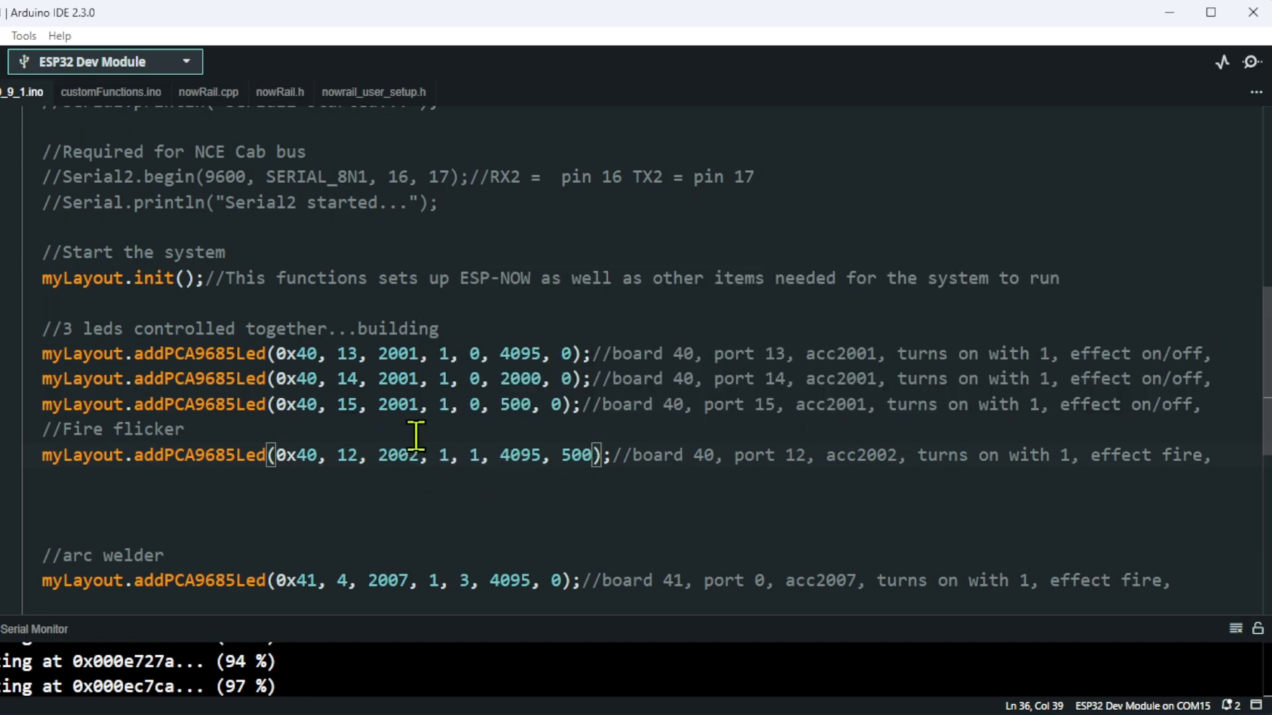
{"action": "mouse_move", "coordinate": [419, 421]}
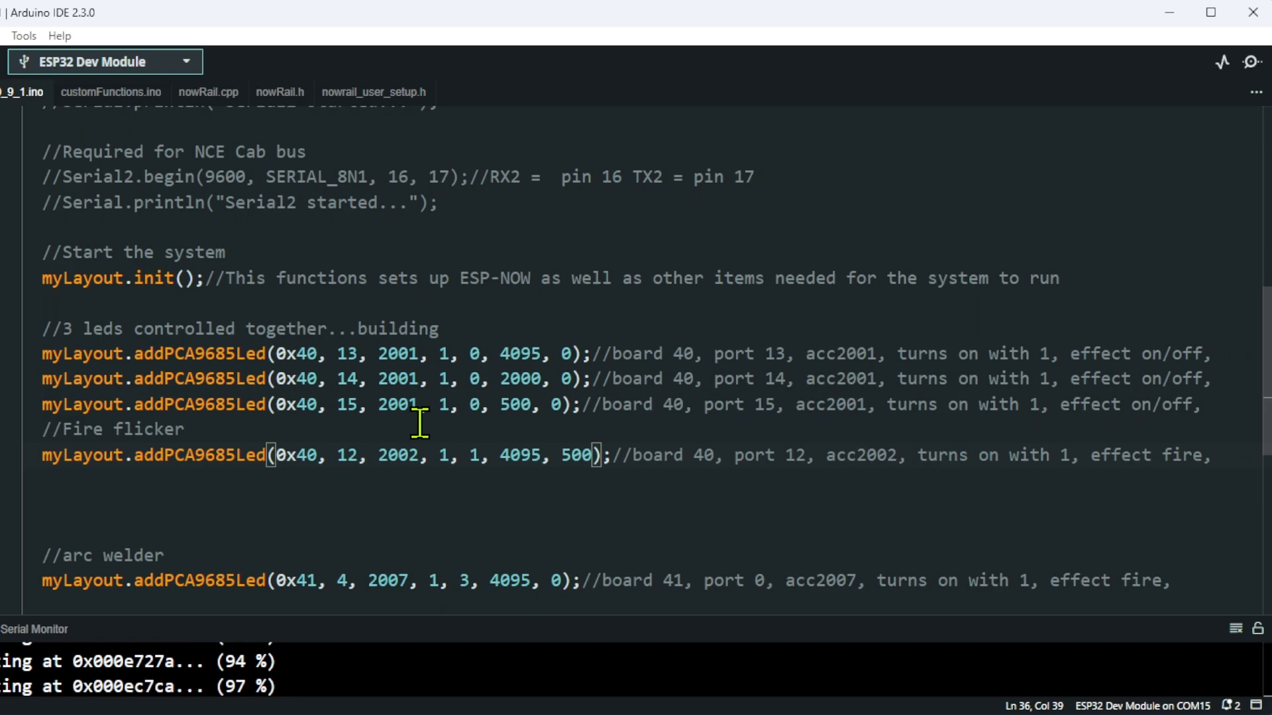
{"action": "left_click", "coordinate": [445, 404]}
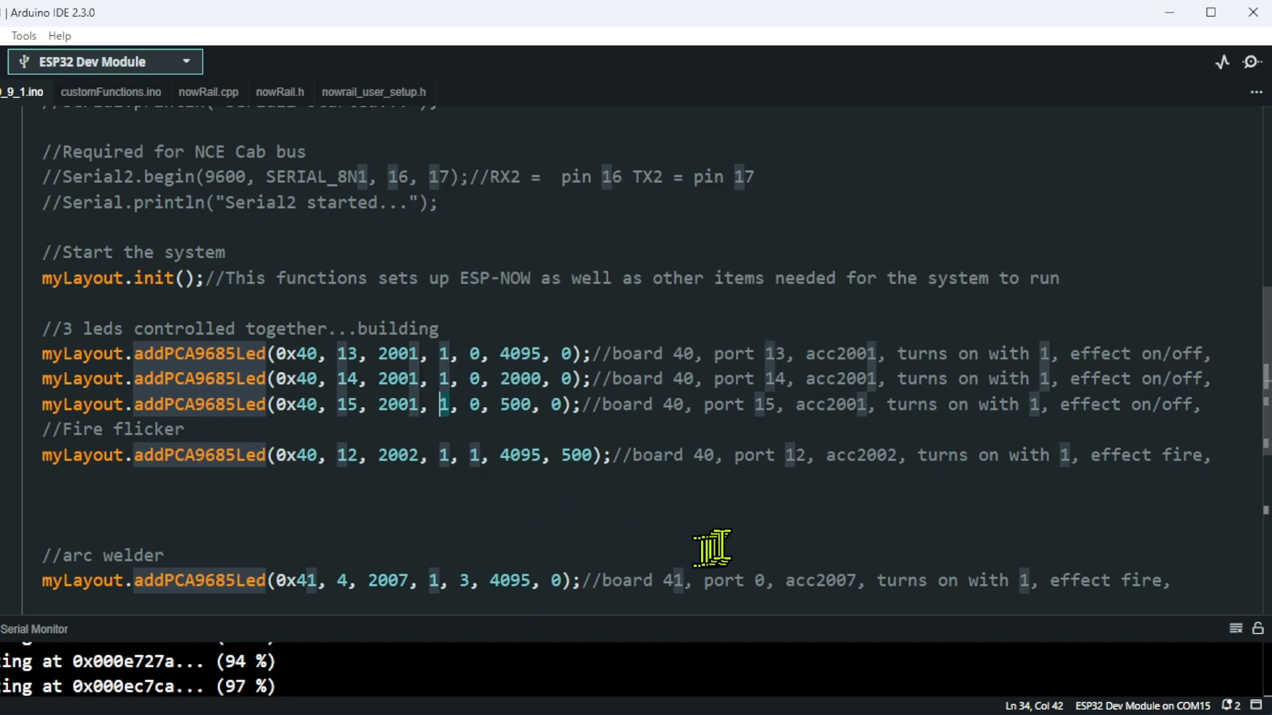
{"action": "mouse_move", "coordinate": [677, 534]}
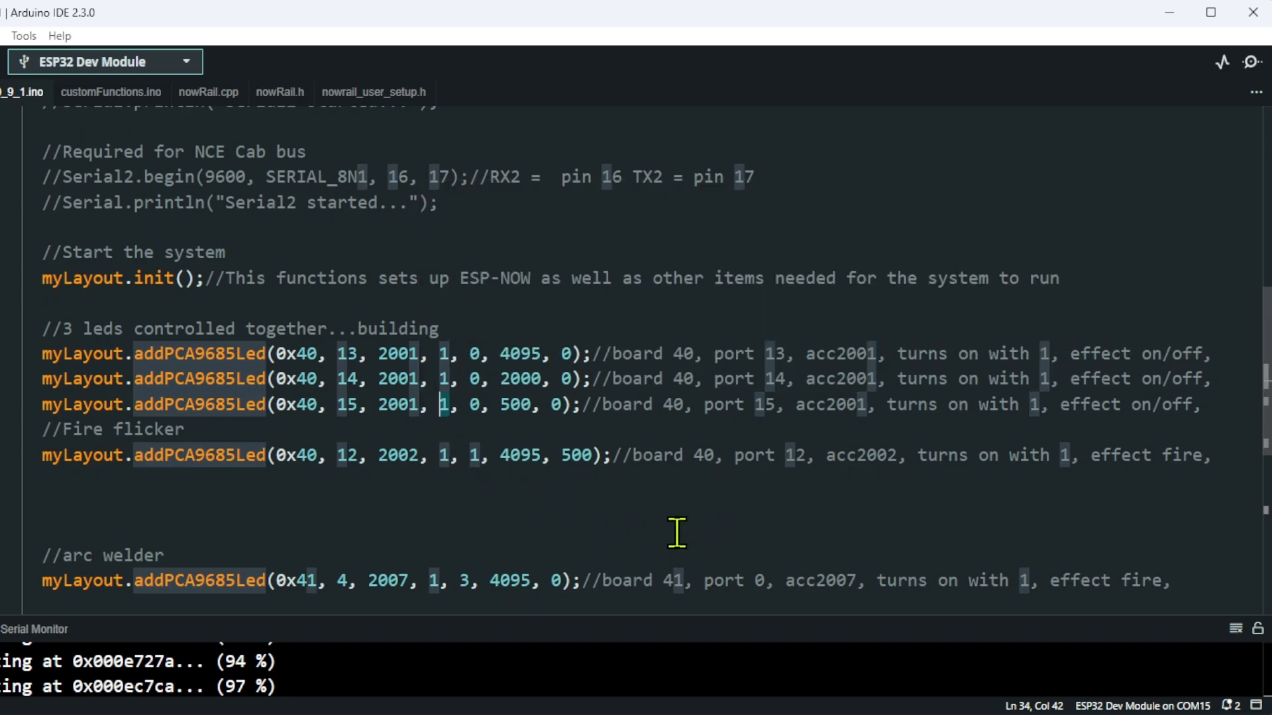
{"action": "mouse_move", "coordinate": [649, 536]}
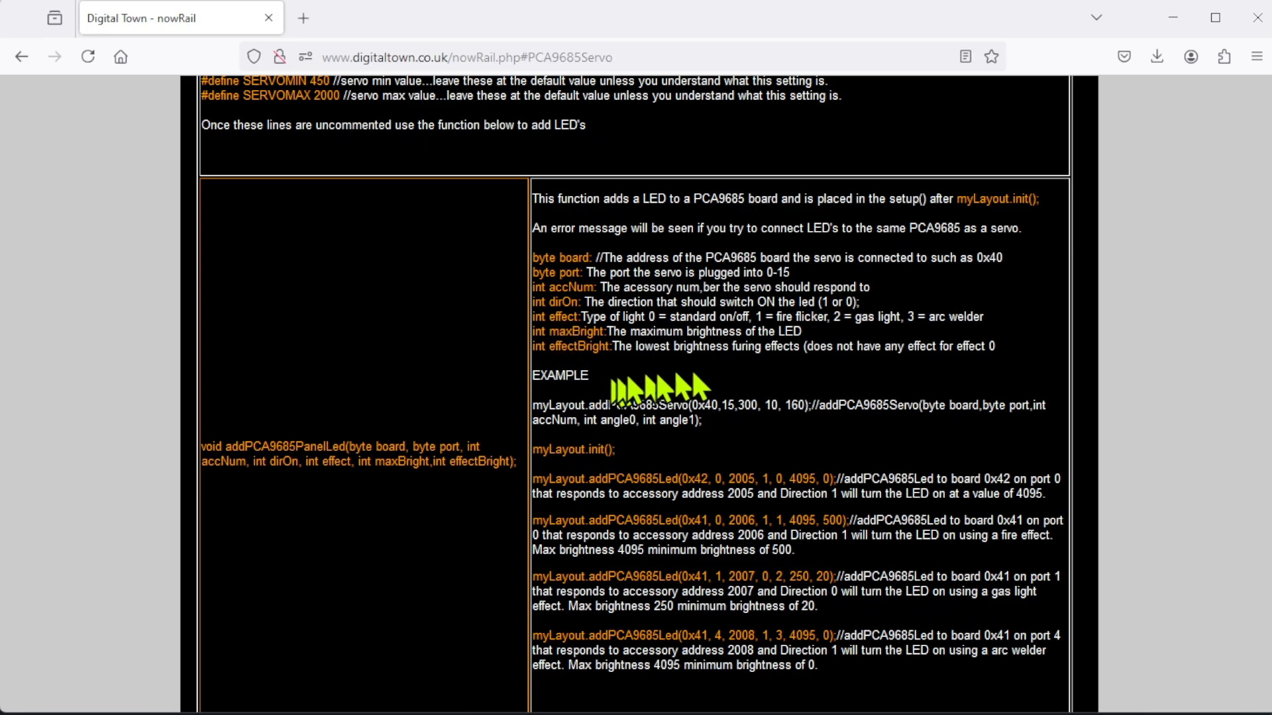
{"action": "mouse_move", "coordinate": [640, 333]}
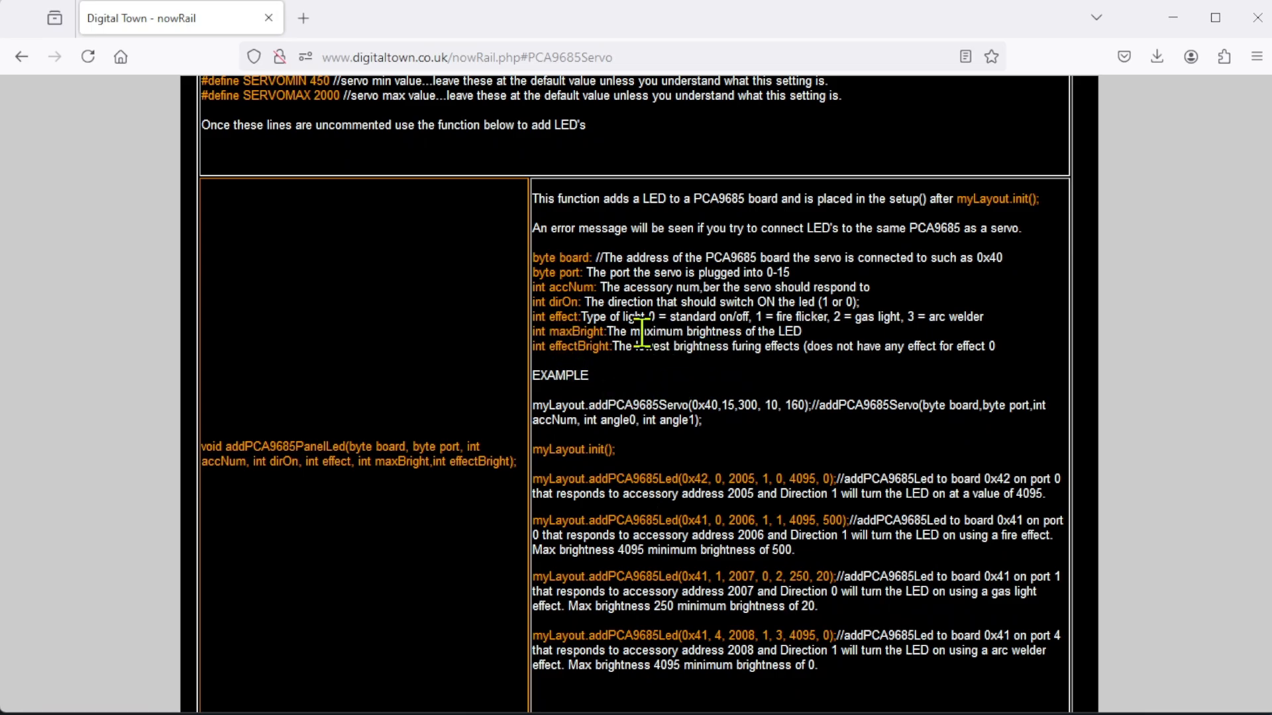
{"action": "mouse_move", "coordinate": [657, 334]}
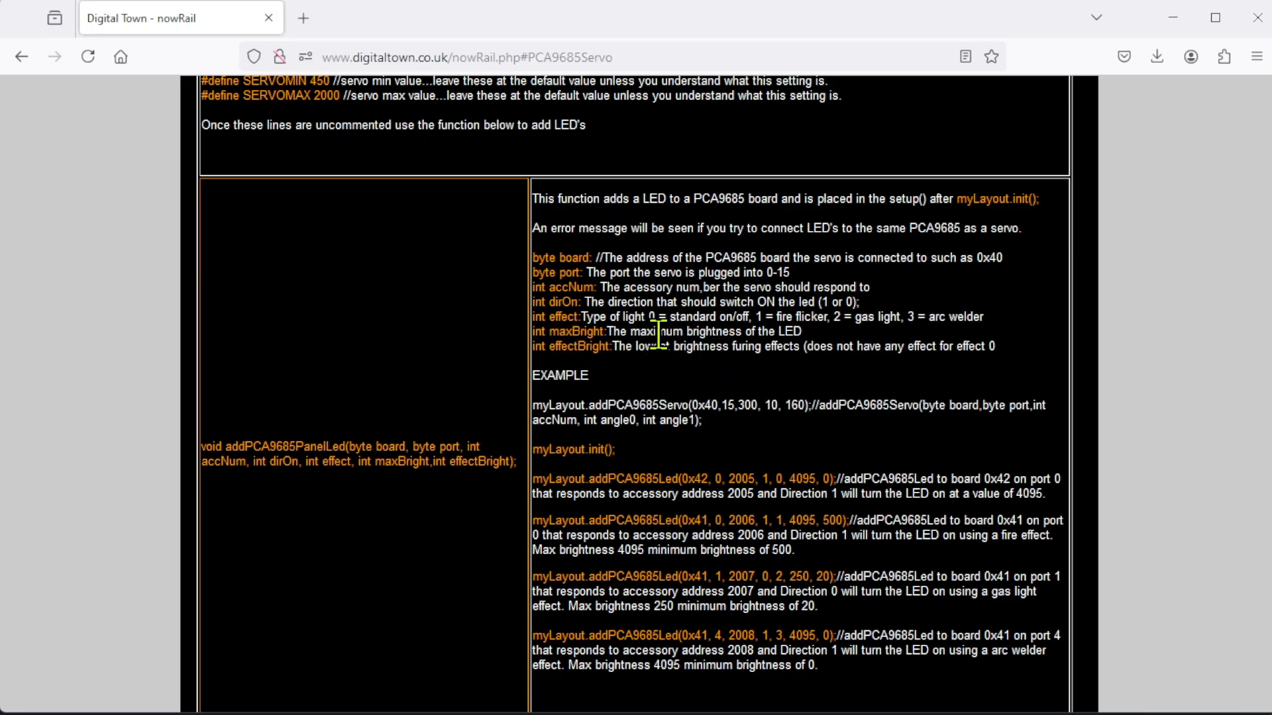
{"action": "mouse_move", "coordinate": [762, 325]}
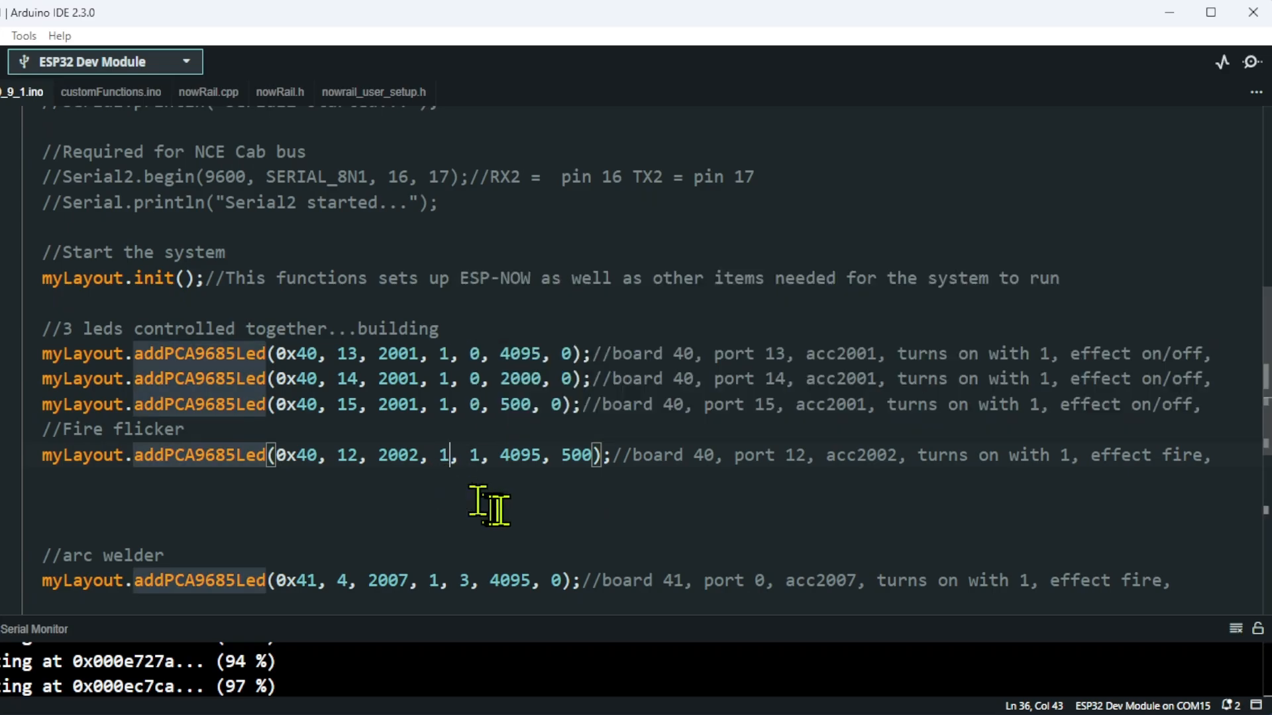
{"action": "mouse_move", "coordinate": [511, 496]}
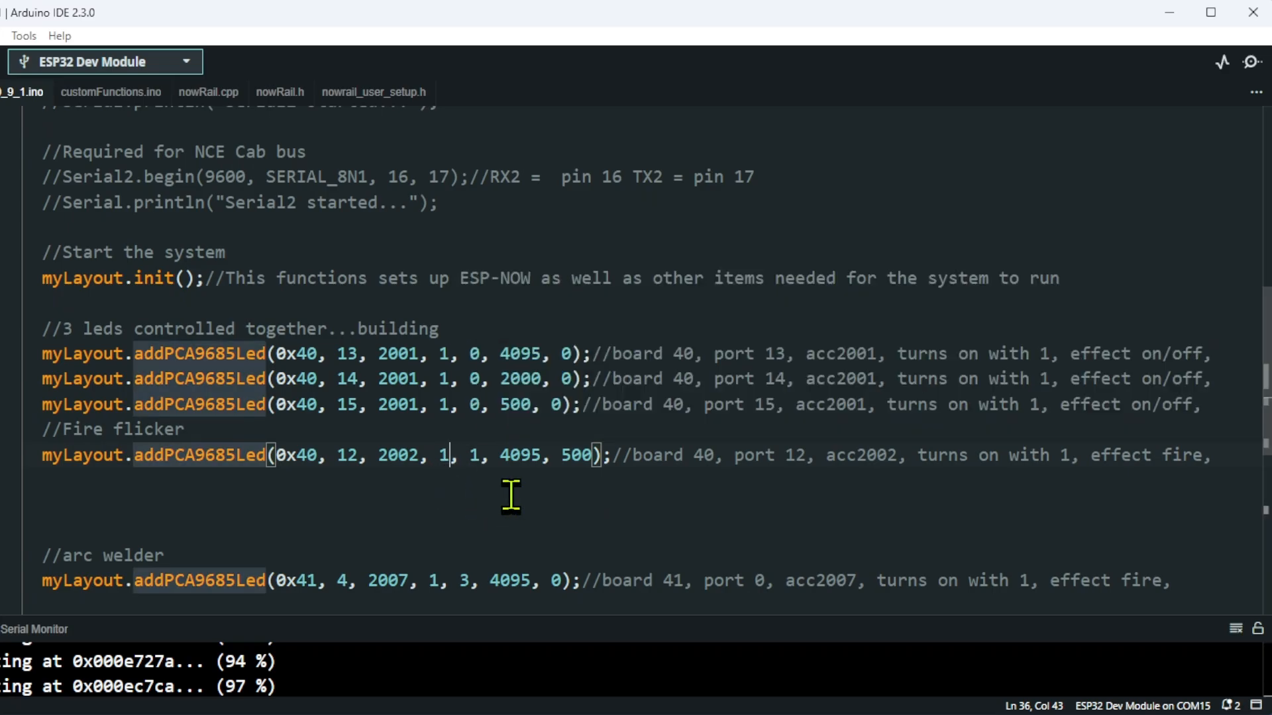
{"action": "mouse_move", "coordinate": [507, 494]}
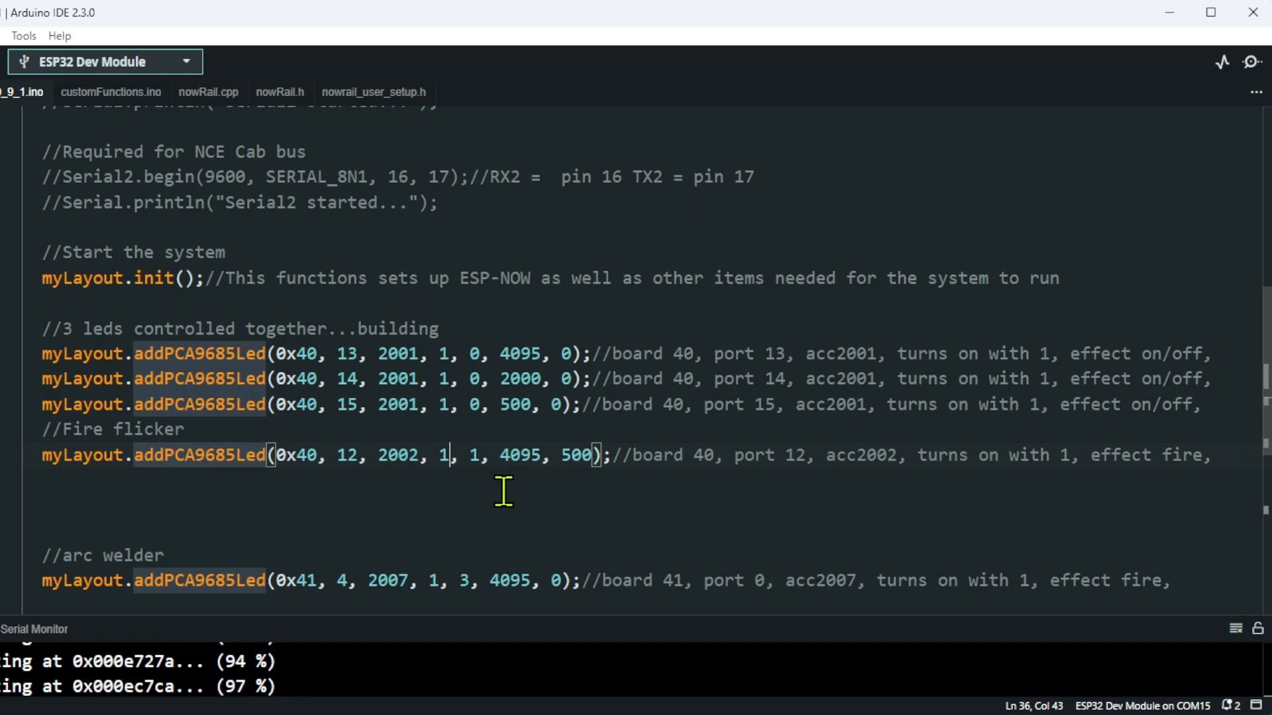
{"action": "mouse_move", "coordinate": [487, 492]}
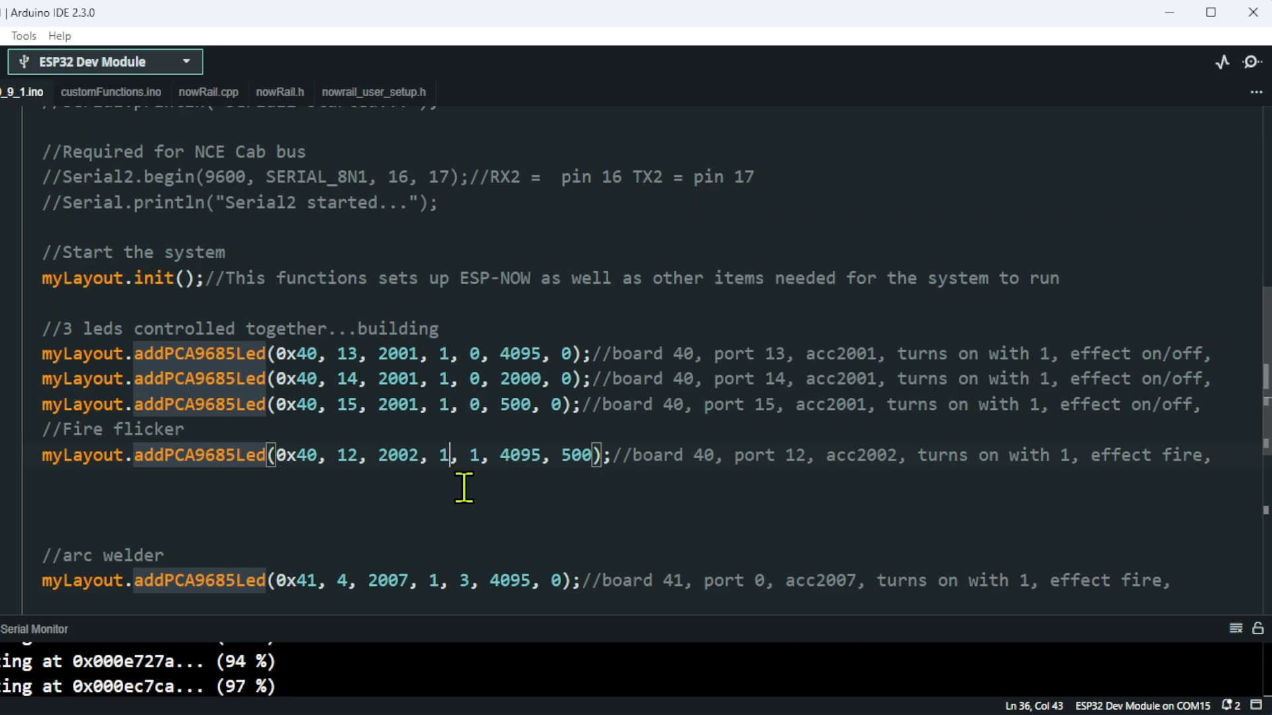
{"action": "mouse_move", "coordinate": [465, 483]}
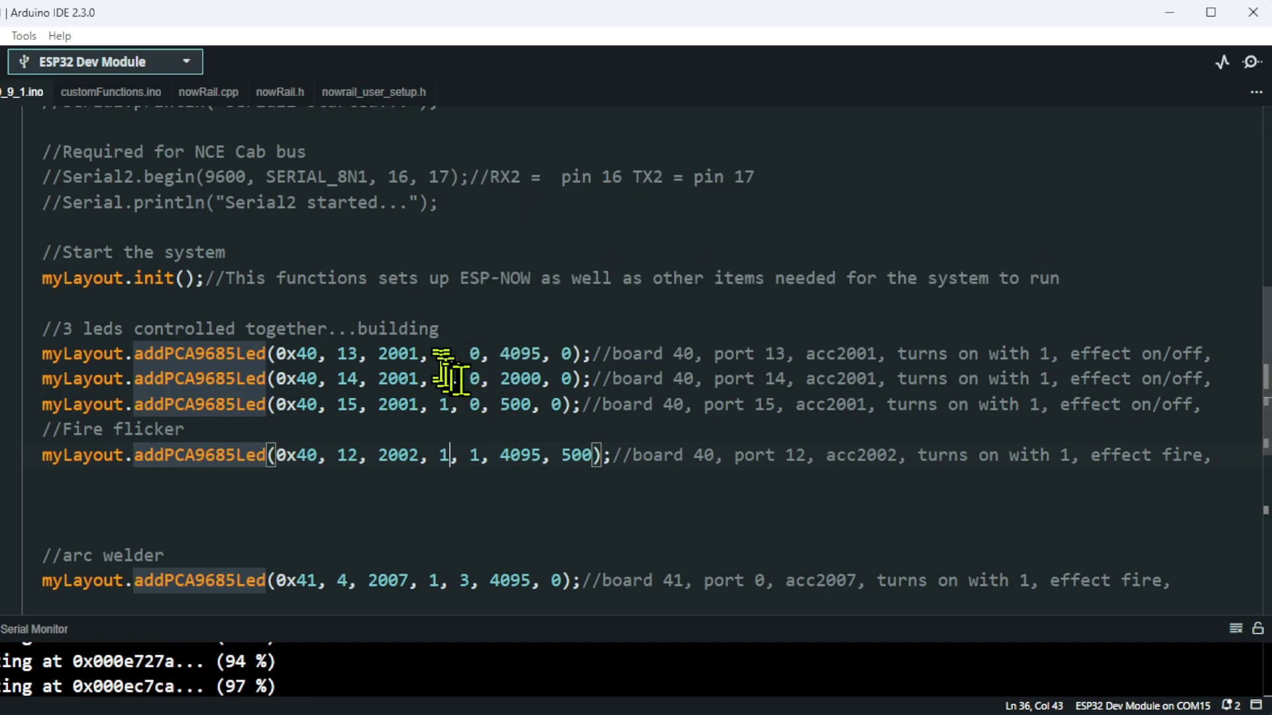
- Review the 4095, 2000 and 500 brightness values on the grouped port 13–15 LED calls
{"action": "left_click", "coordinate": [484, 405]}
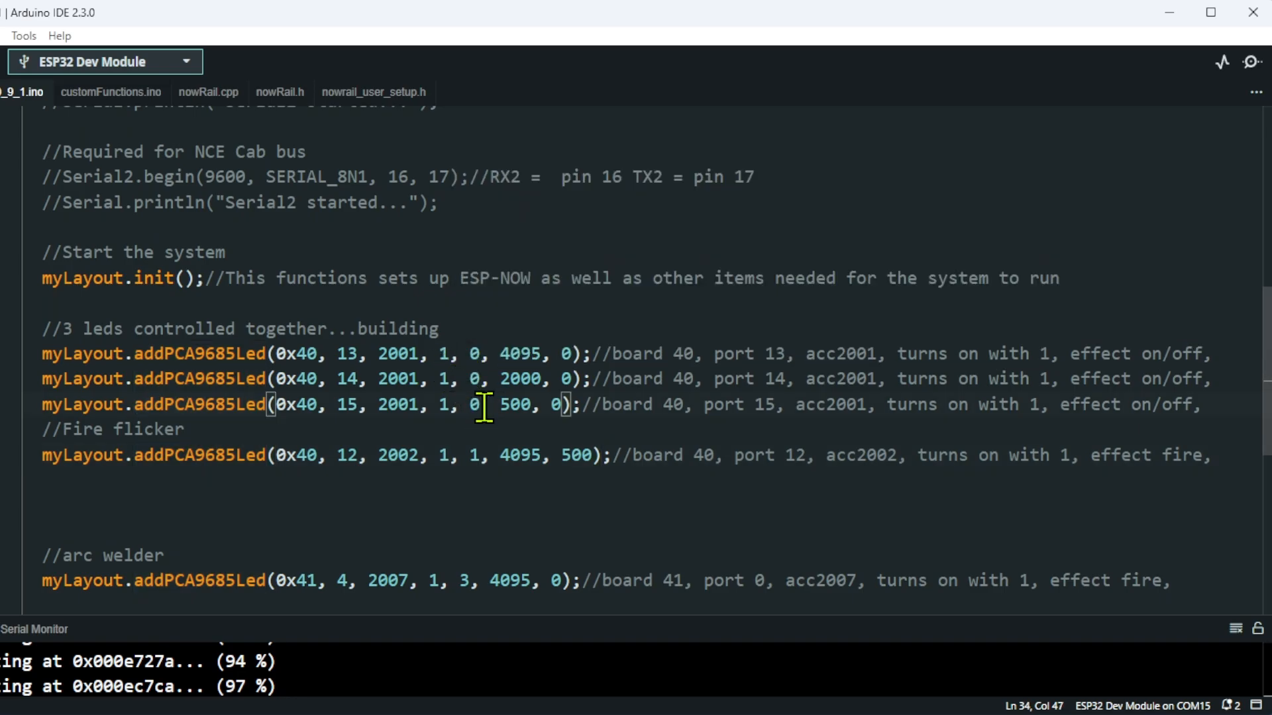
{"action": "left_click", "coordinate": [499, 354]}
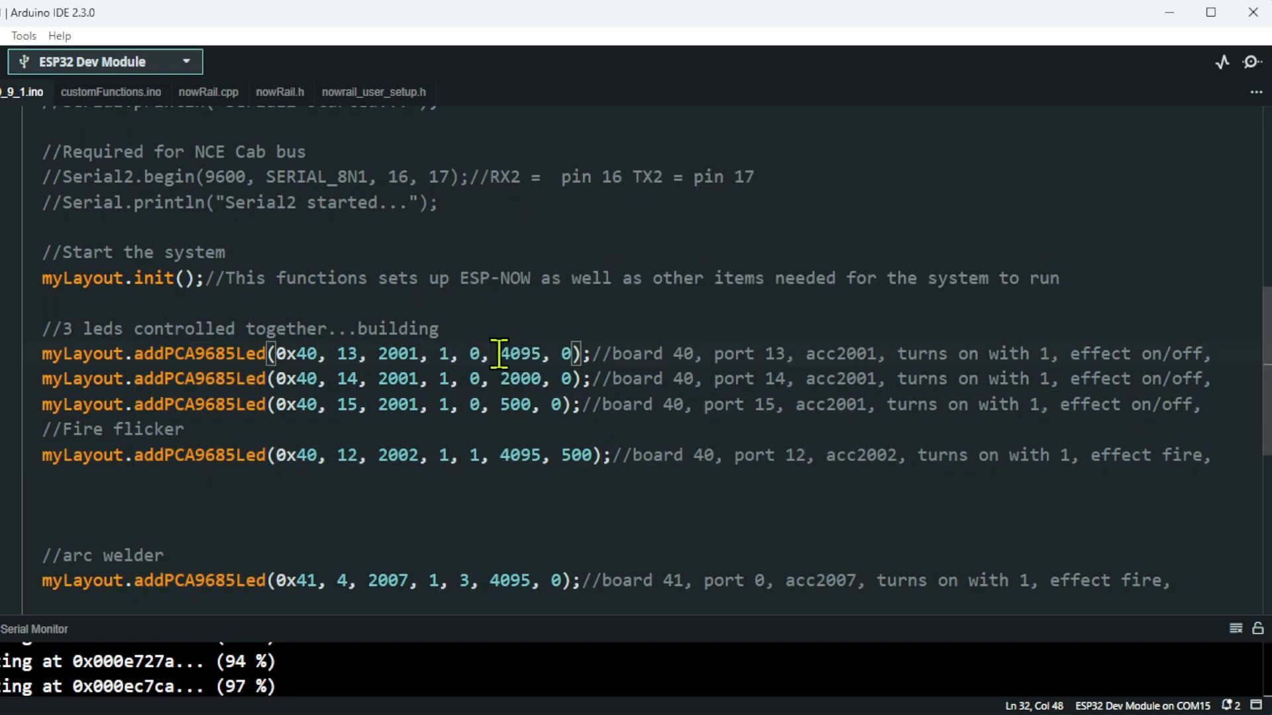
{"action": "mouse_move", "coordinate": [564, 487]}
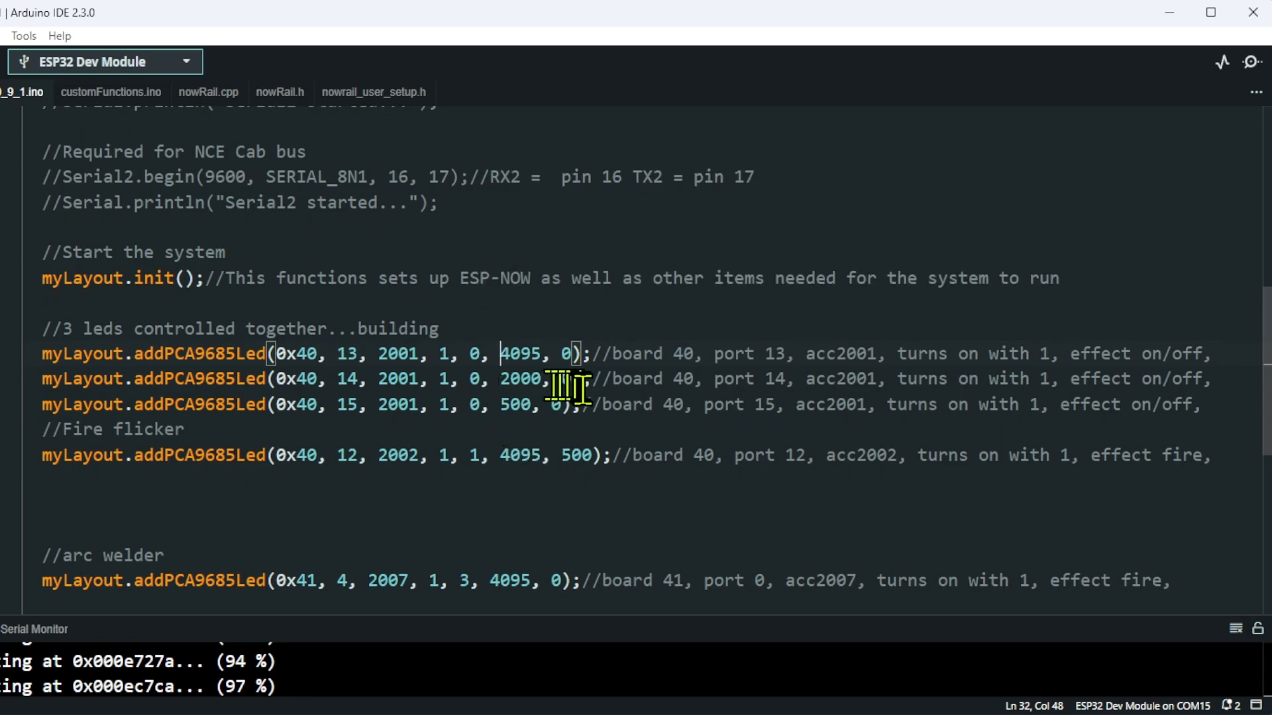
{"action": "mouse_move", "coordinate": [571, 495]}
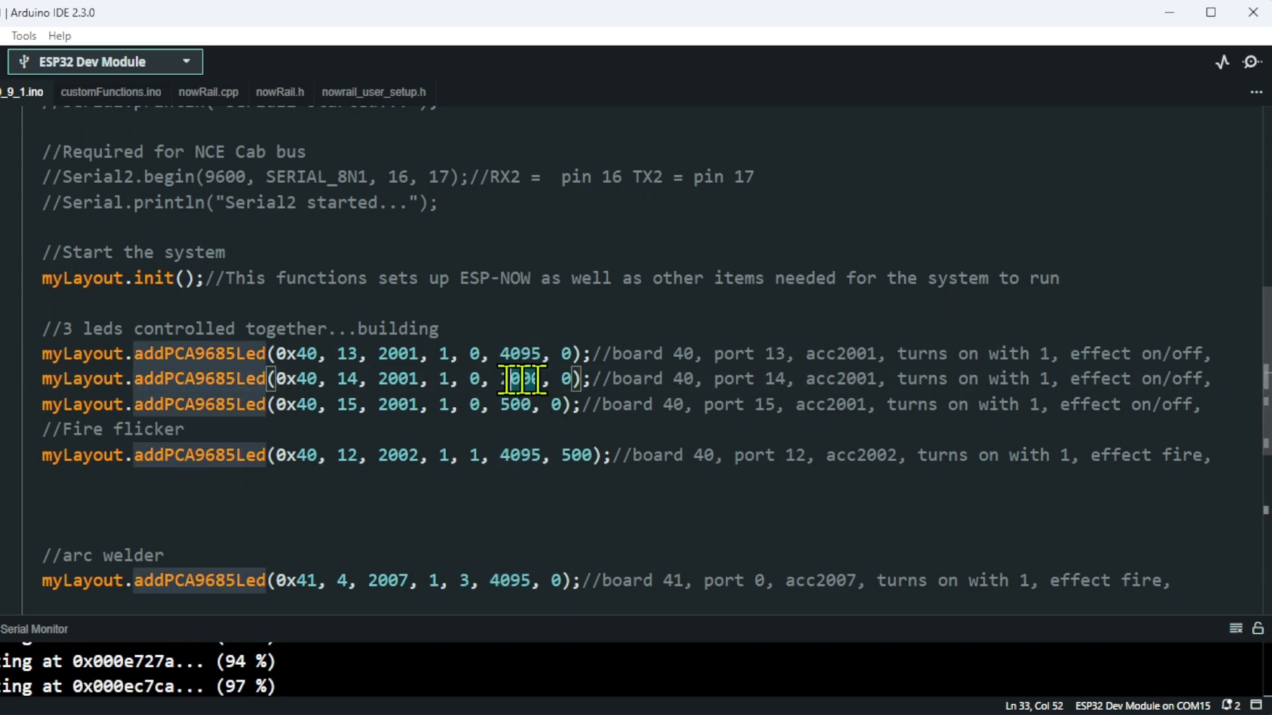
{"action": "type", "text": "2000"}
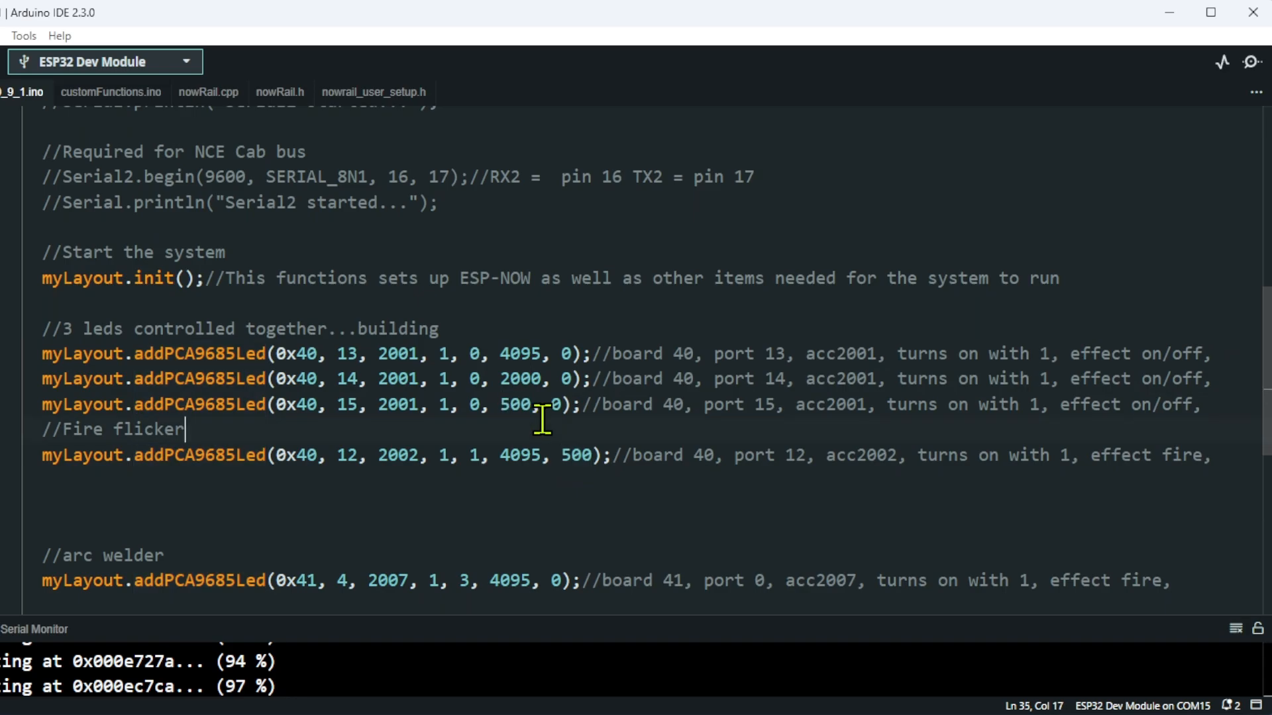
{"action": "mouse_move", "coordinate": [499, 441]}
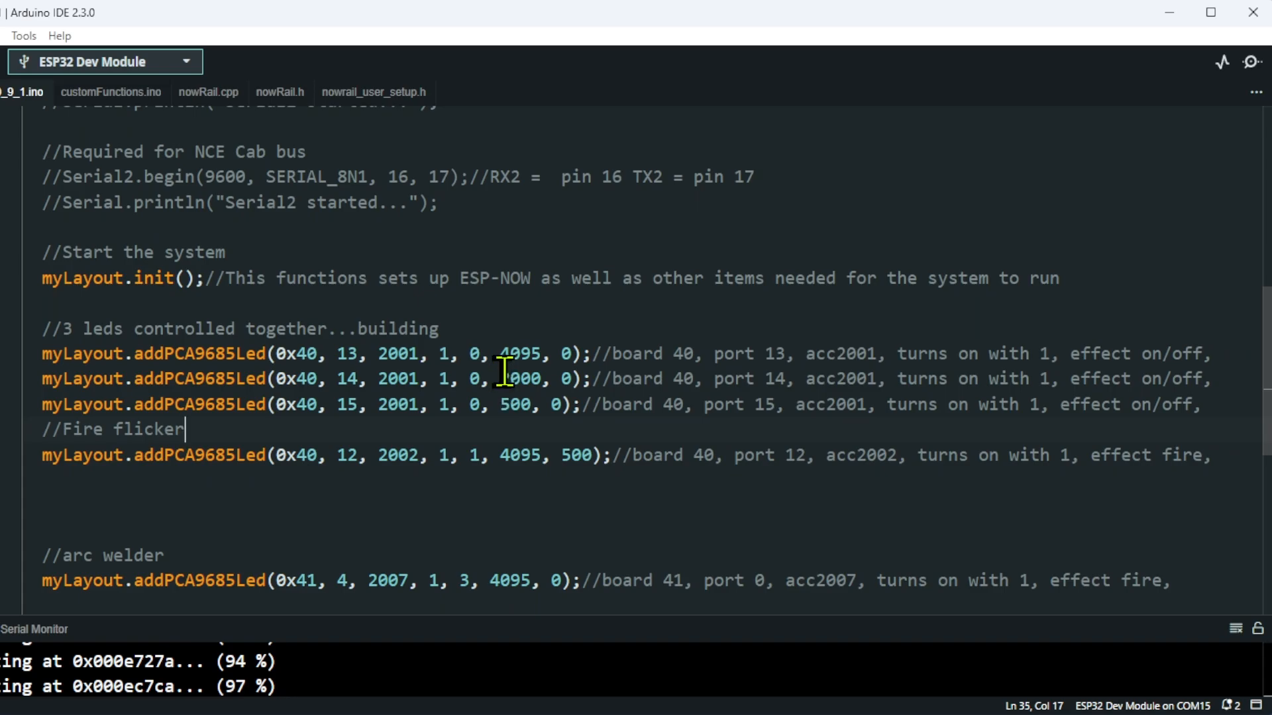
{"action": "mouse_move", "coordinate": [503, 404]}
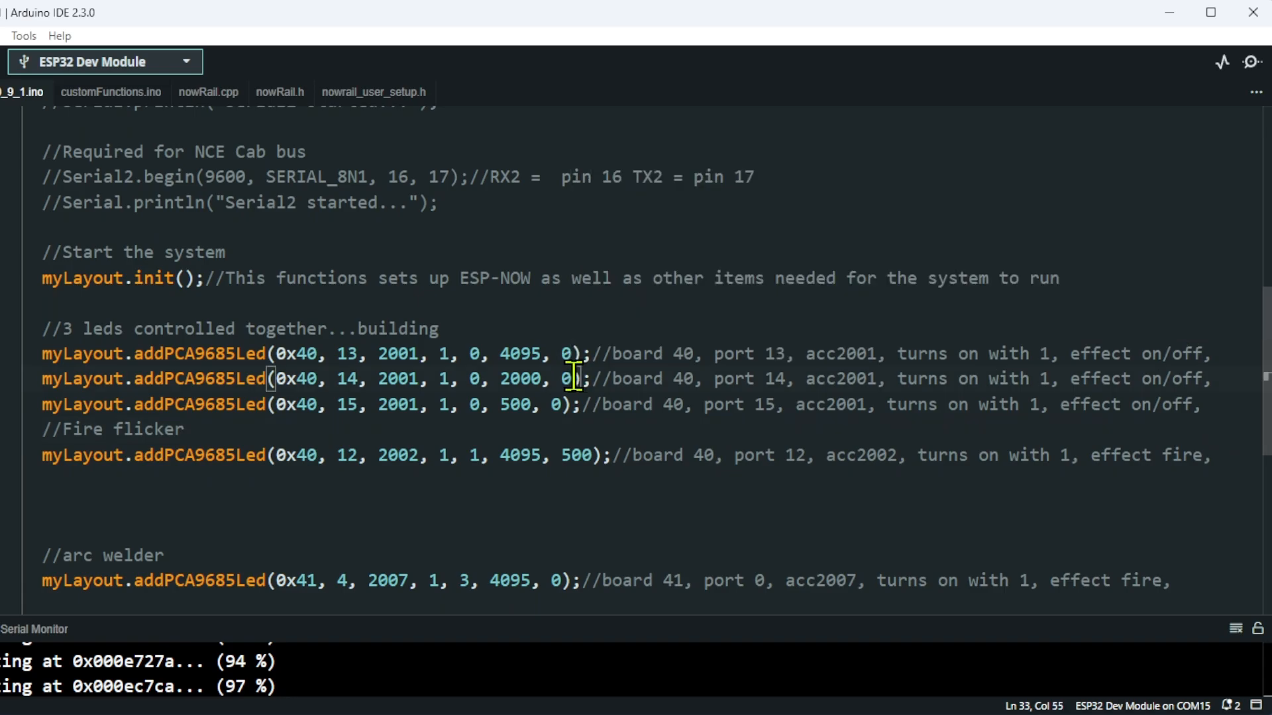
{"action": "mouse_move", "coordinate": [563, 378]}
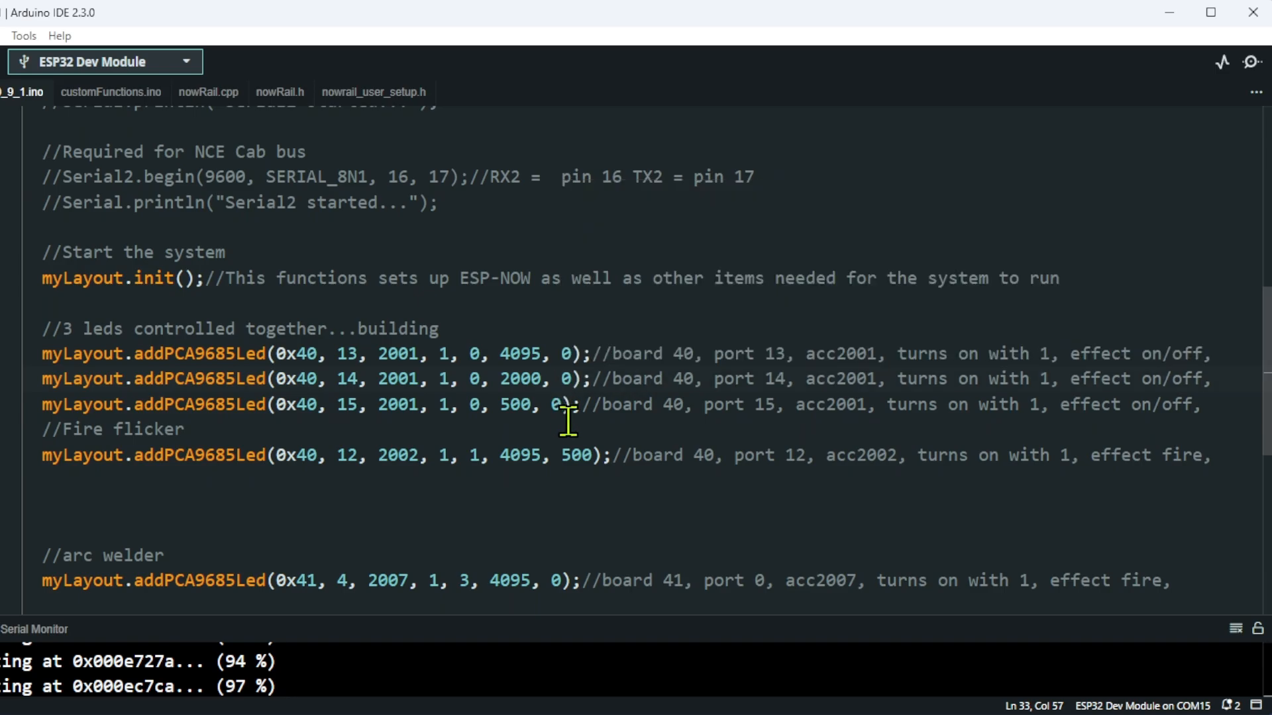
{"action": "mouse_move", "coordinate": [211, 479]}
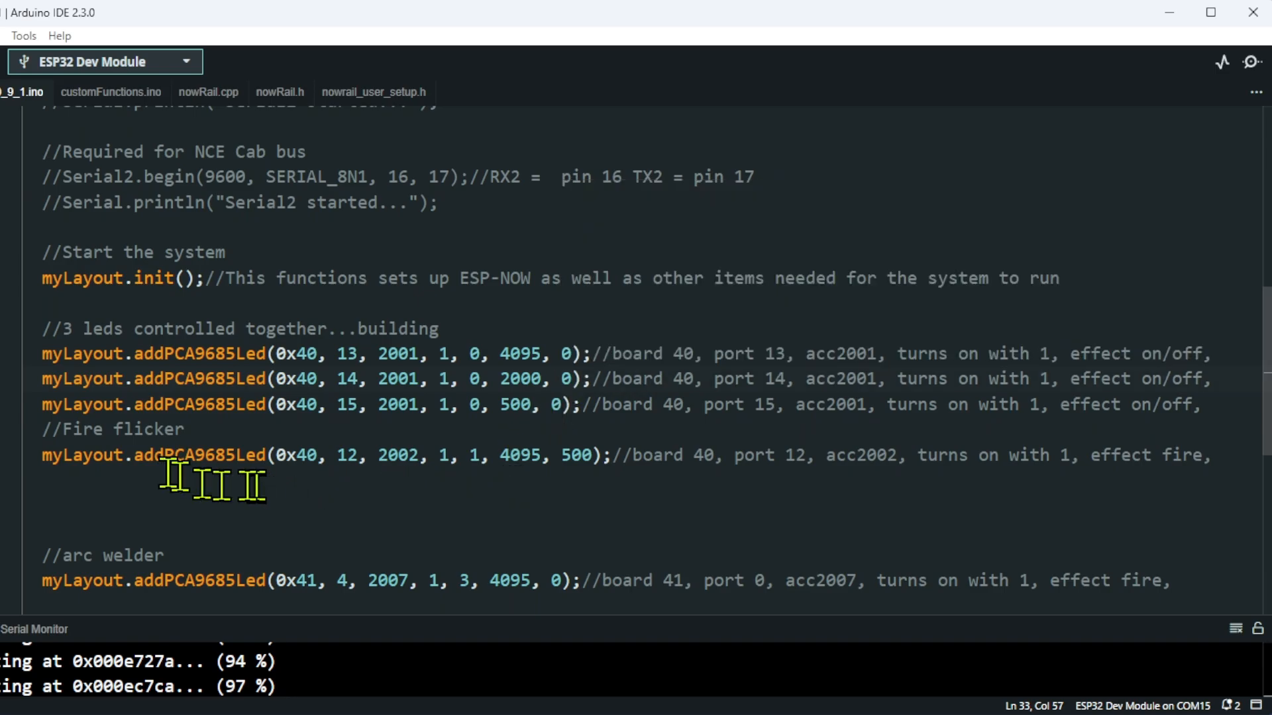
{"action": "mouse_move", "coordinate": [257, 485]}
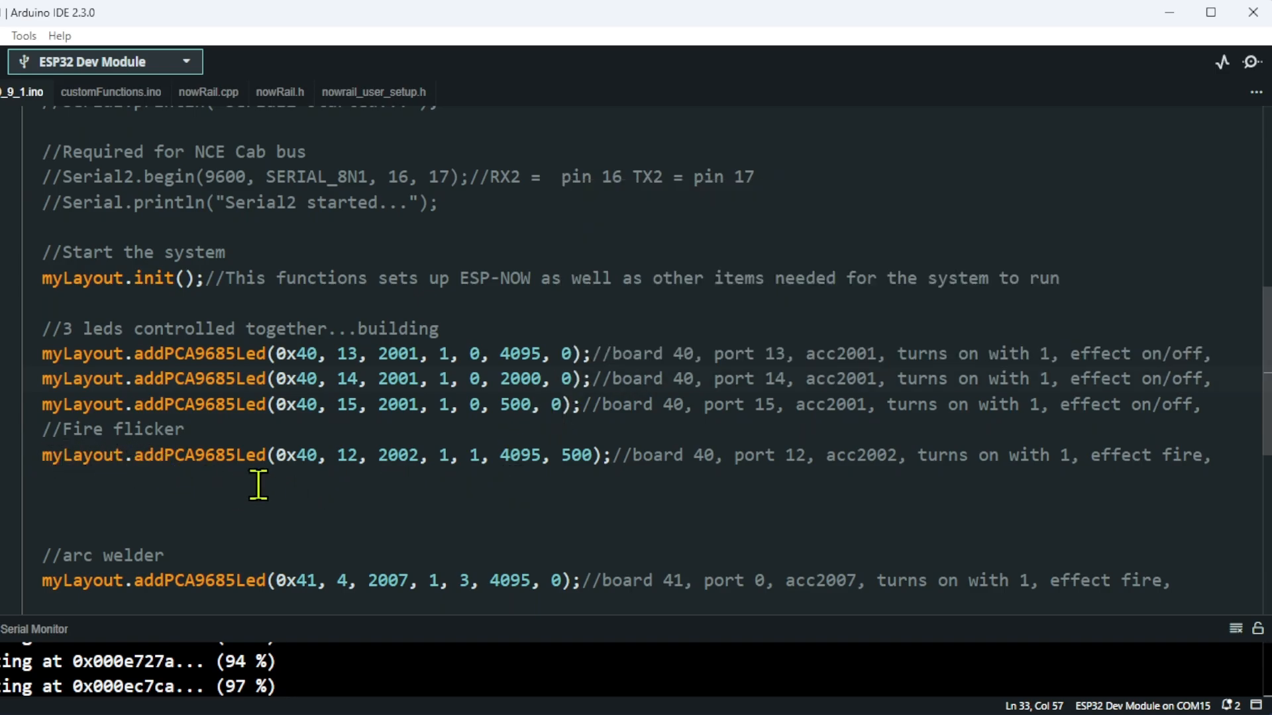
{"action": "left_click", "coordinate": [342, 455]}
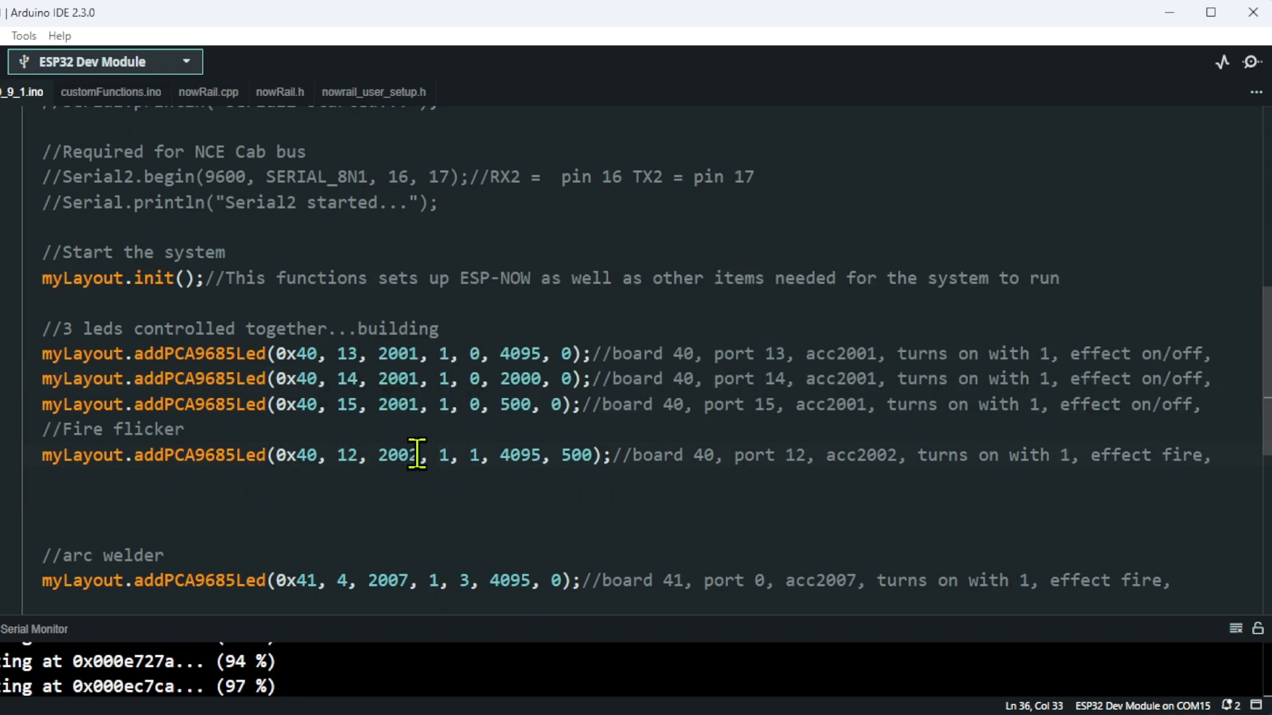
{"action": "double_click", "coordinate": [398, 454]}
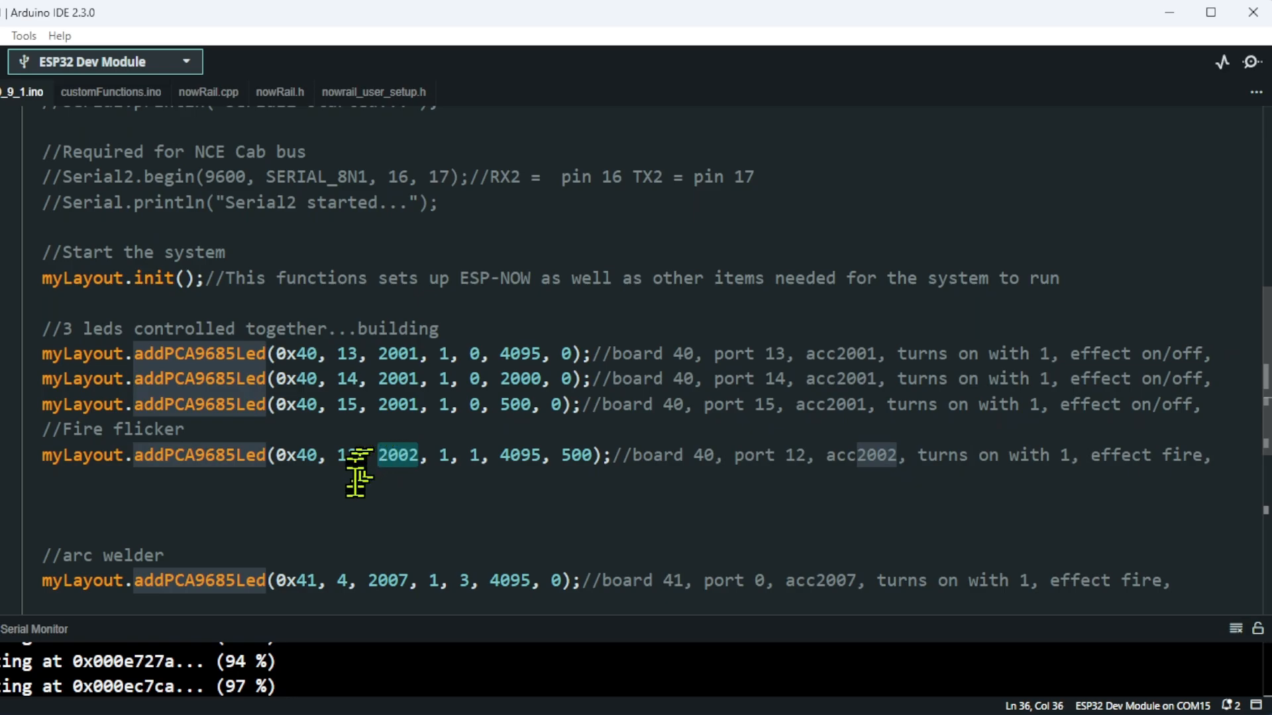
{"action": "left_click", "coordinate": [349, 405]}
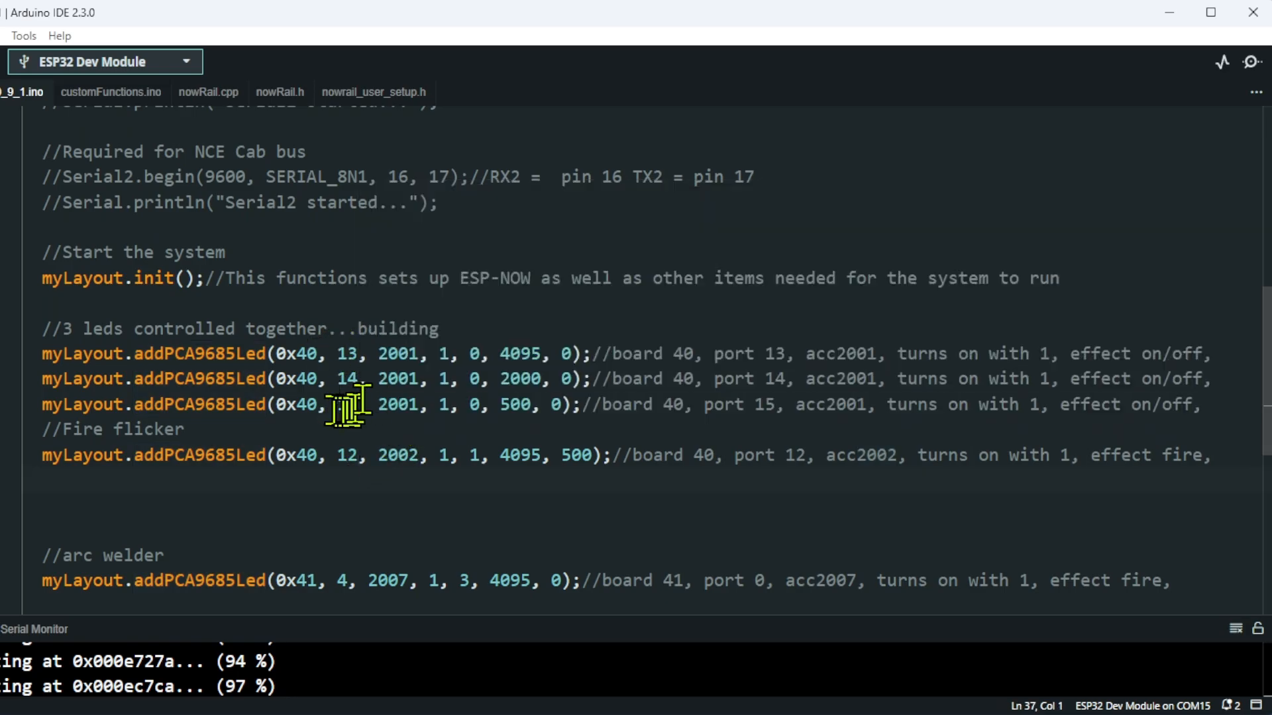
{"action": "mouse_move", "coordinate": [844, 548]}
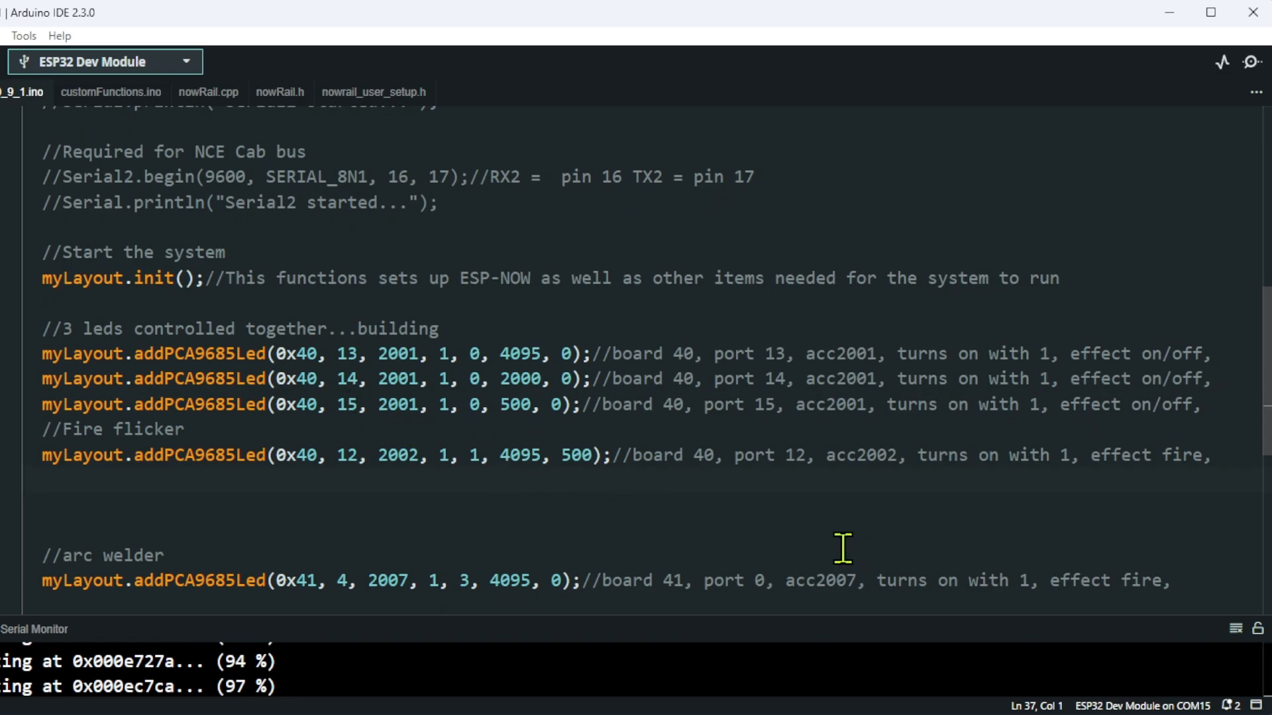
{"action": "mouse_move", "coordinate": [589, 552]}
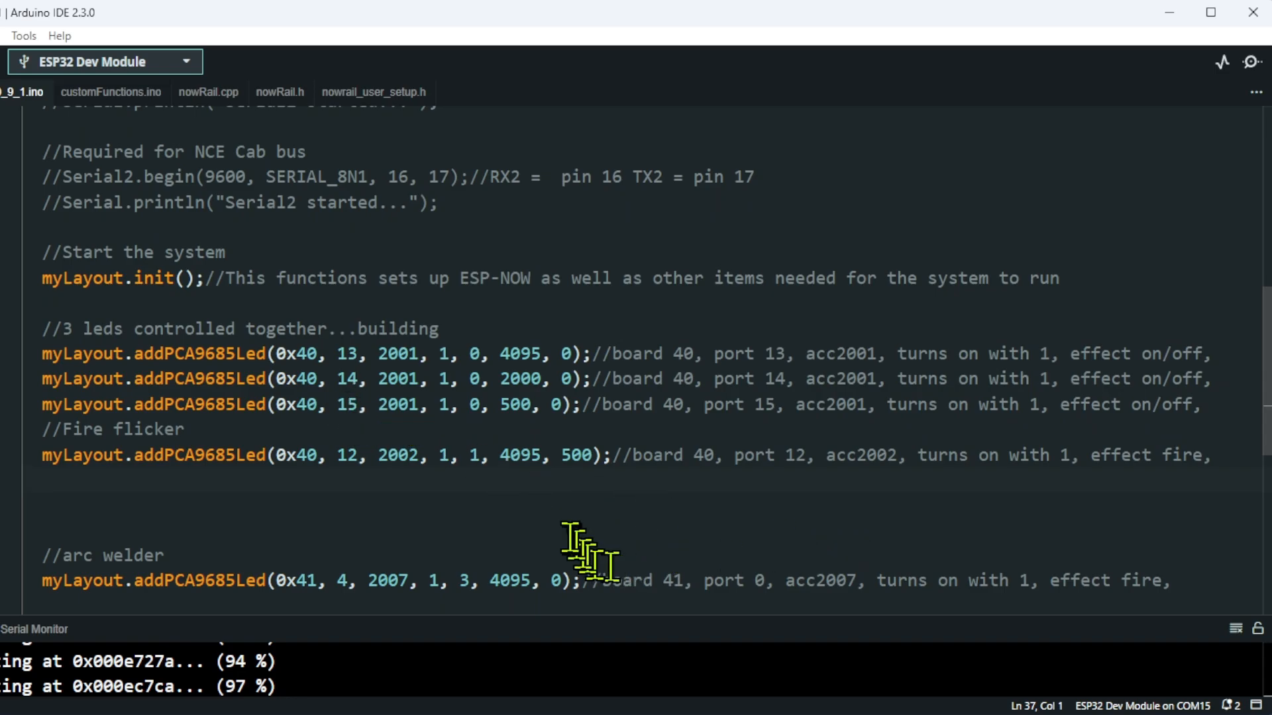
{"action": "mouse_move", "coordinate": [445, 467]}
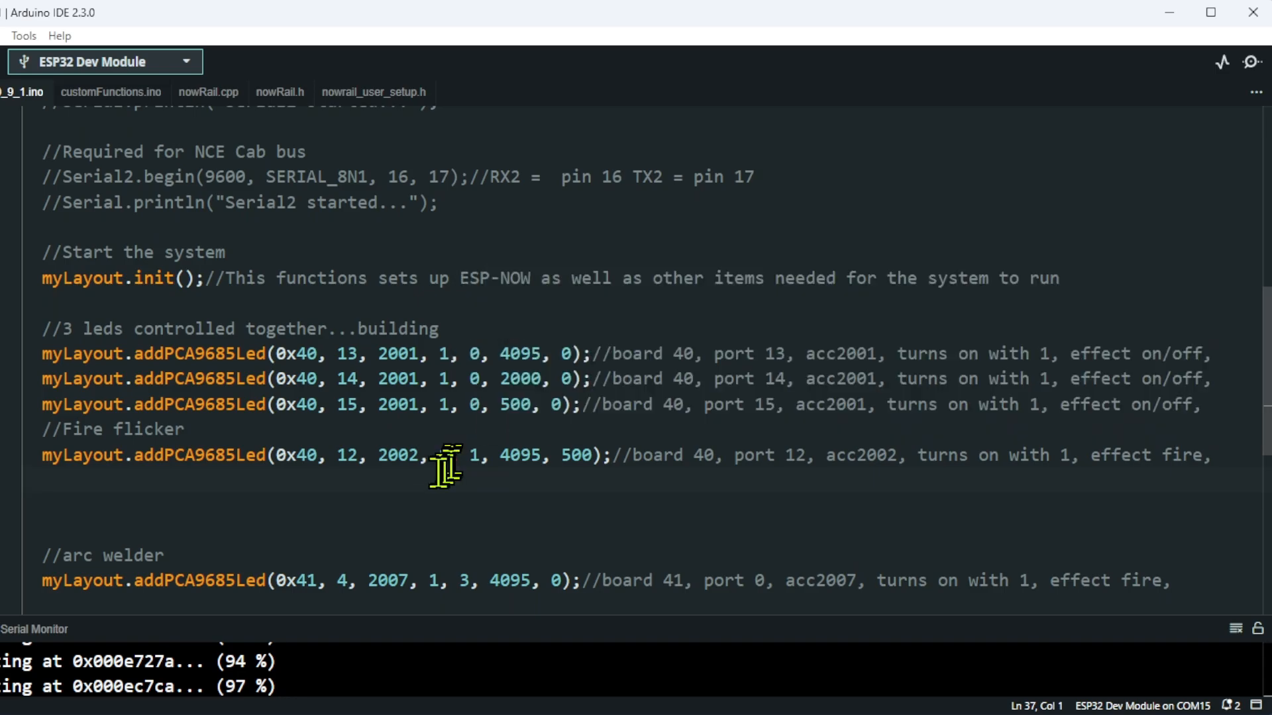
{"action": "mouse_move", "coordinate": [448, 485]}
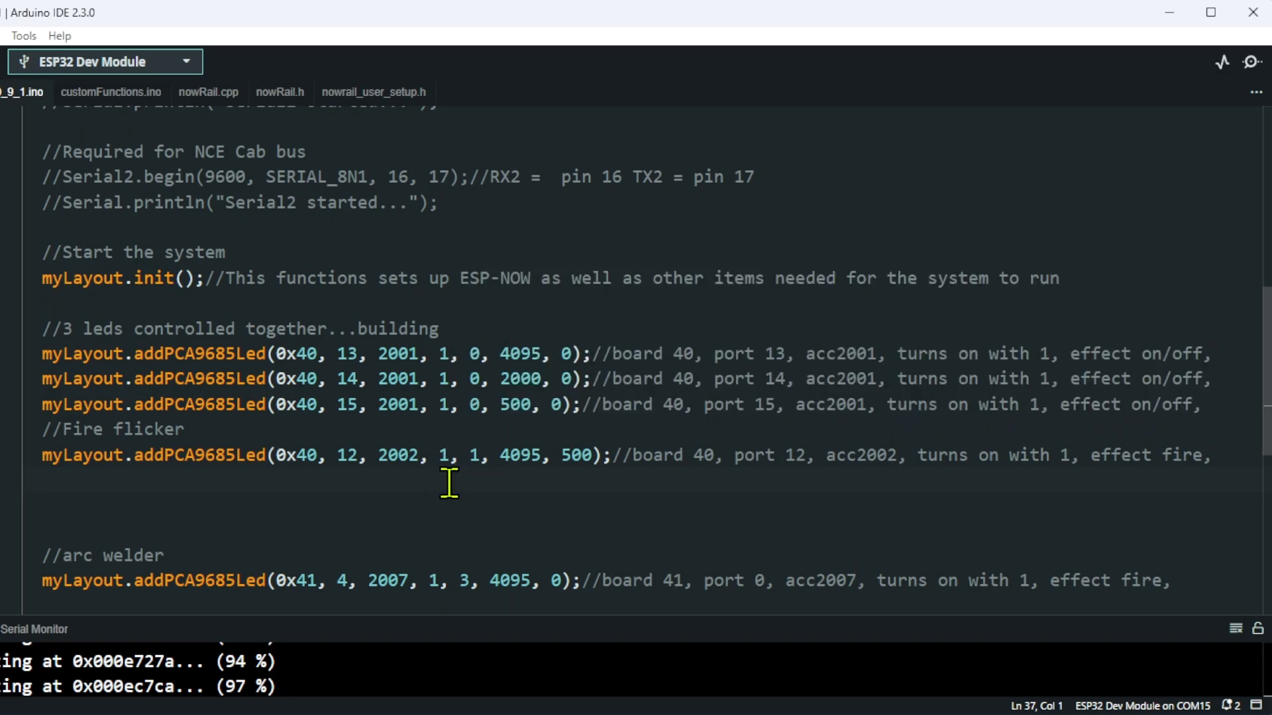
{"action": "mouse_move", "coordinate": [487, 455]}
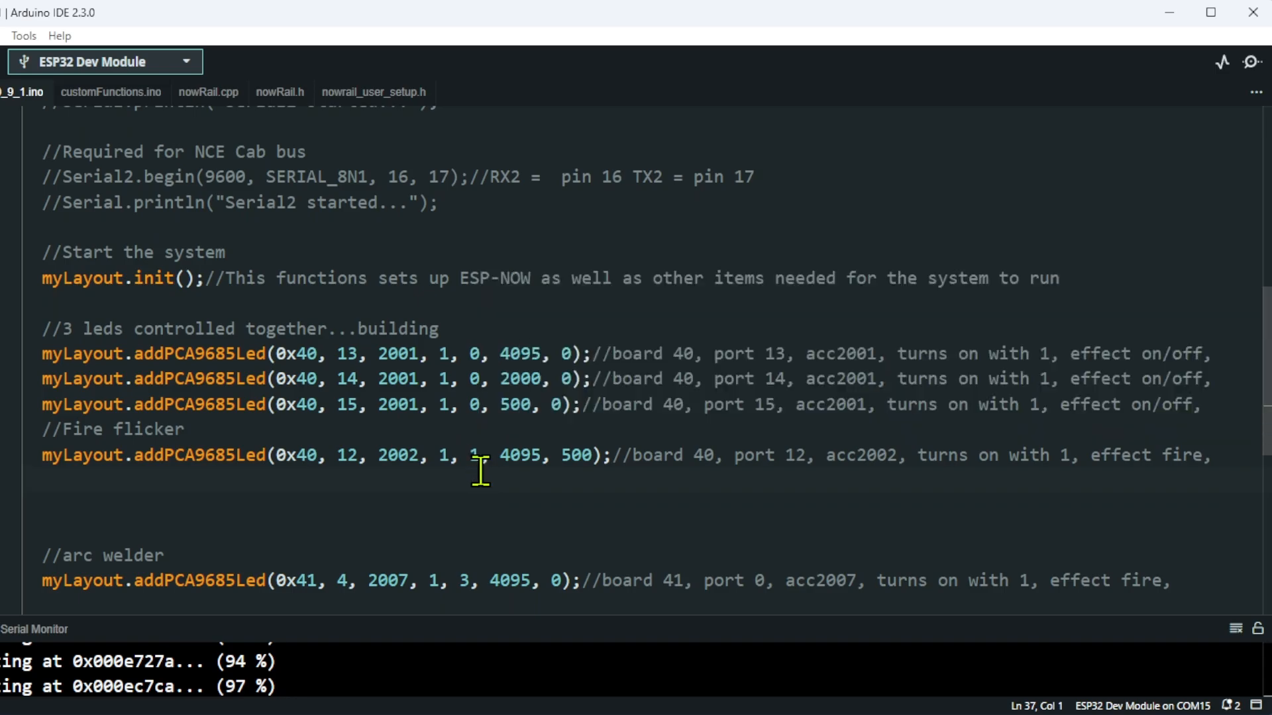
{"action": "mouse_move", "coordinate": [491, 483]}
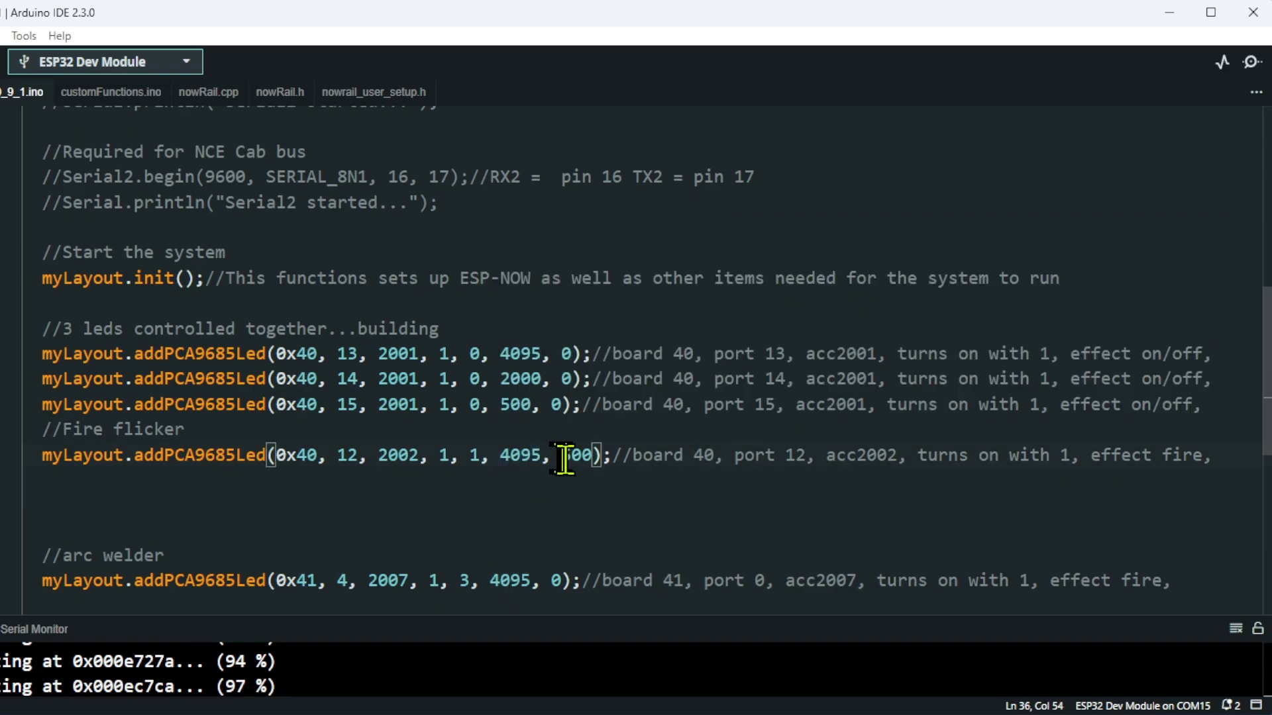
{"action": "type", "text": "500"}
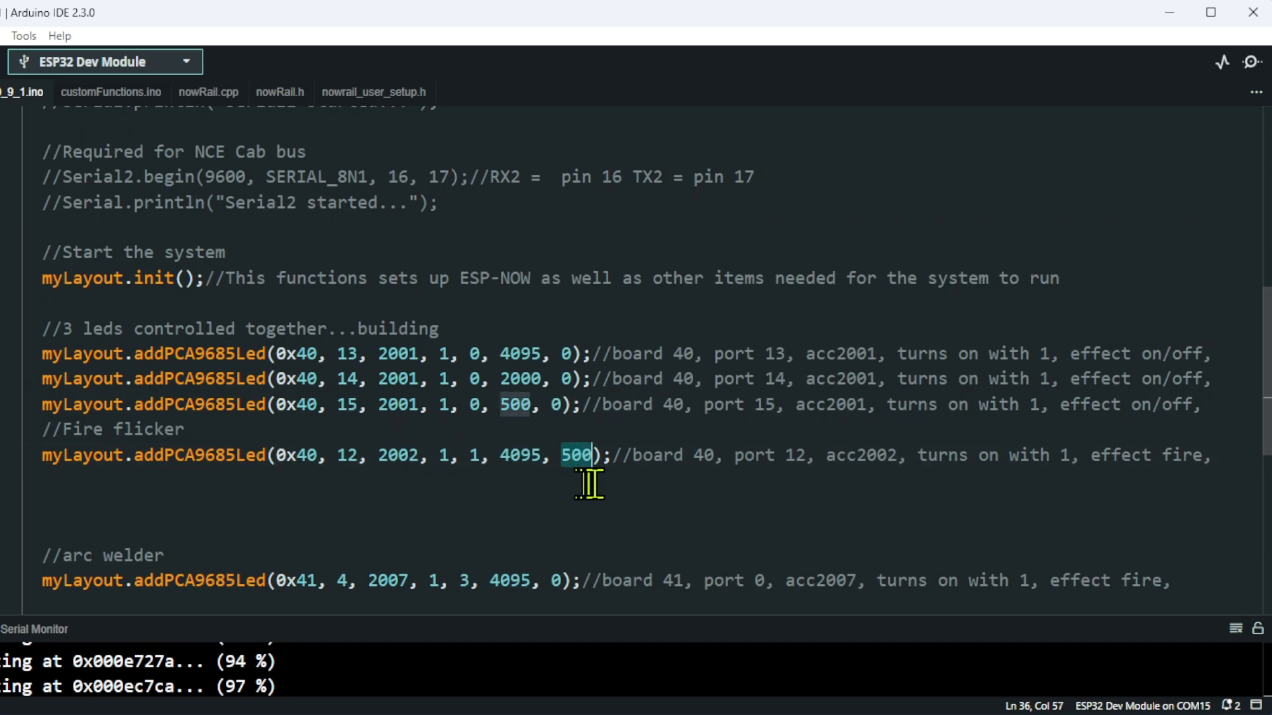
{"action": "mouse_move", "coordinate": [669, 491]}
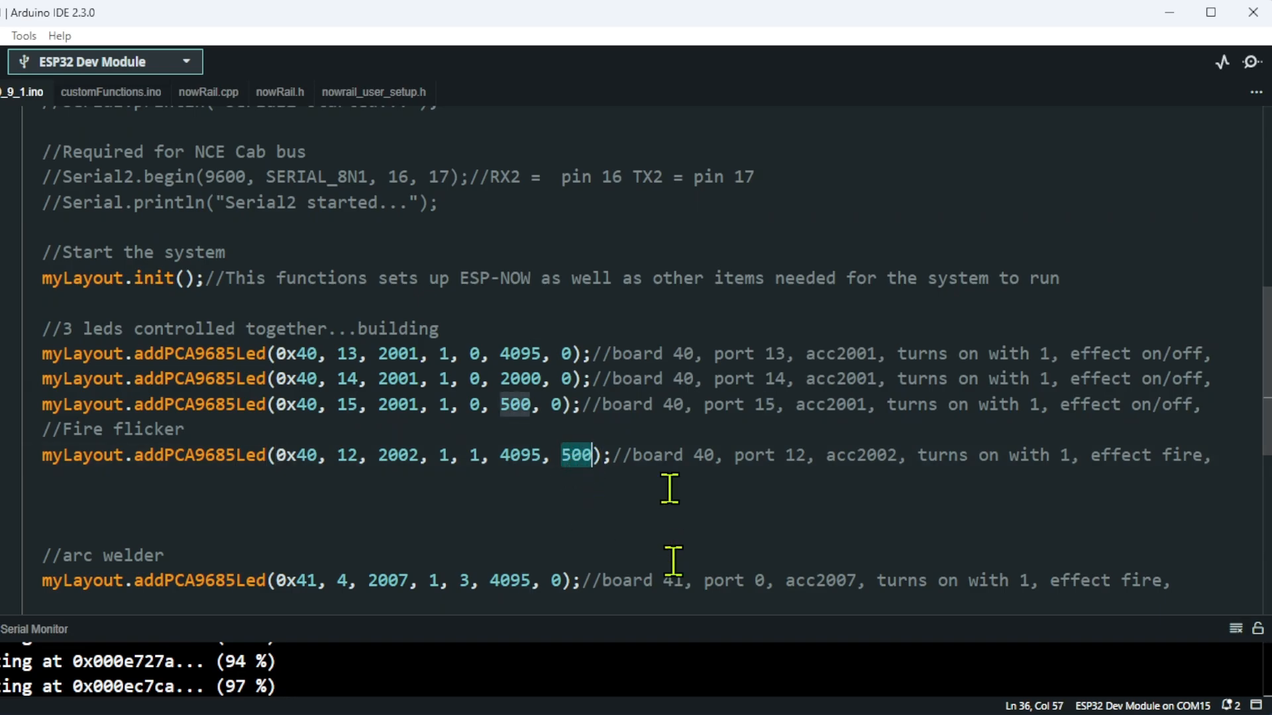
{"action": "mouse_move", "coordinate": [572, 539]}
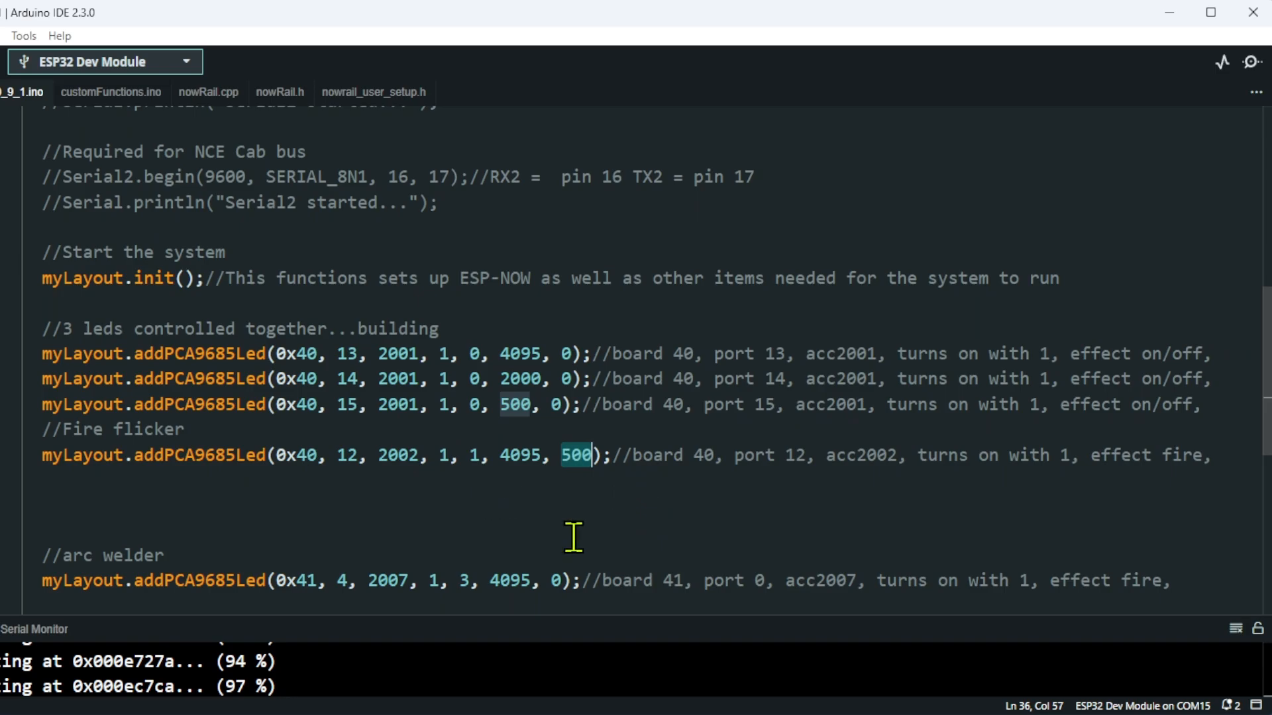
{"action": "mouse_move", "coordinate": [523, 519]}
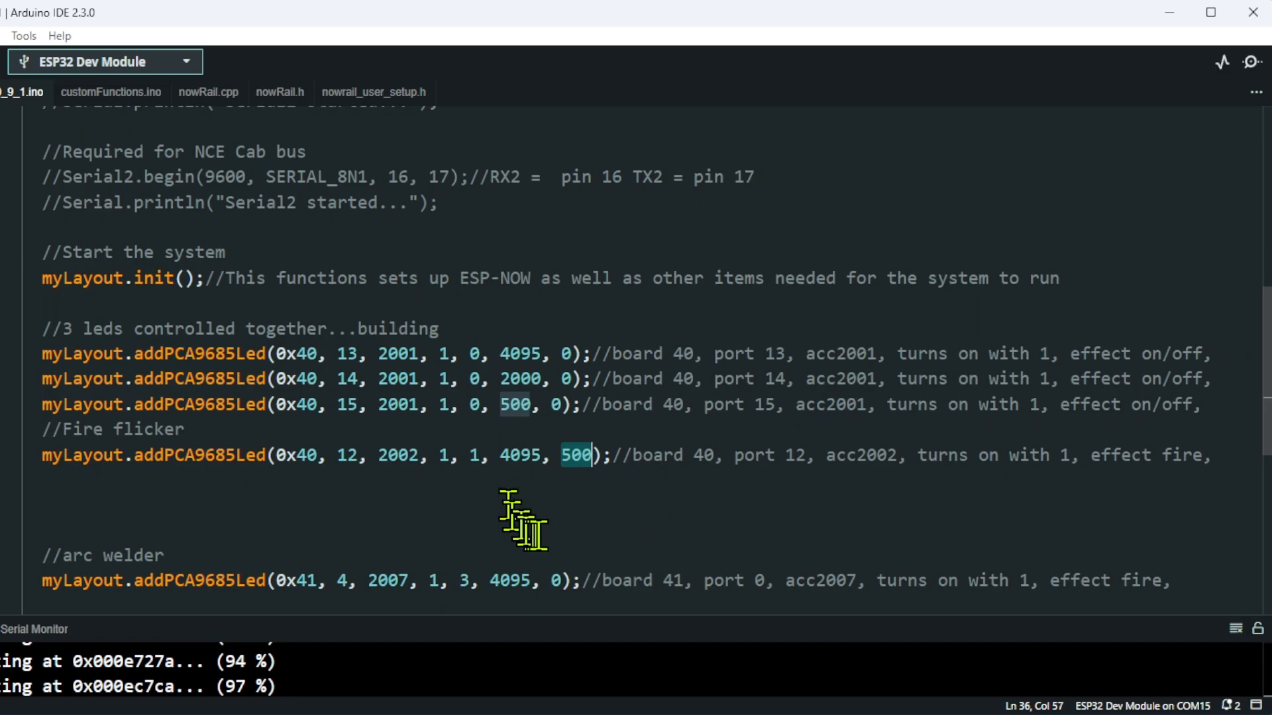
{"action": "mouse_move", "coordinate": [552, 494]}
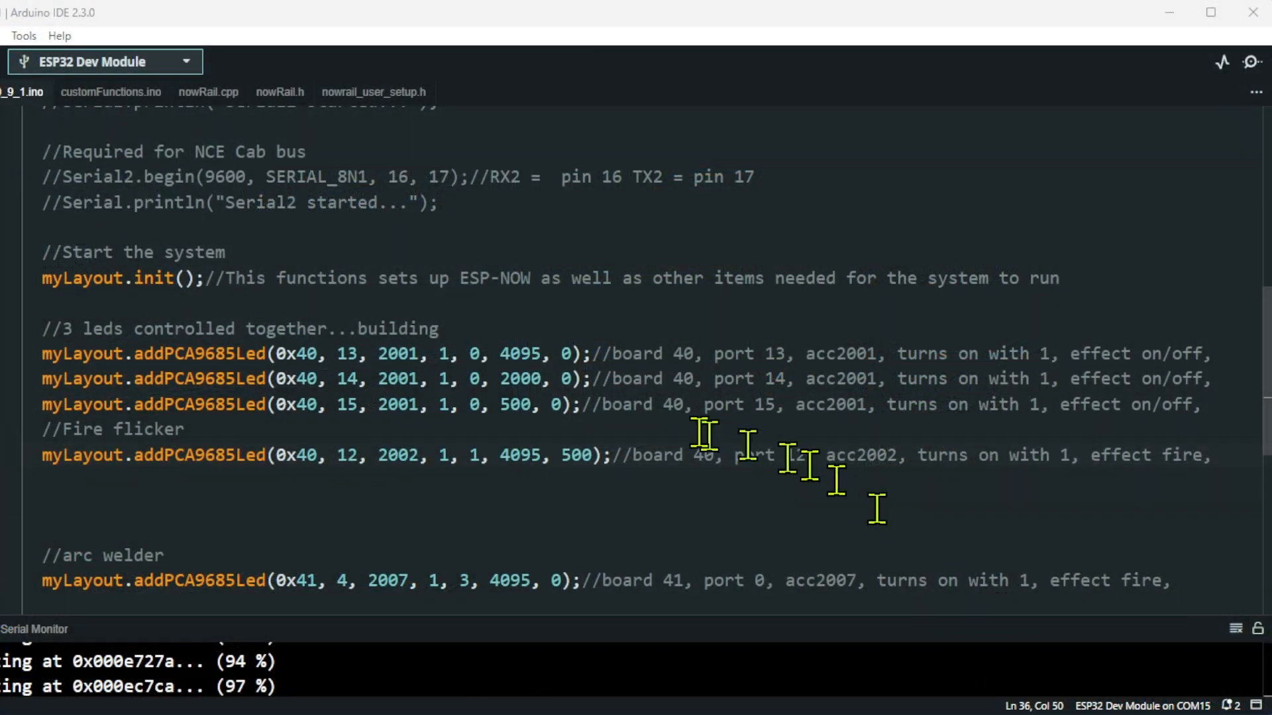
{"action": "scroll", "scroll_direction": "down", "scroll_amount": 3}
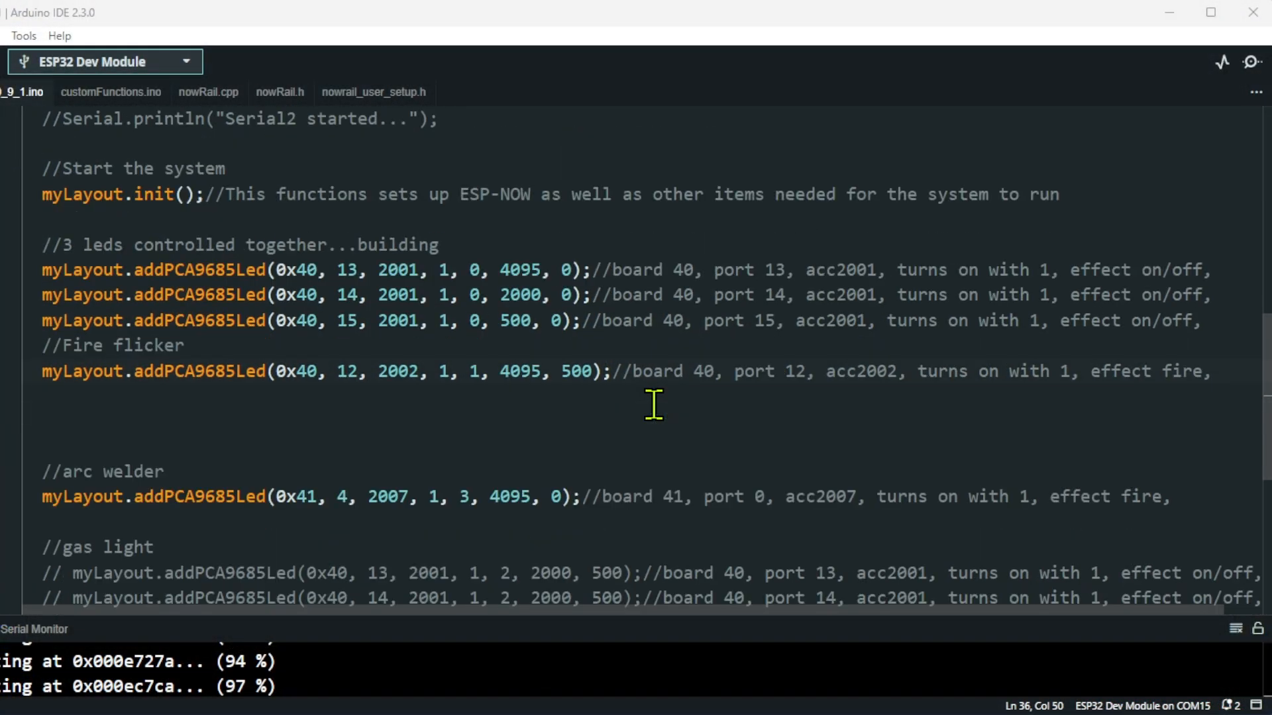
{"action": "mouse_move", "coordinate": [53, 507]}
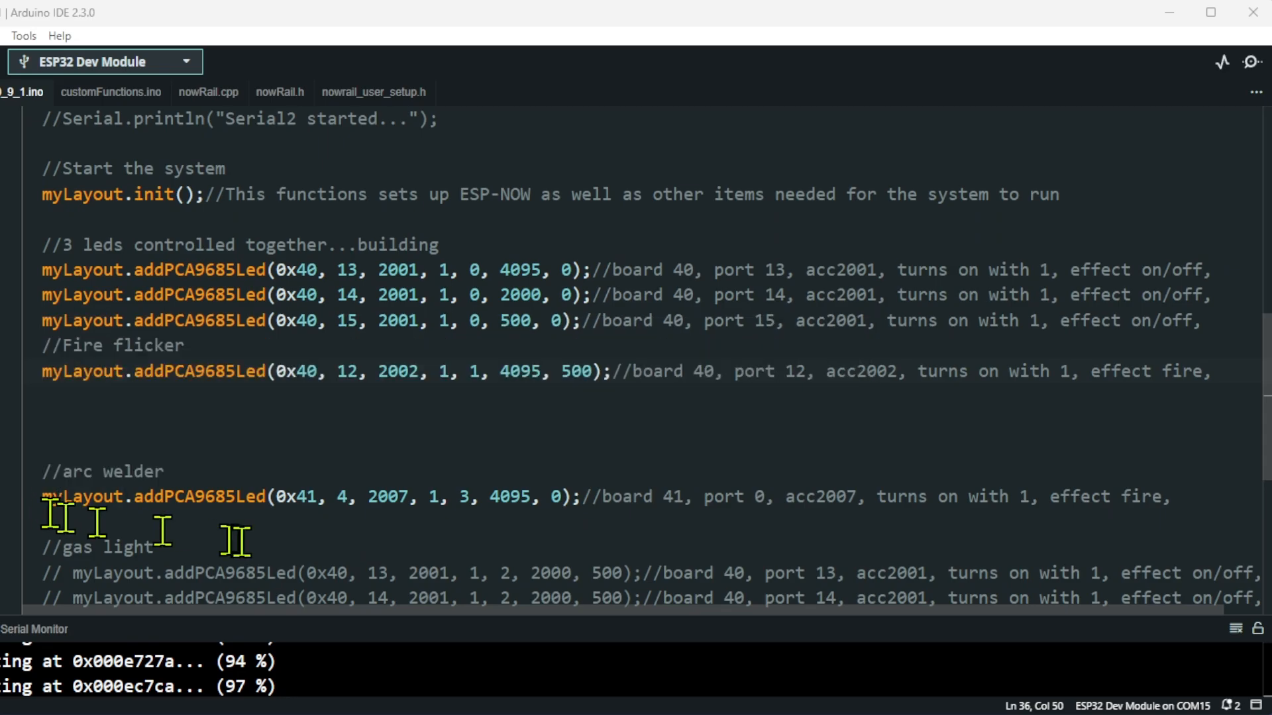
{"action": "left_click", "coordinate": [299, 497]}
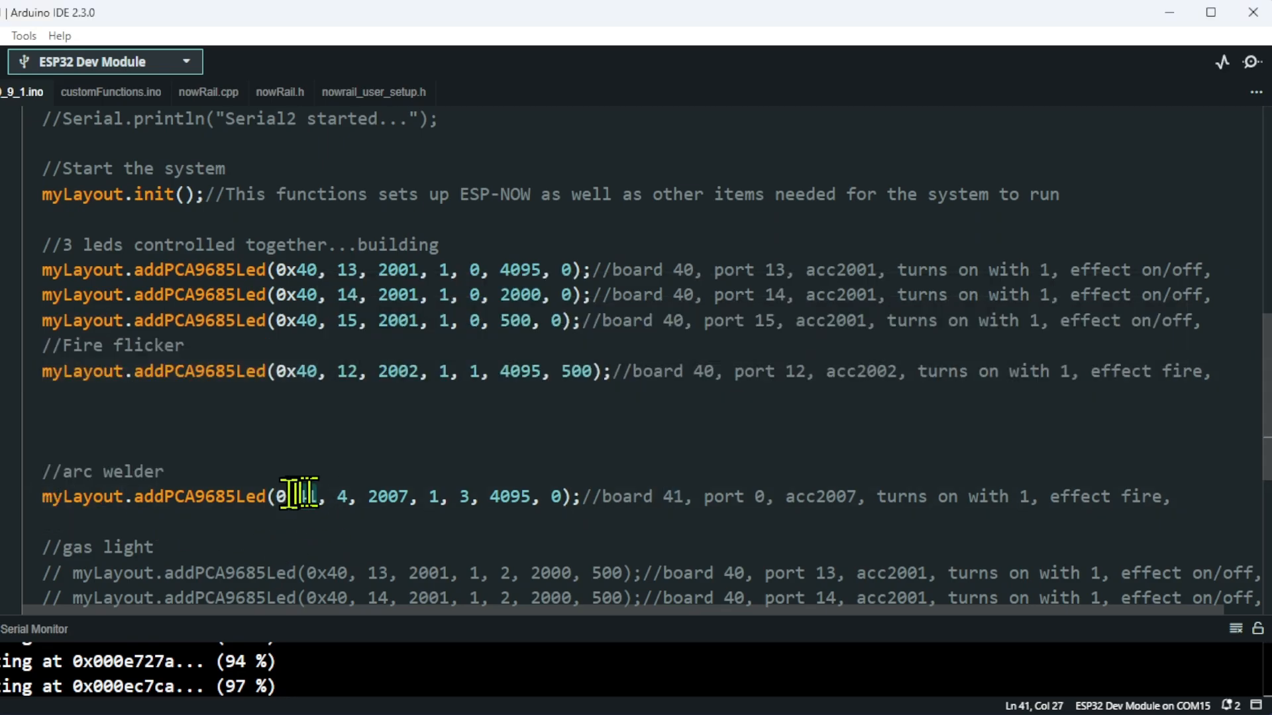
{"action": "type", "text": "1"}
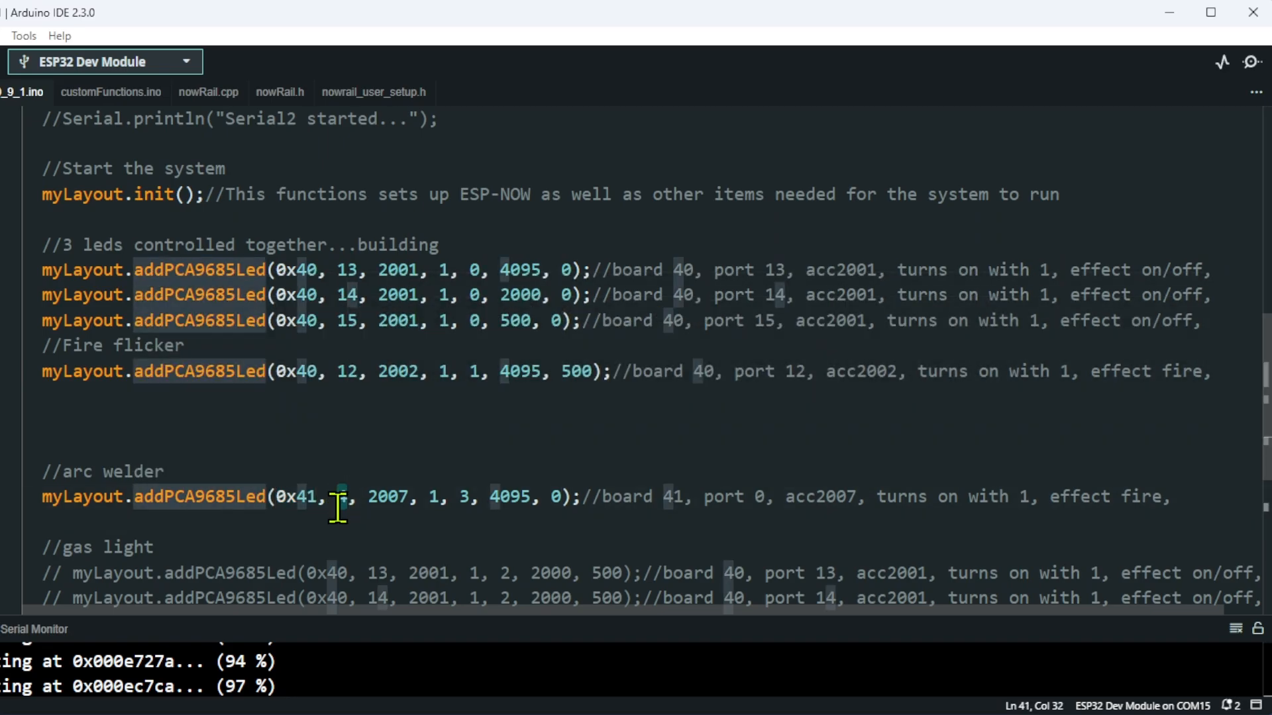
{"action": "type", "text": "4"}
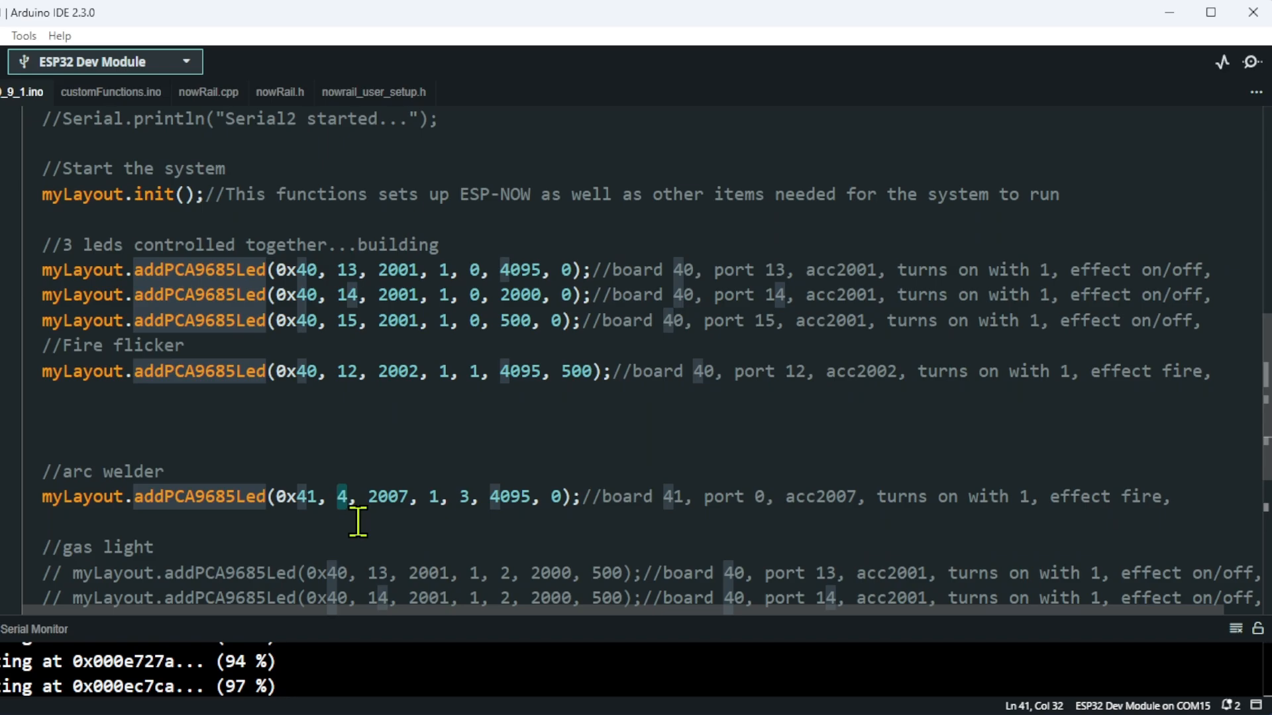
{"action": "mouse_move", "coordinate": [359, 317]}
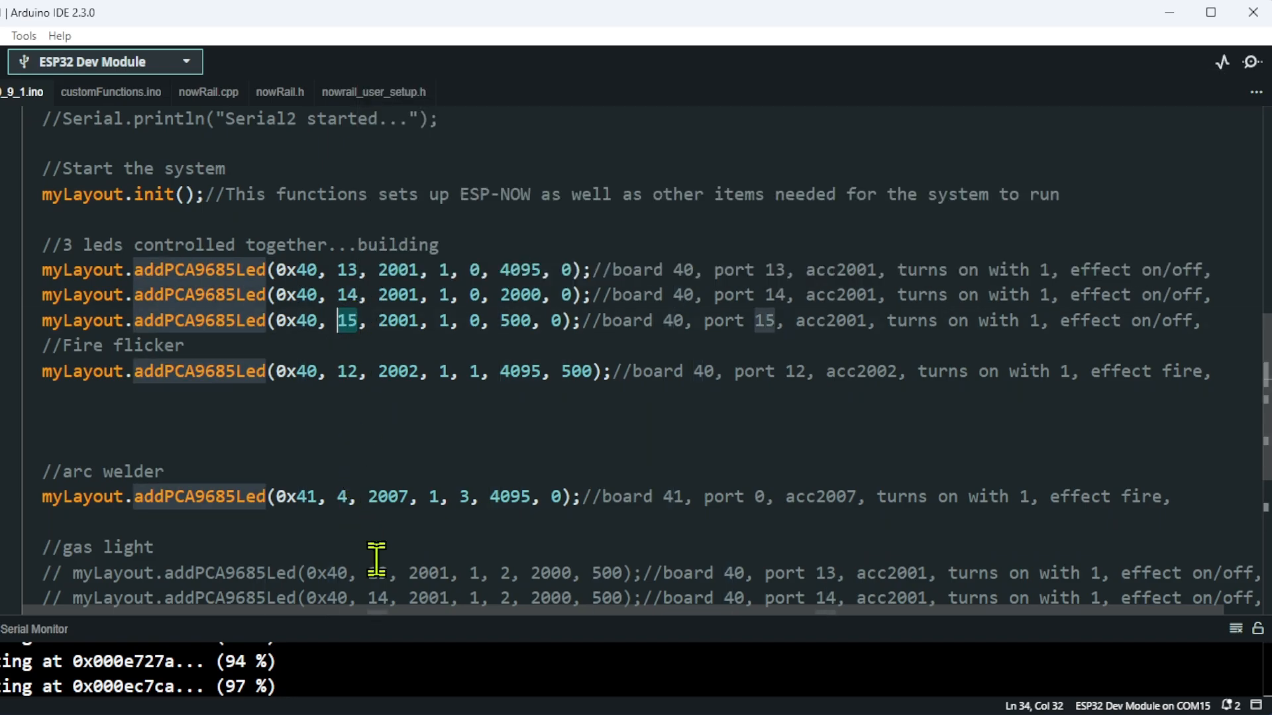
{"action": "mouse_move", "coordinate": [367, 541]}
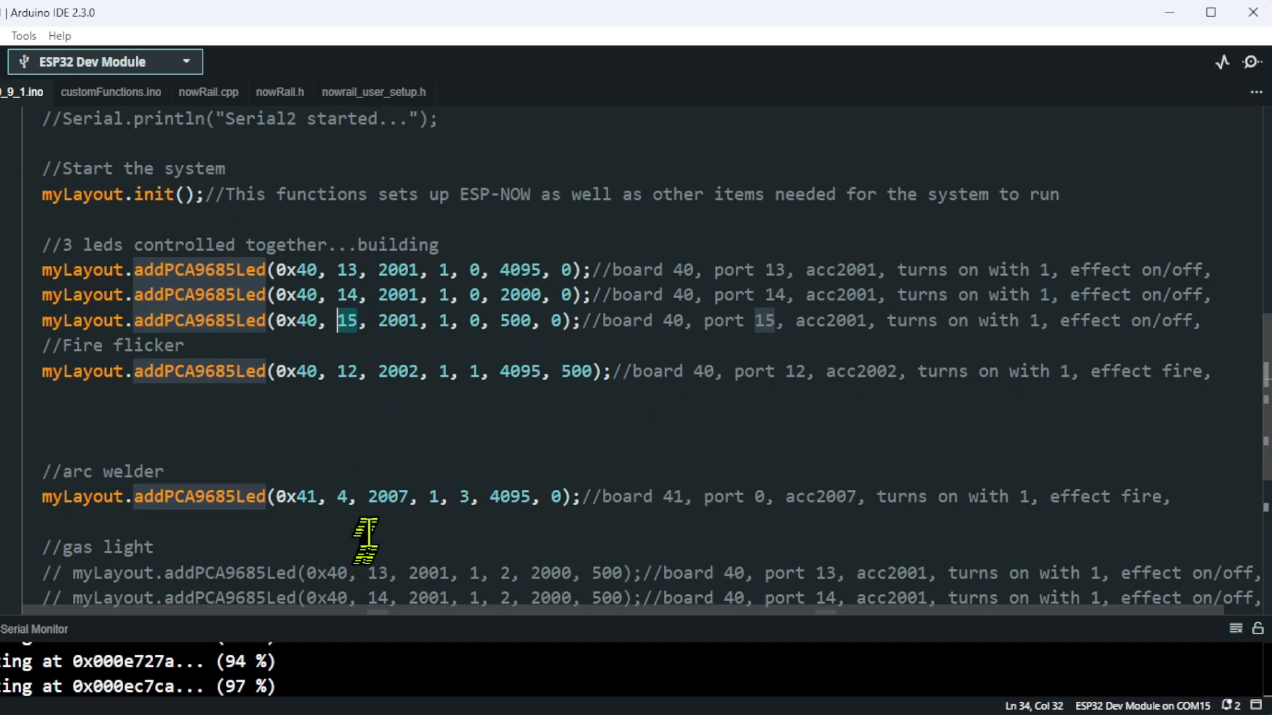
{"action": "left_click", "coordinate": [396, 496]}
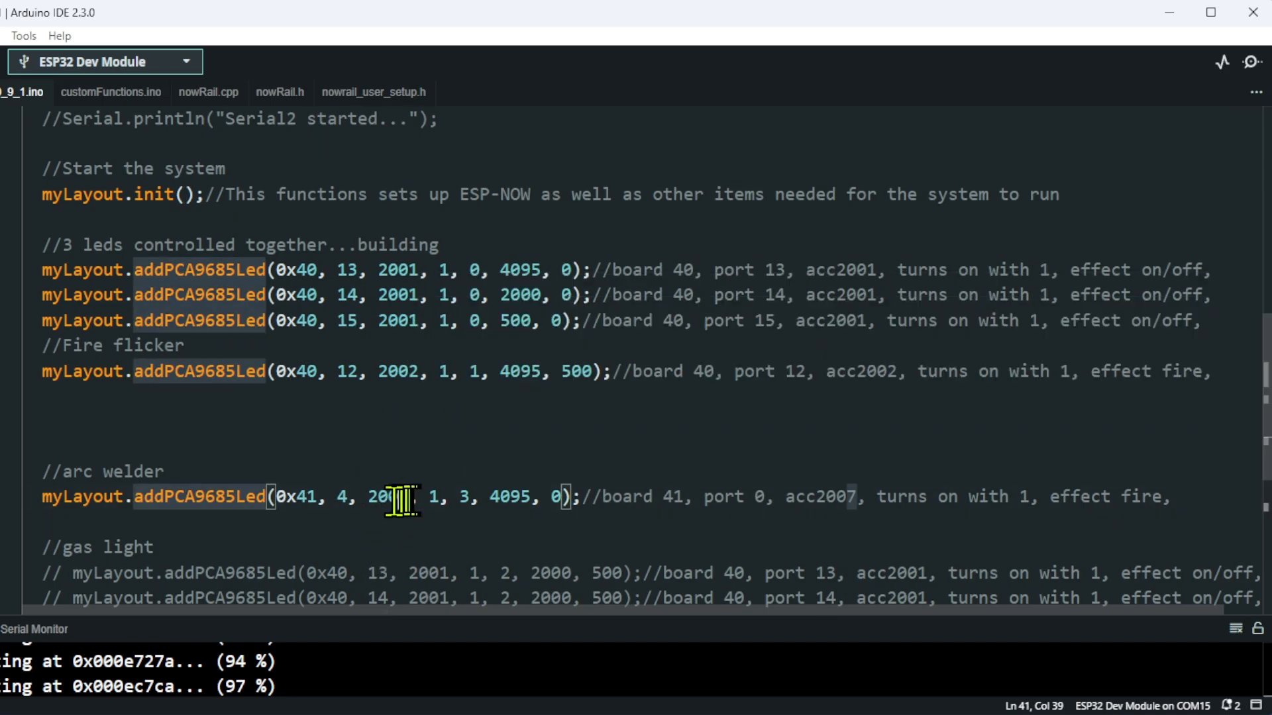
{"action": "double_click", "coordinate": [388, 496]}
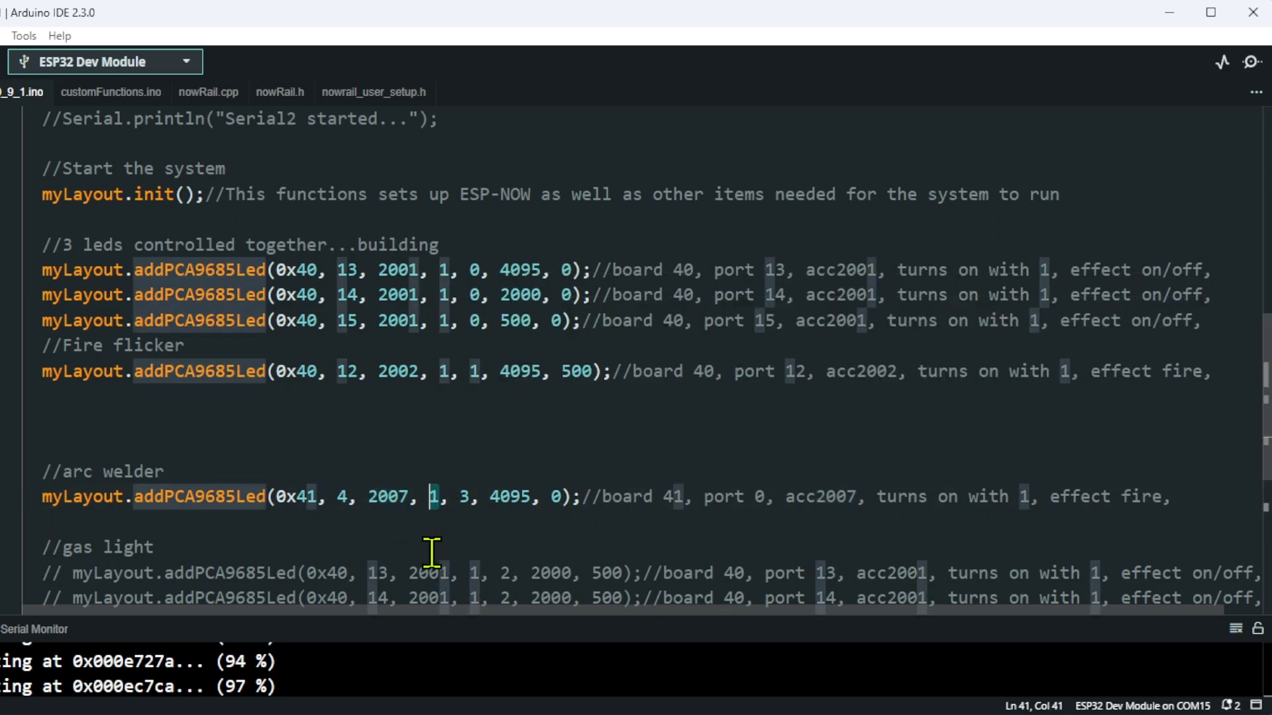
{"action": "mouse_move", "coordinate": [438, 523]}
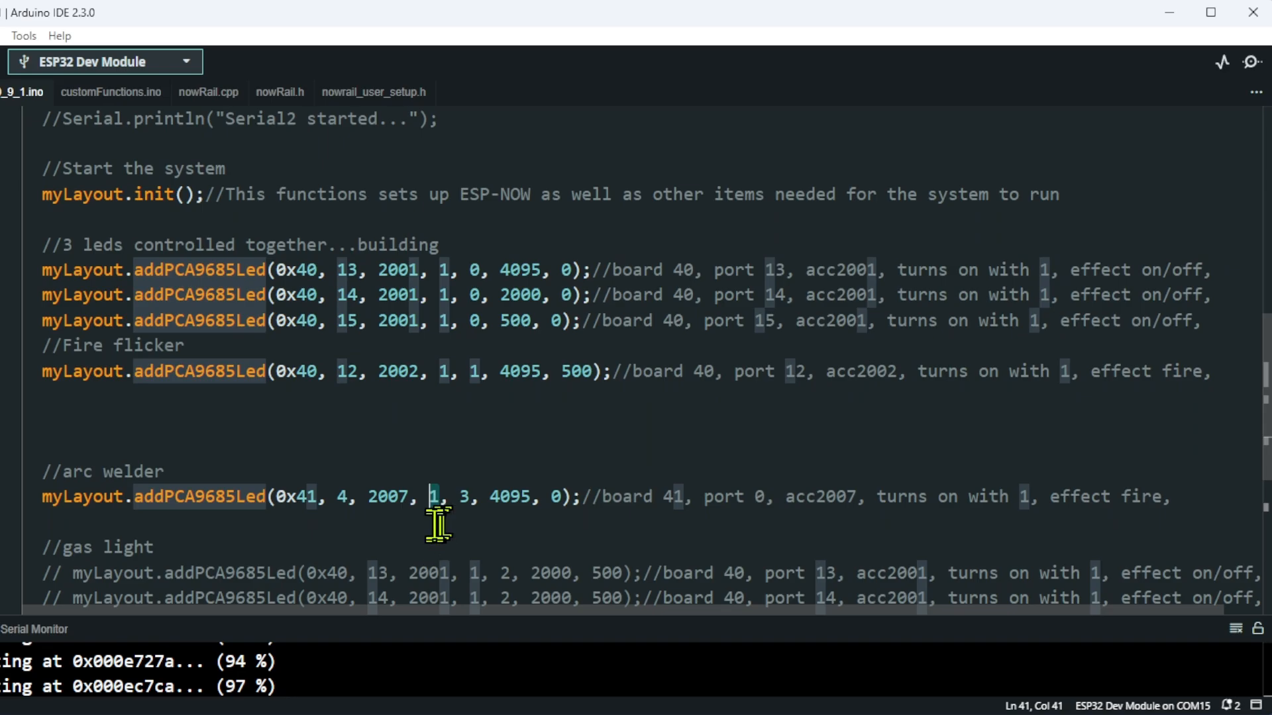
{"action": "mouse_move", "coordinate": [466, 544]}
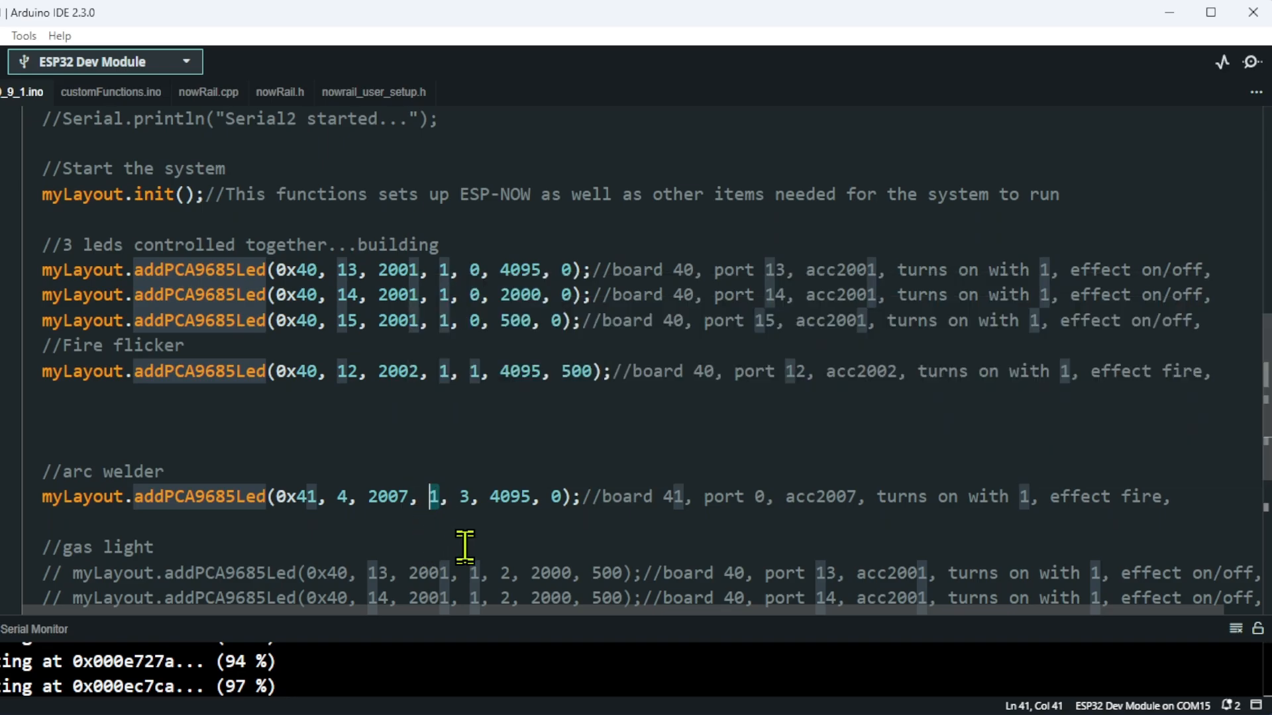
{"action": "mouse_move", "coordinate": [443, 535]}
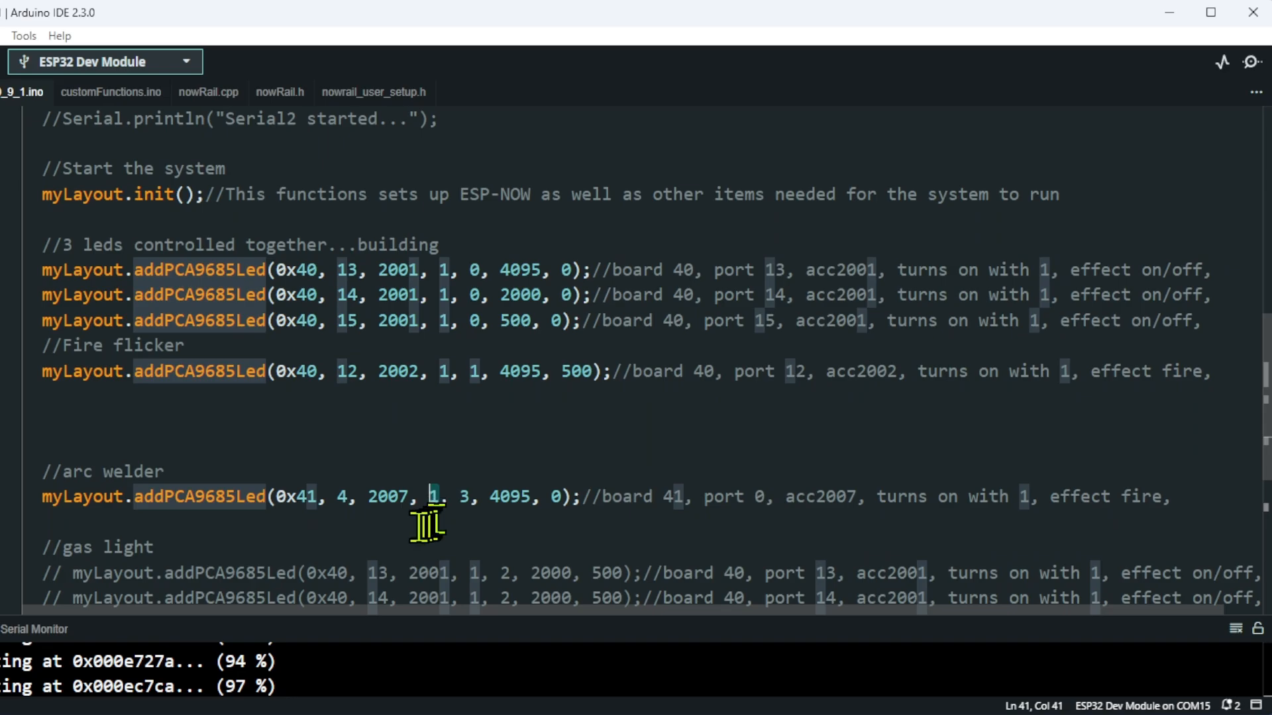
{"action": "mouse_move", "coordinate": [364, 527]}
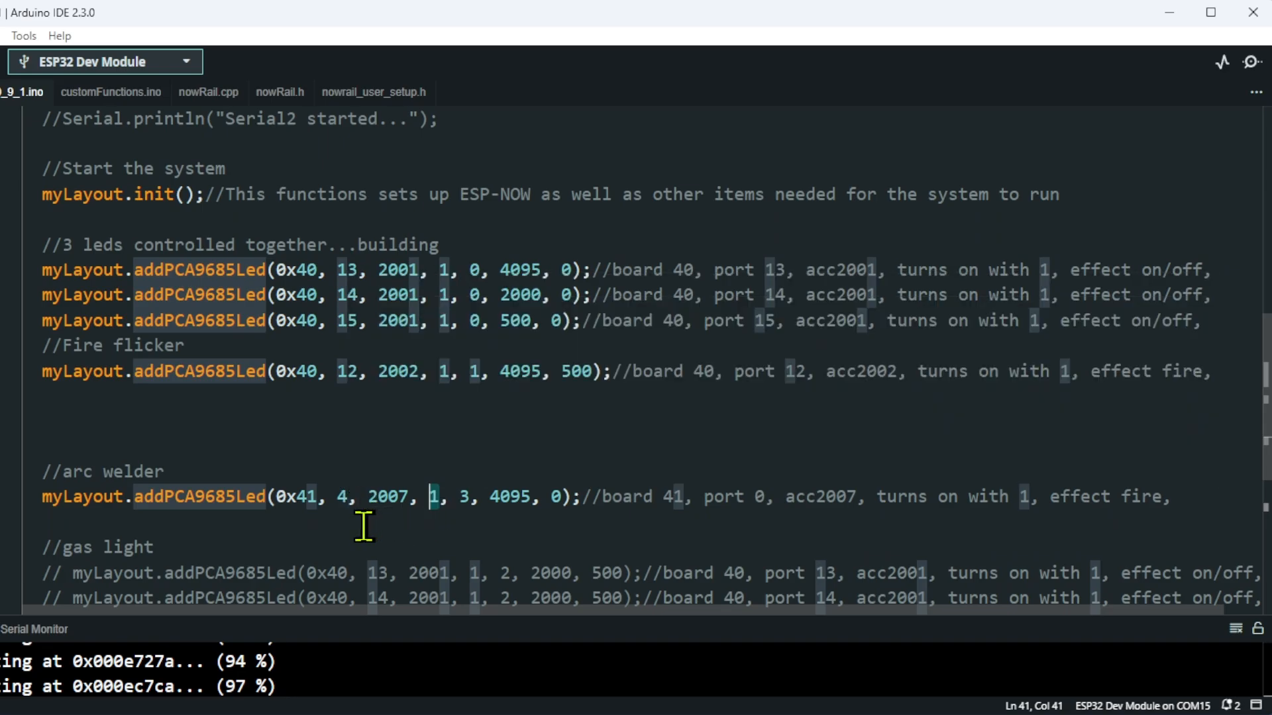
{"action": "mouse_move", "coordinate": [420, 539]}
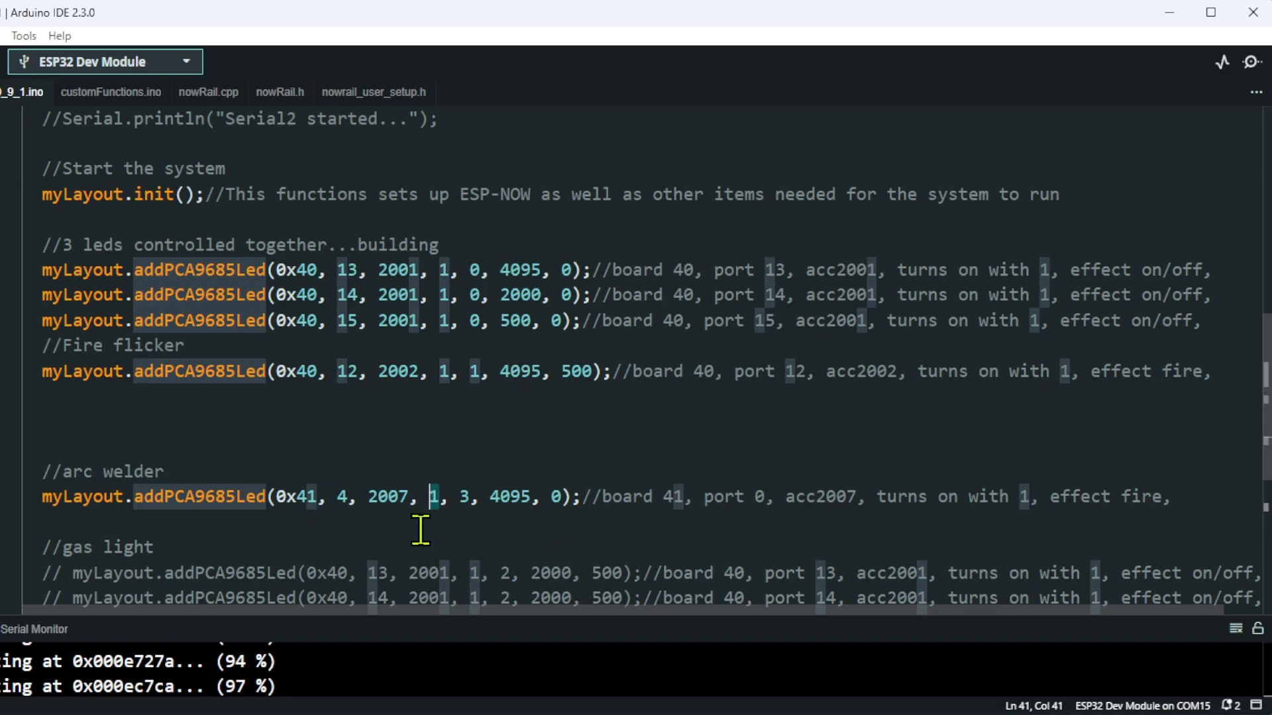
{"action": "mouse_move", "coordinate": [420, 523]}
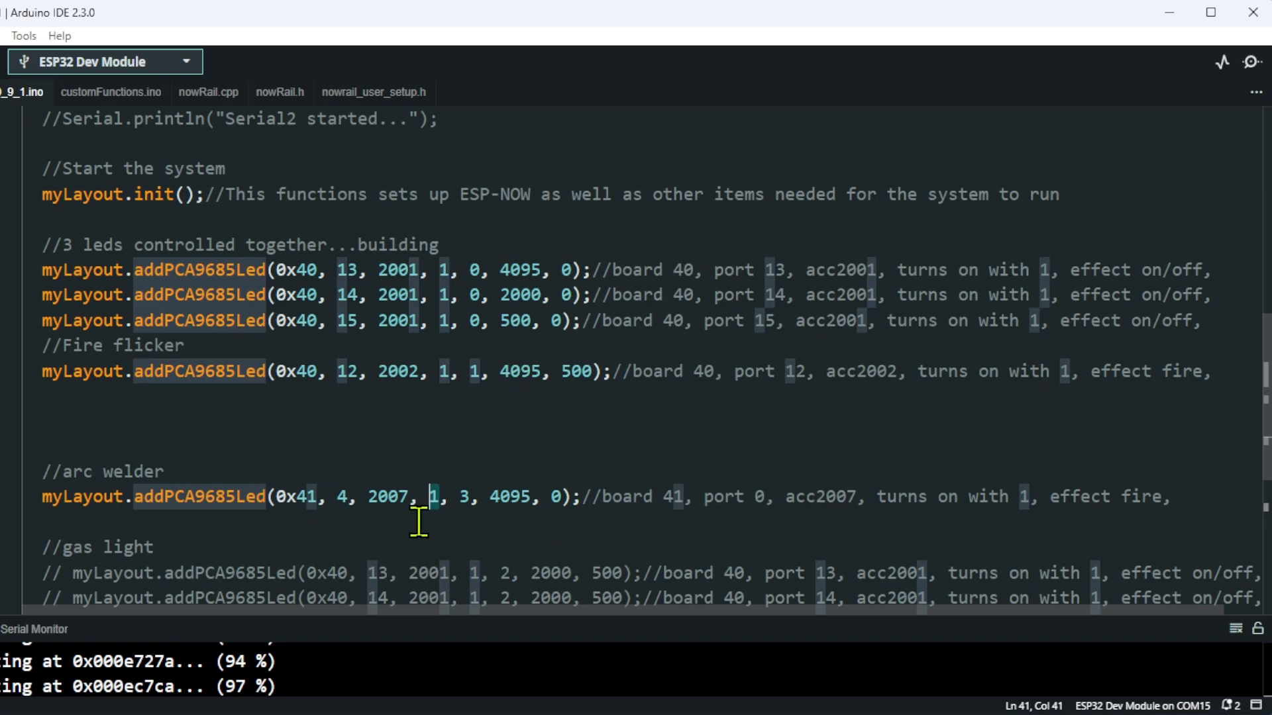
{"action": "mouse_move", "coordinate": [478, 513]}
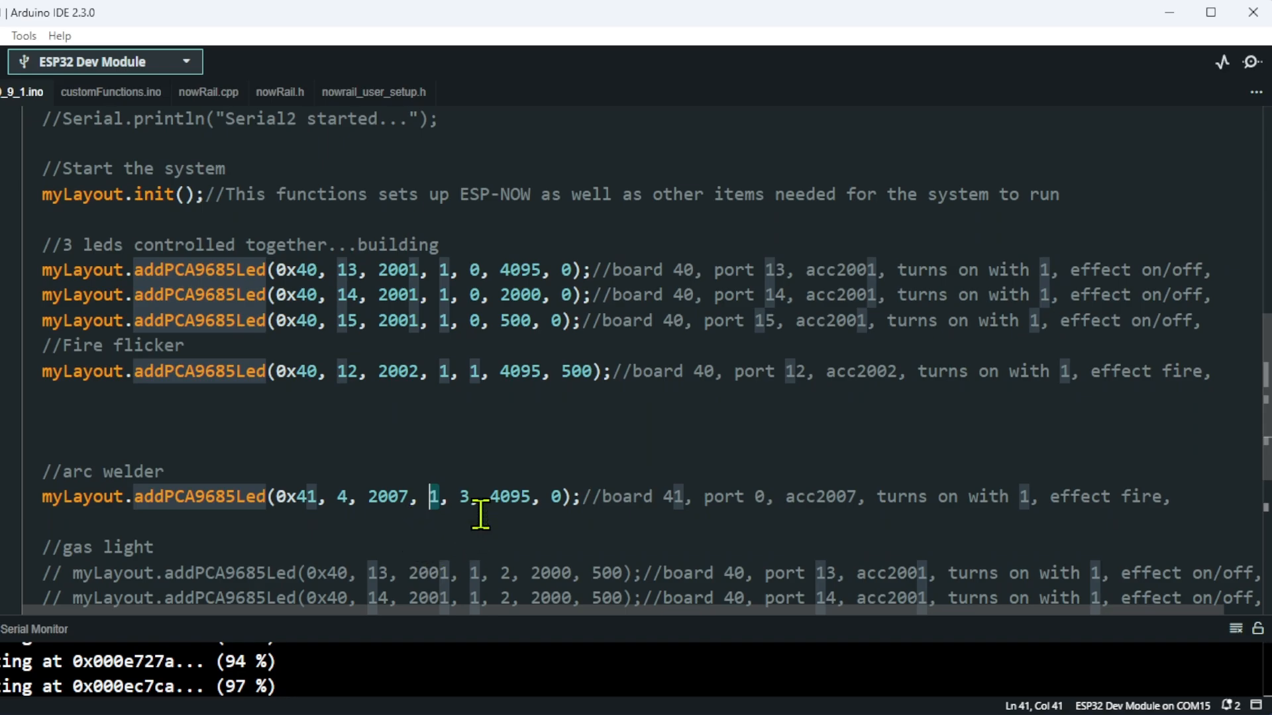
{"action": "mouse_move", "coordinate": [454, 531]}
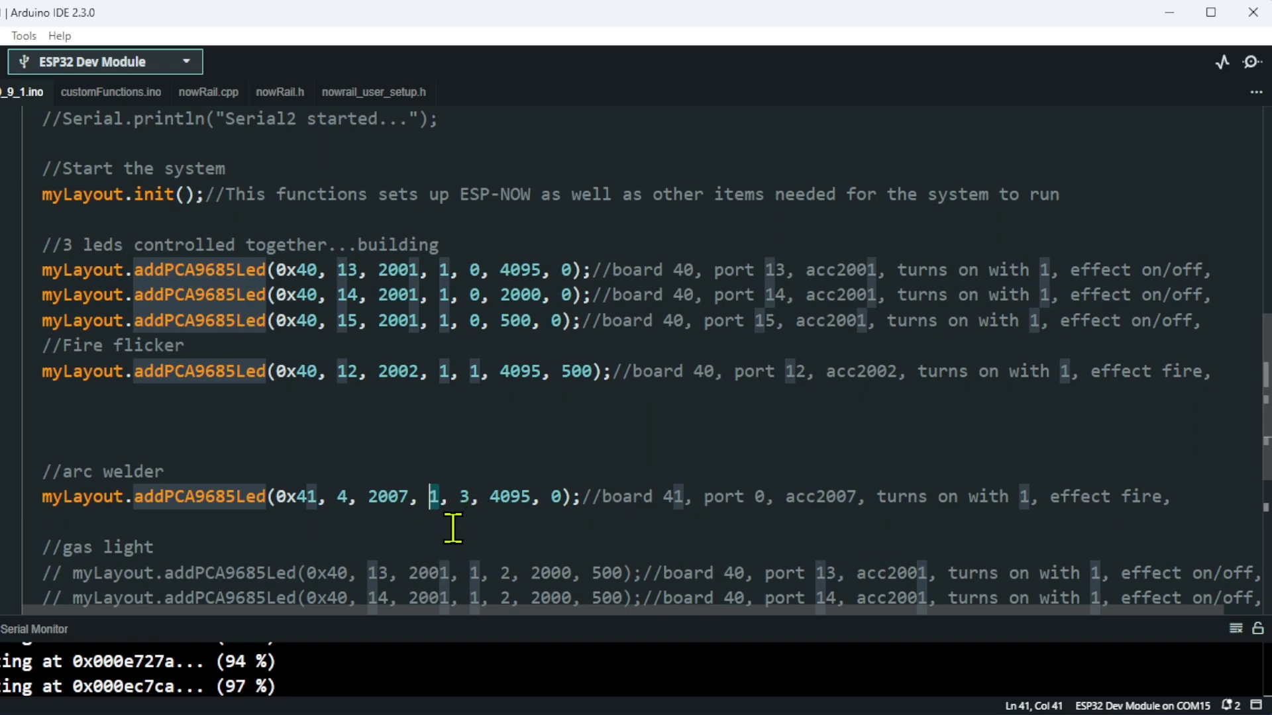
{"action": "mouse_move", "coordinate": [475, 525]}
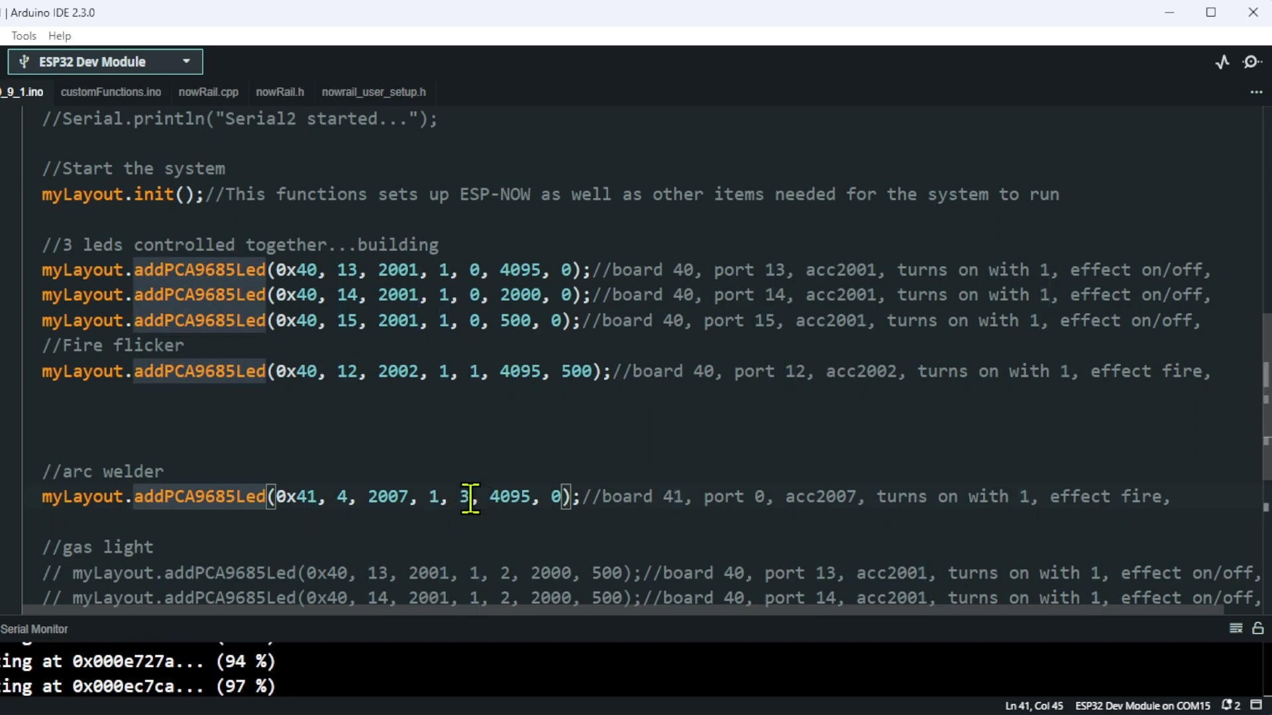
{"action": "key", "text": "Backspace"}
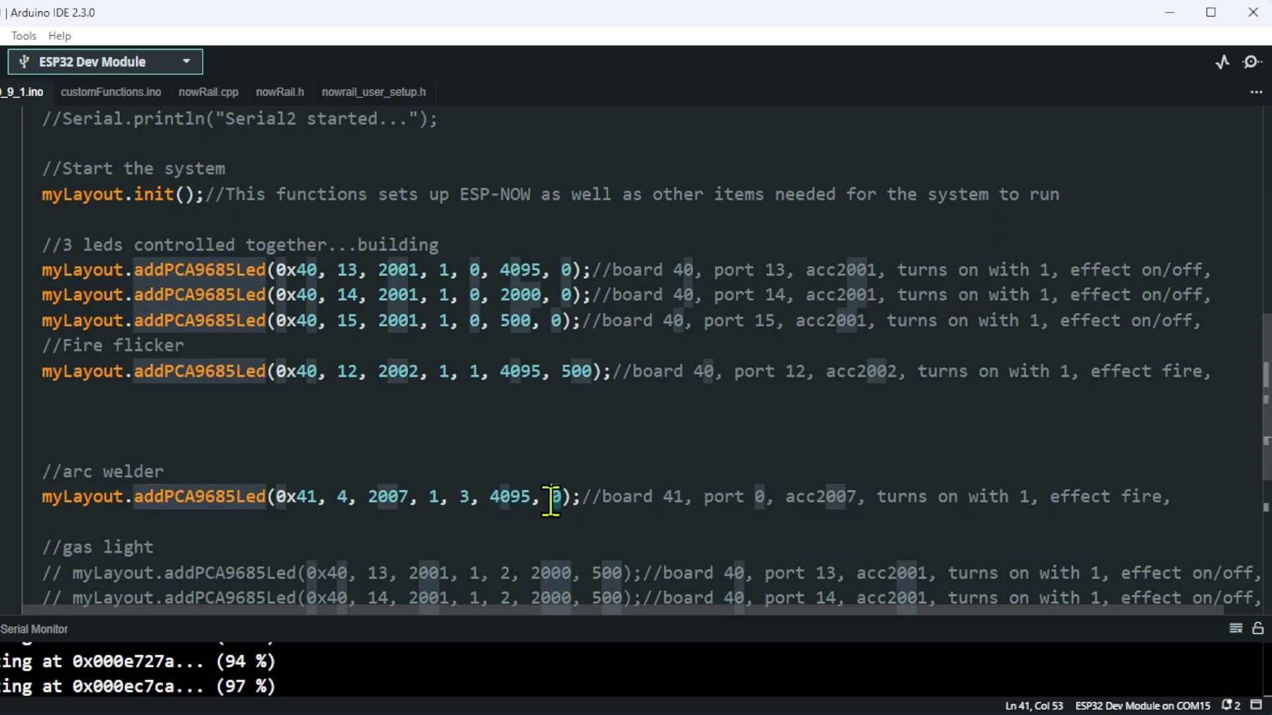
{"action": "key", "text": "enter"}
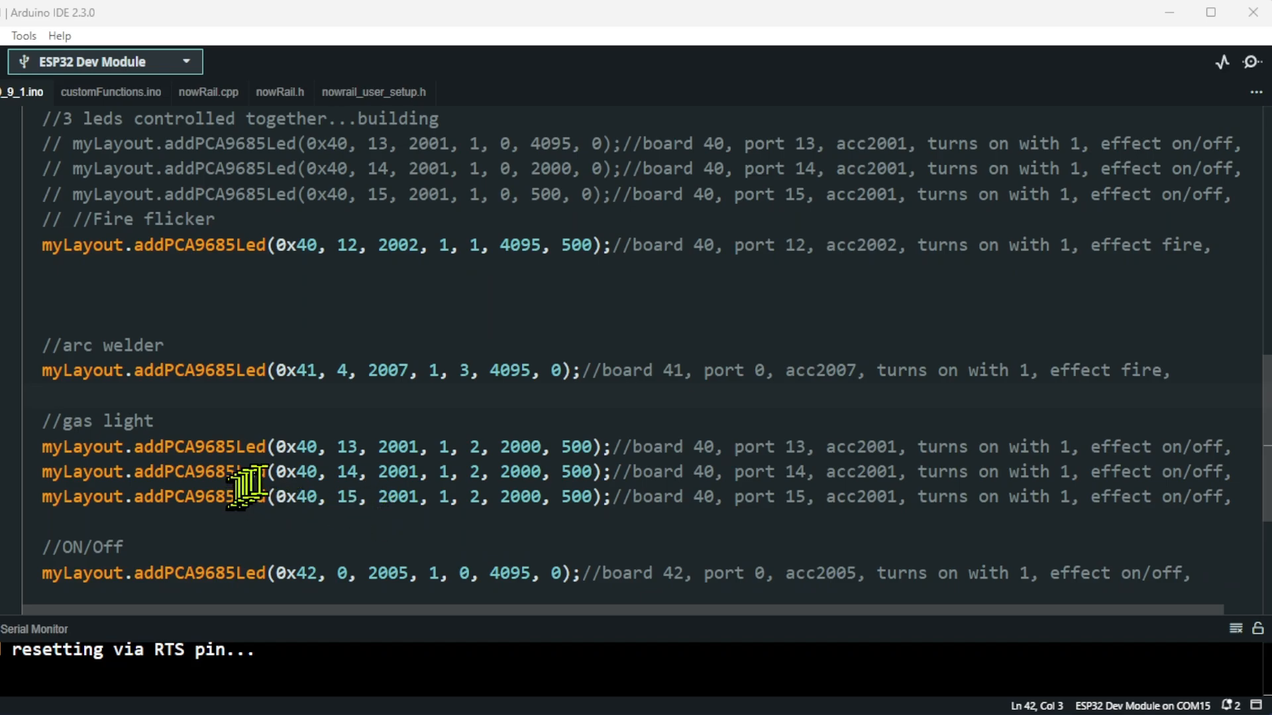
{"action": "scroll", "scroll_direction": "up", "scroll_amount": 3}
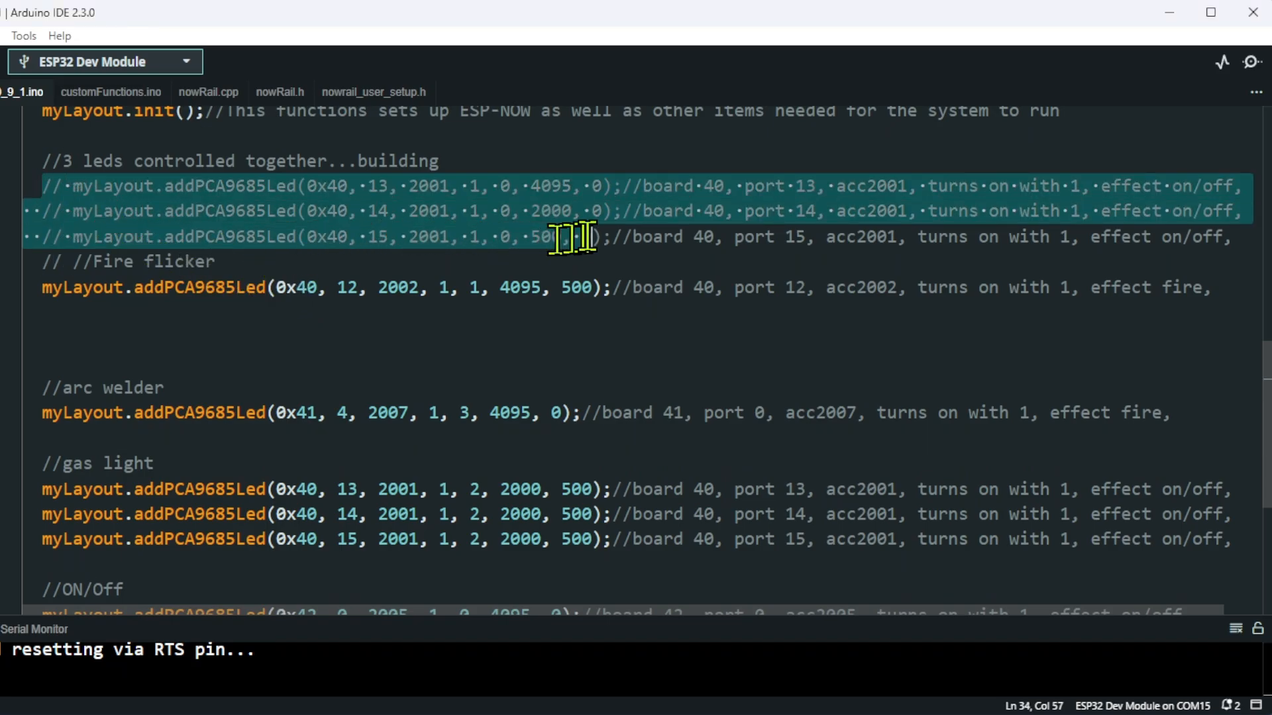
{"action": "left_click", "coordinate": [51, 489]}
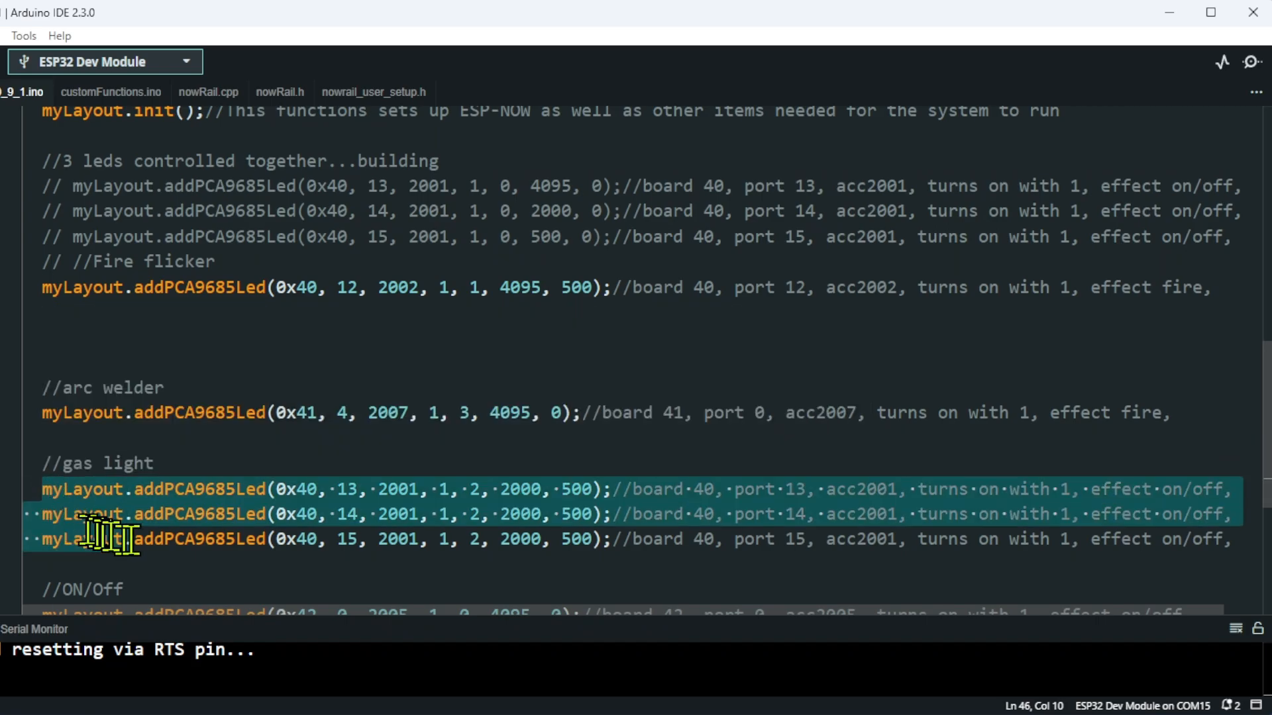
{"action": "left_click", "coordinate": [353, 557]}
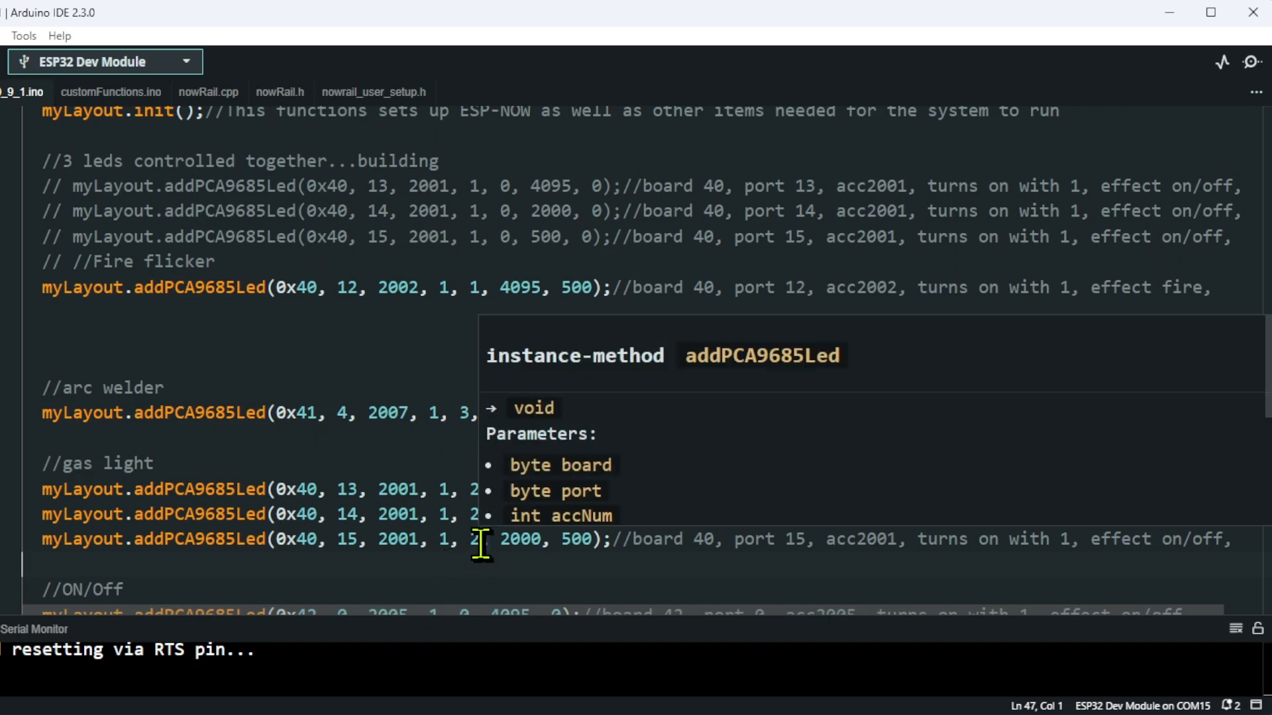
{"action": "left_click", "coordinate": [502, 539]}
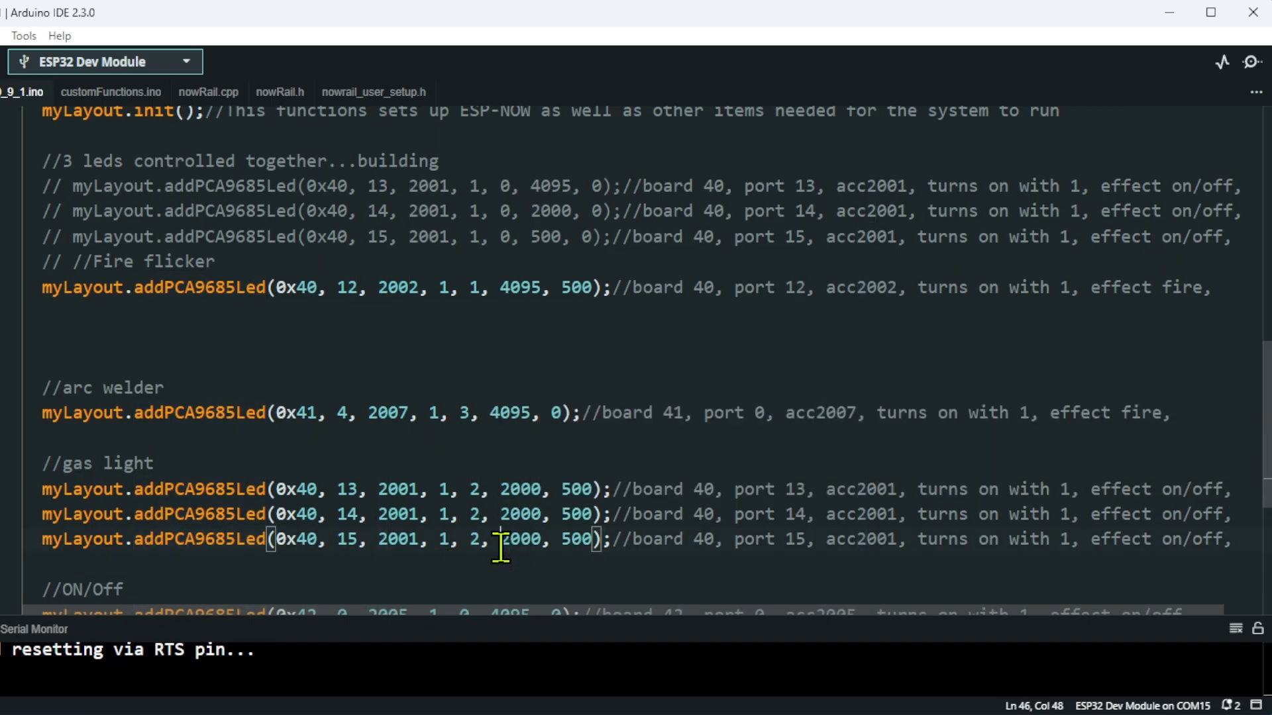
{"action": "double_click", "coordinate": [519, 539]}
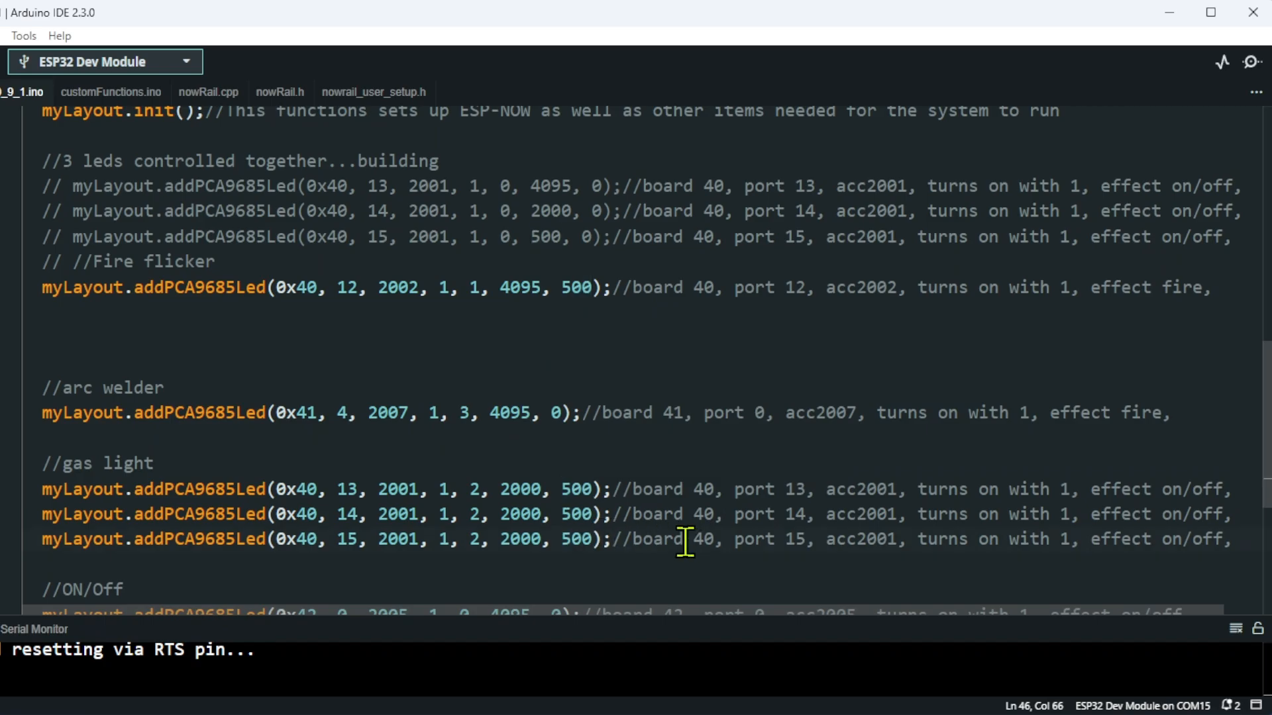
{"action": "mouse_move", "coordinate": [580, 563]}
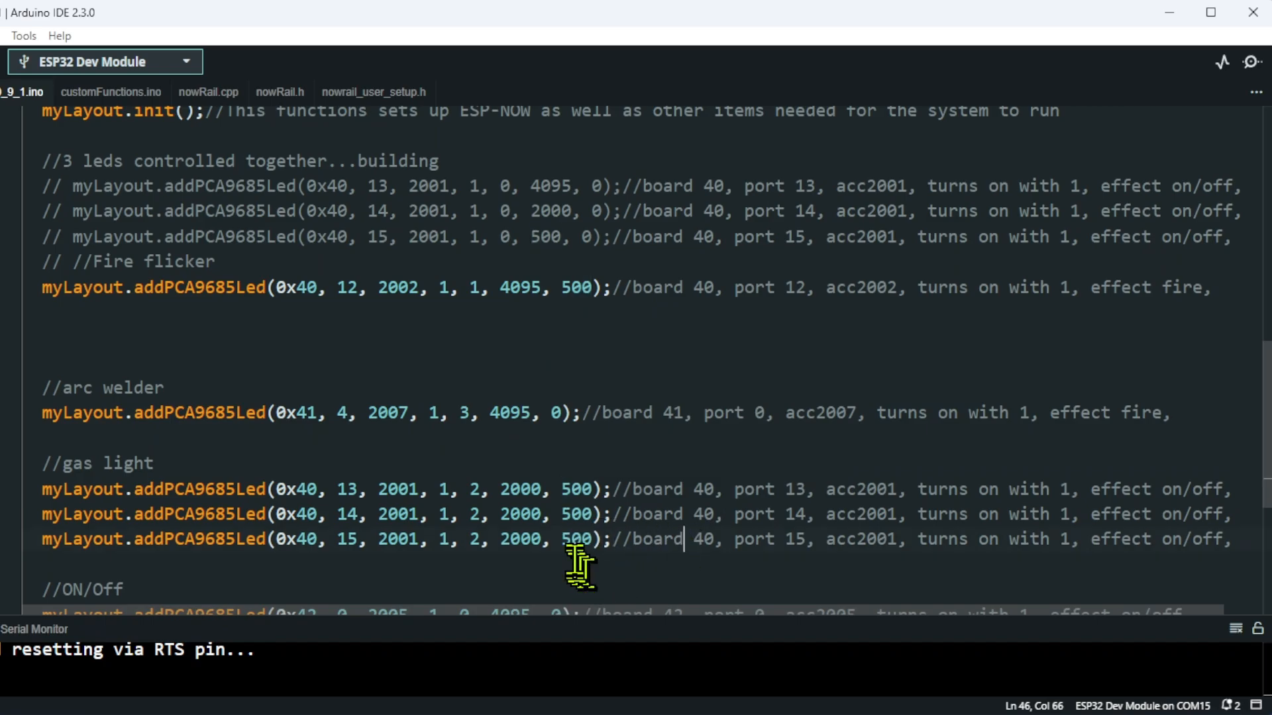
{"action": "mouse_move", "coordinate": [576, 539]}
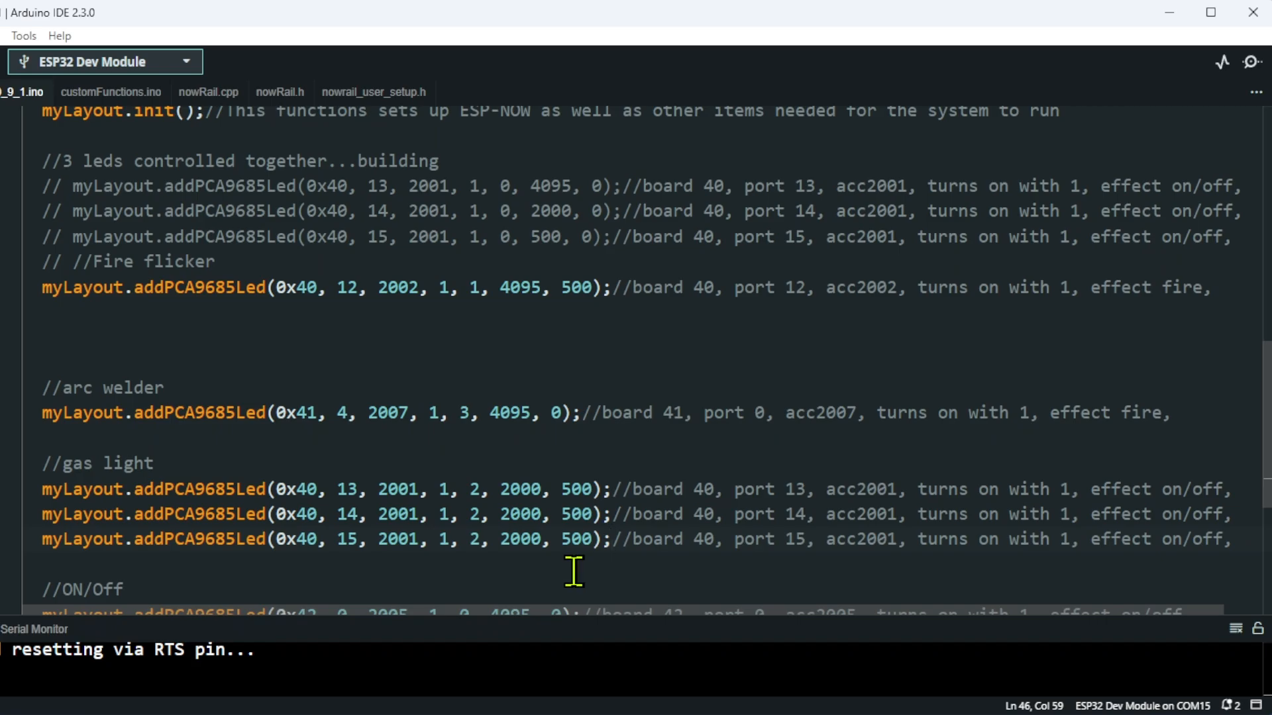
{"action": "mouse_move", "coordinate": [531, 564]}
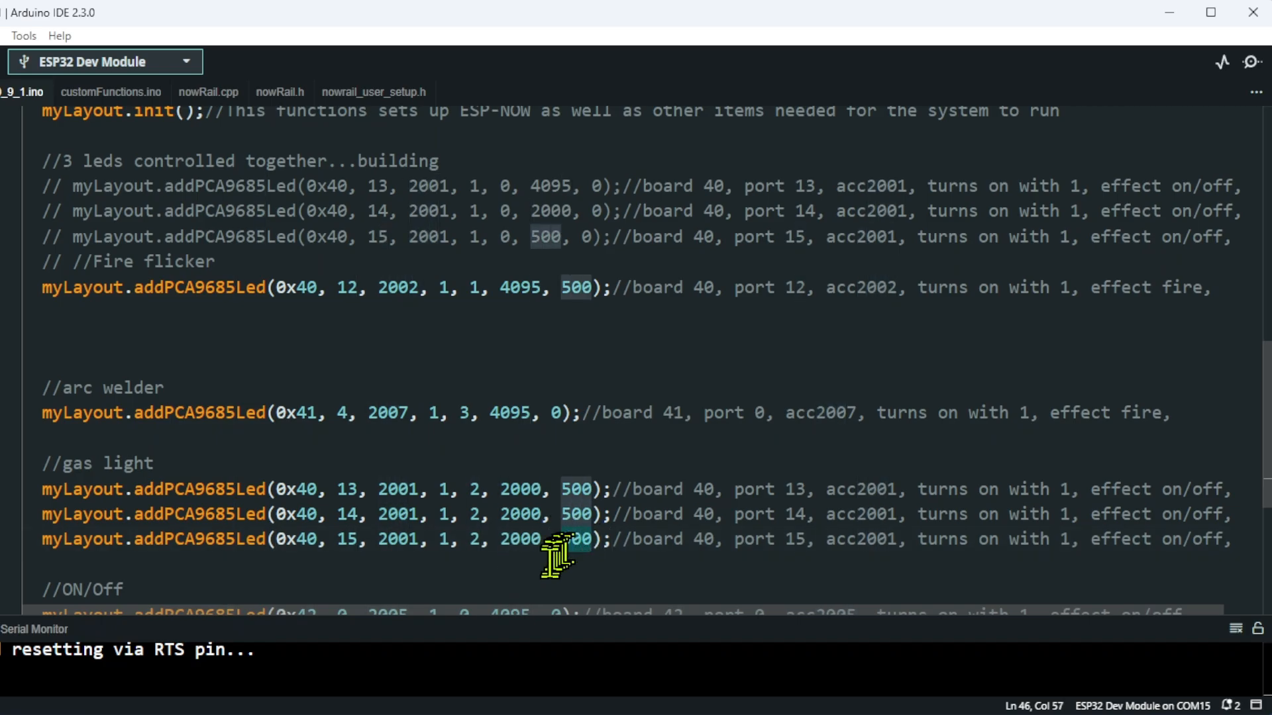
{"action": "mouse_move", "coordinate": [548, 571]}
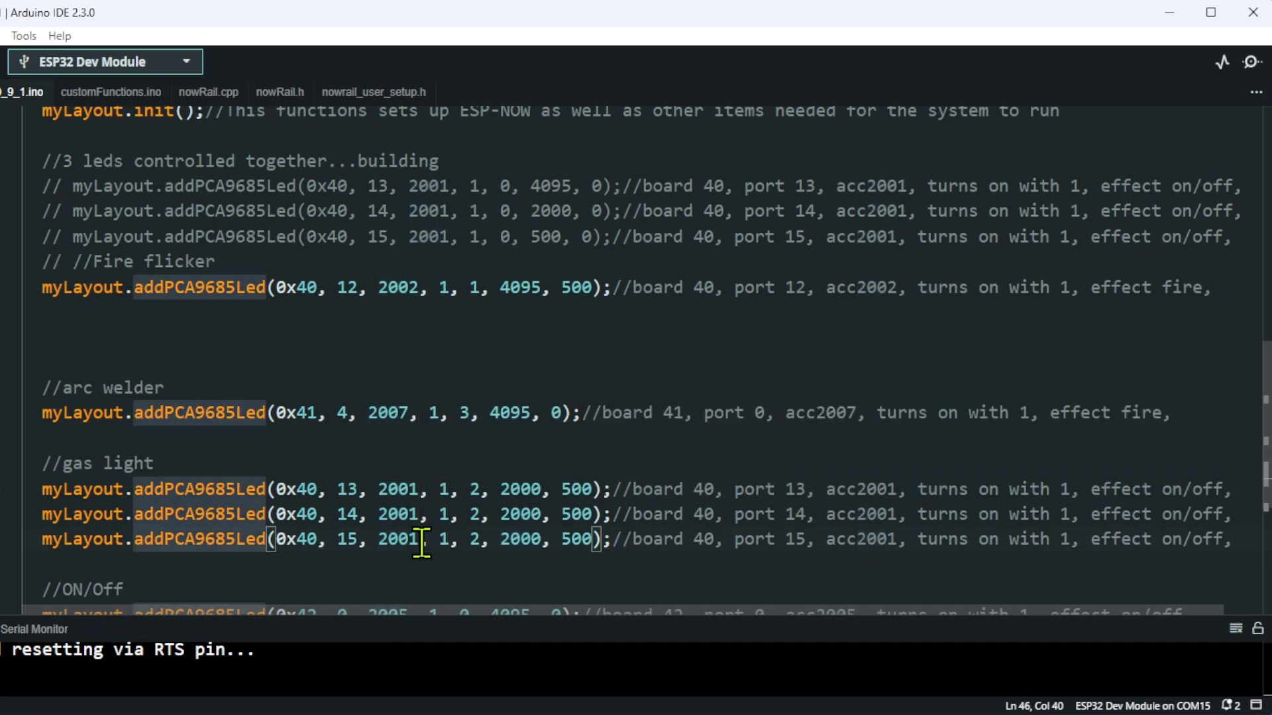
{"action": "mouse_move", "coordinate": [367, 563]}
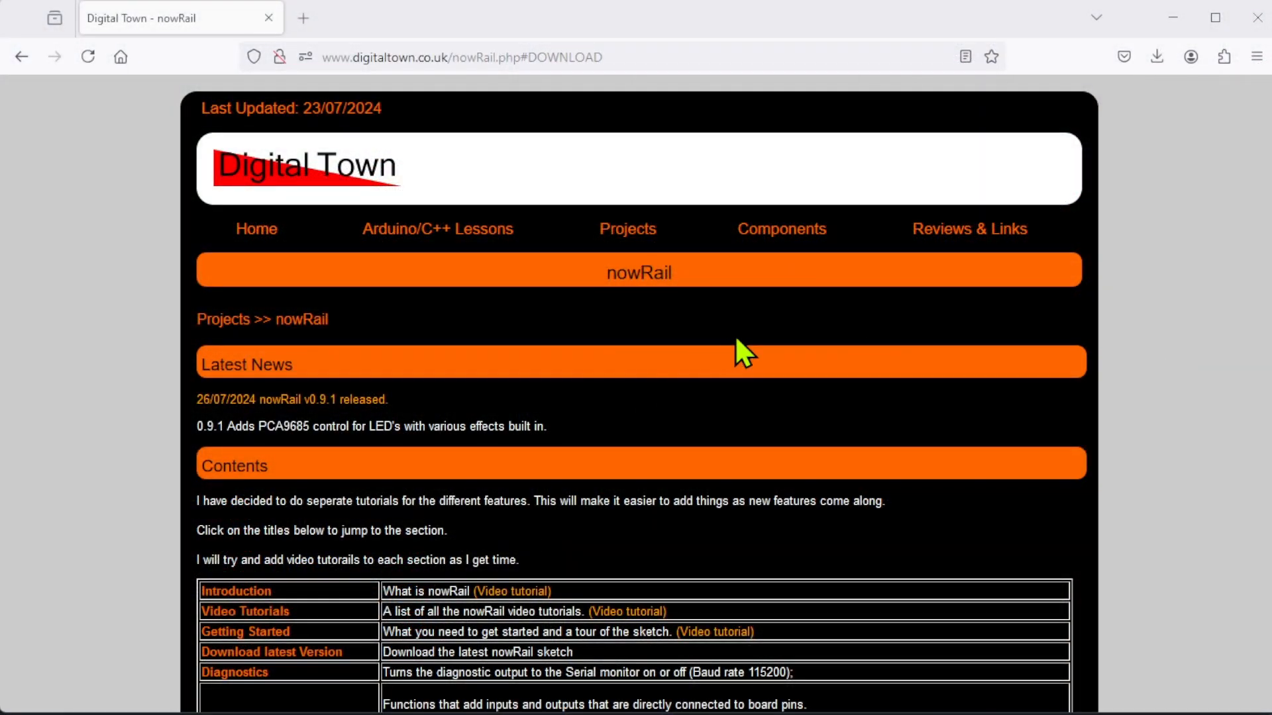
- Scroll to the Version/Changes table showing future requests and the 0.9.1 PCA9685 LED addition
{"action": "scroll", "scroll_direction": "down", "scroll_amount": 3}
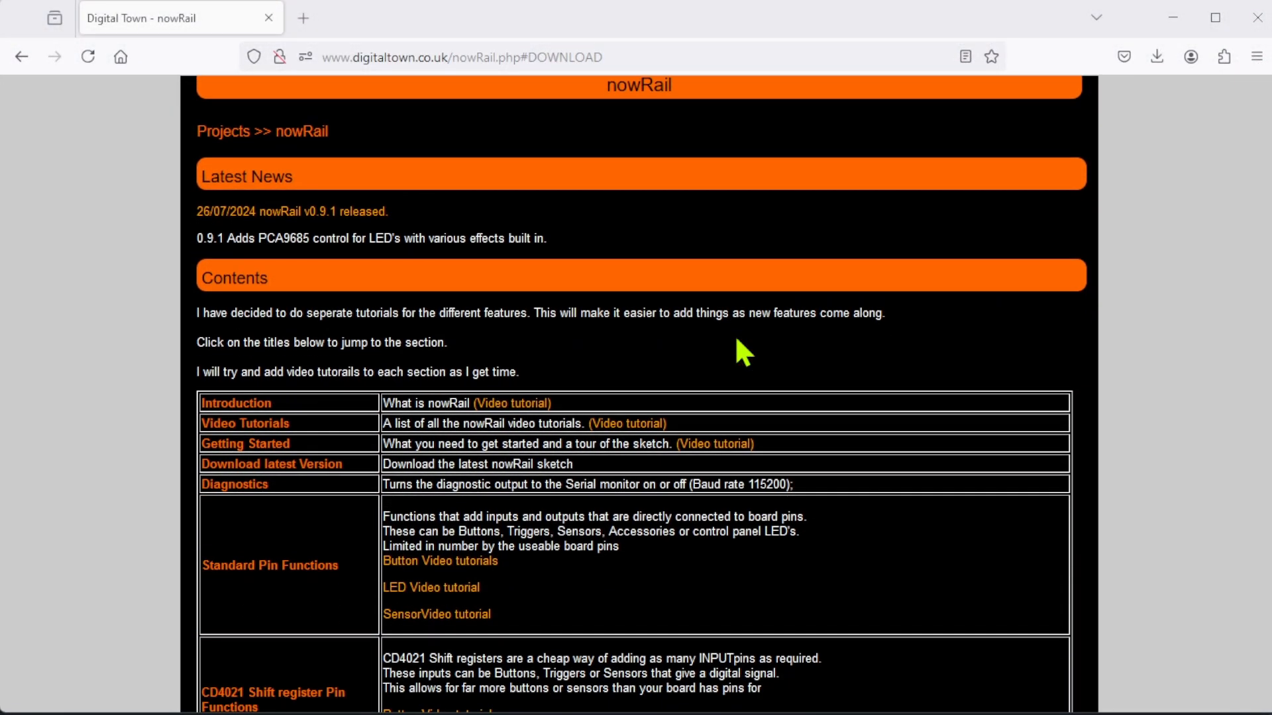
{"action": "scroll", "scroll_direction": "down", "scroll_amount": 3}
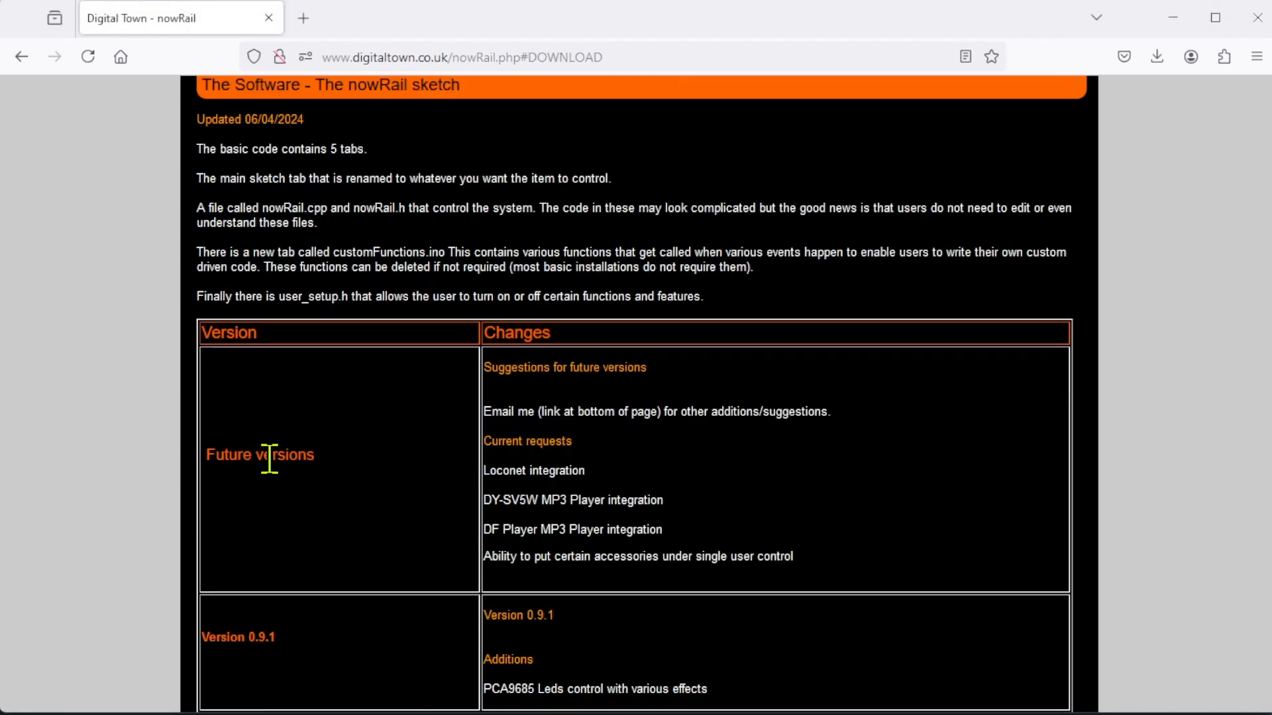
{"action": "scroll", "scroll_direction": "down", "scroll_amount": 3}
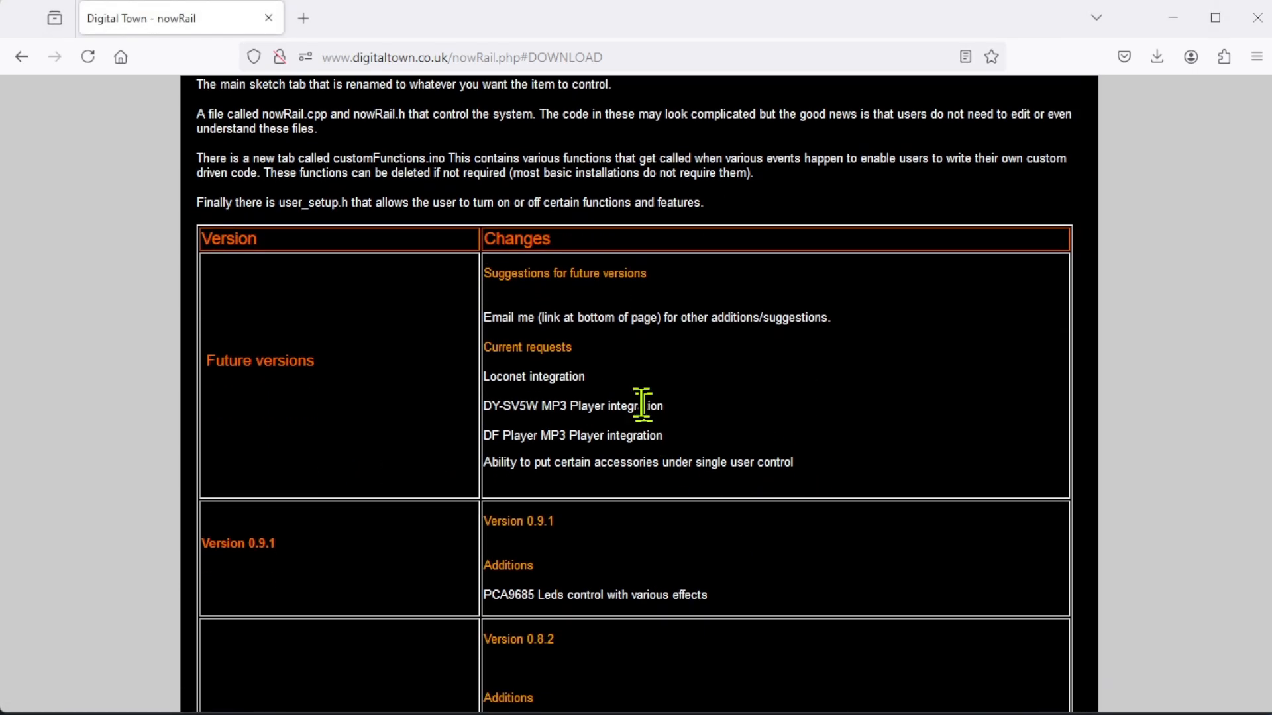
{"action": "mouse_move", "coordinate": [612, 467]}
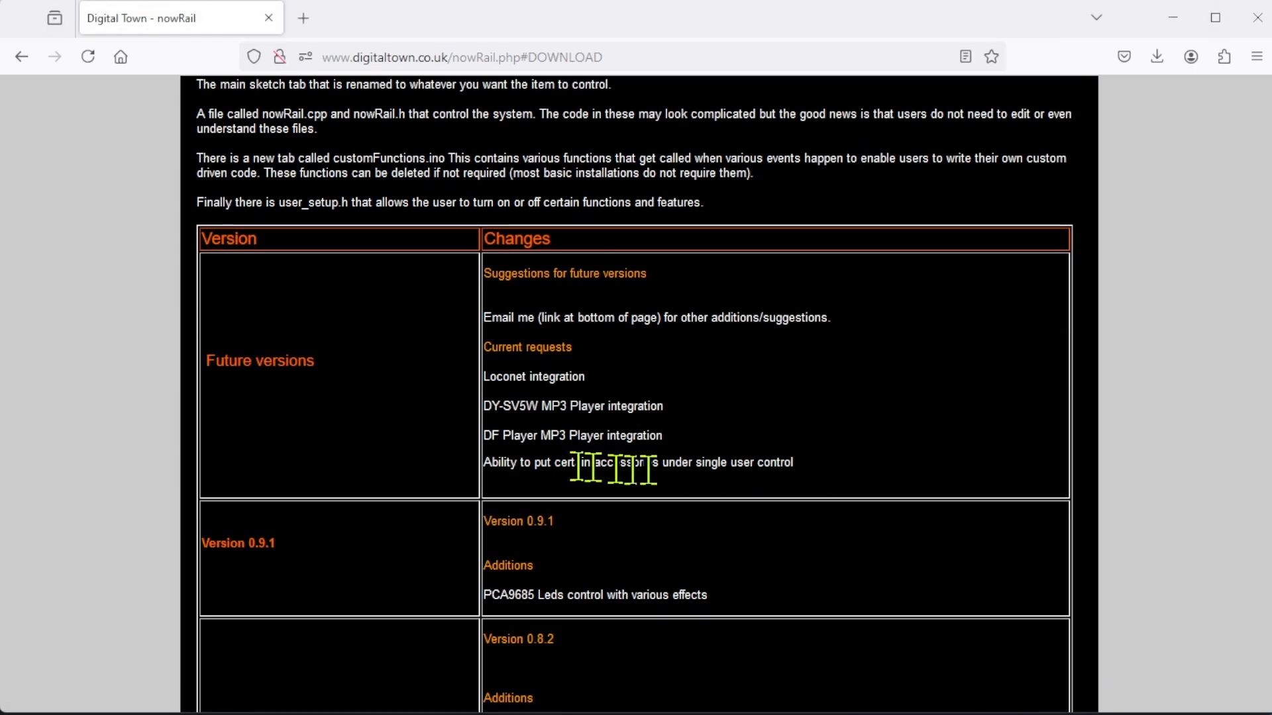
{"action": "mouse_move", "coordinate": [646, 469]}
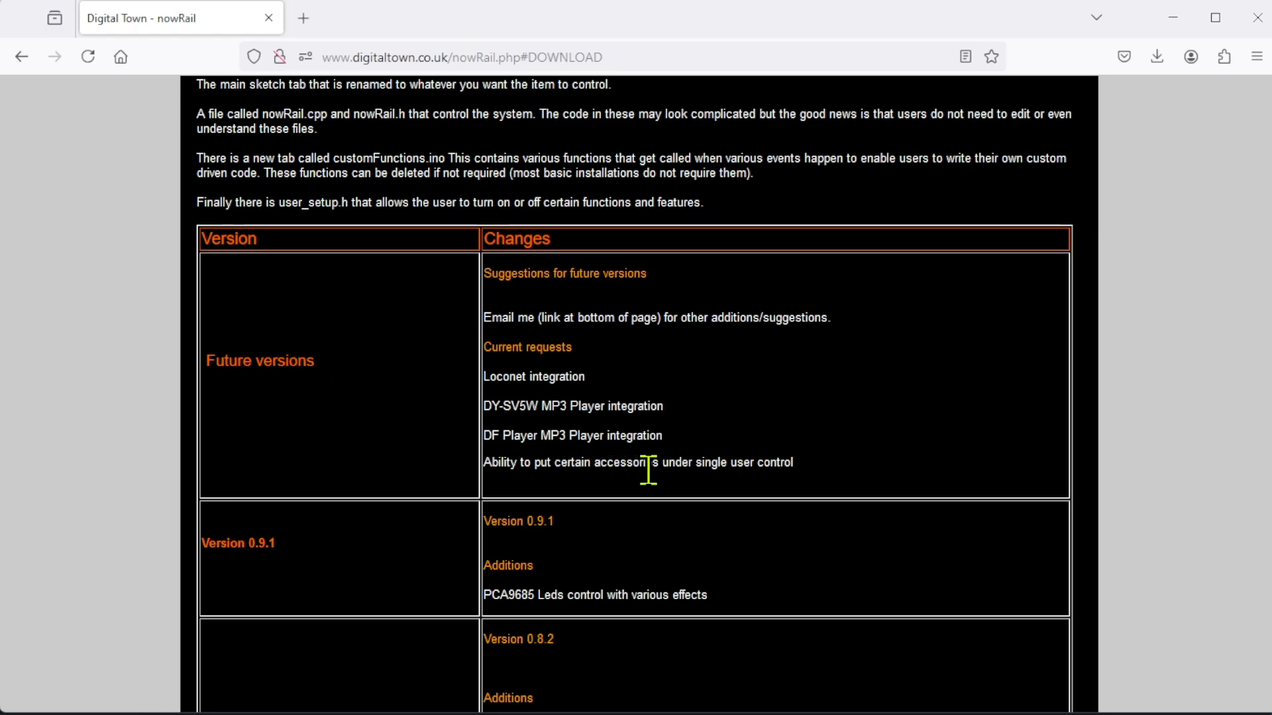
{"action": "mouse_move", "coordinate": [596, 398]}
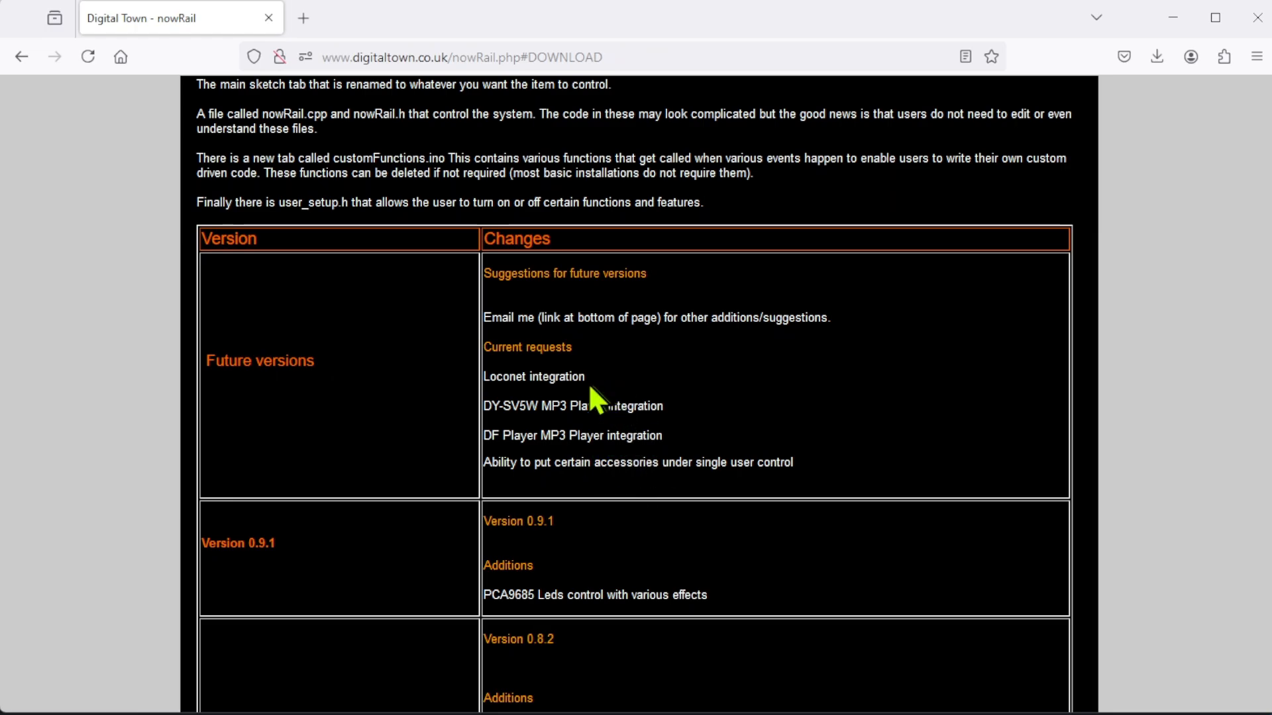
{"action": "mouse_move", "coordinate": [697, 434]}
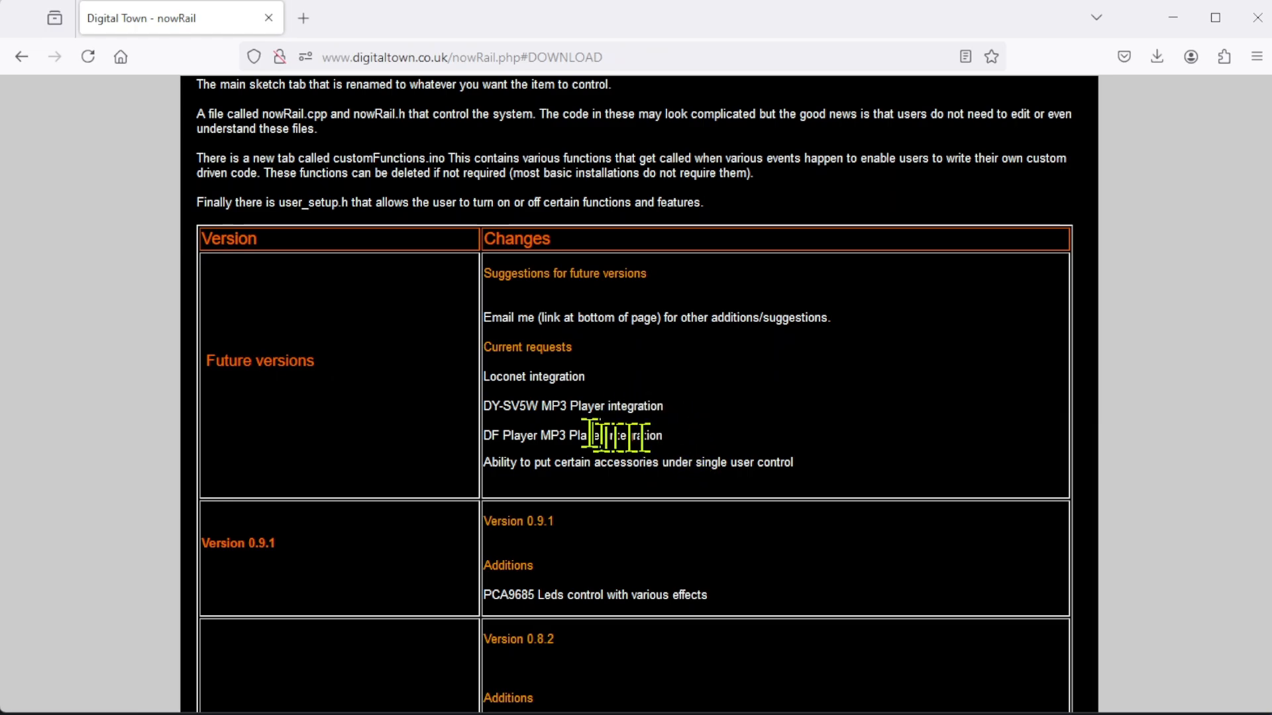
{"action": "mouse_move", "coordinate": [649, 437]}
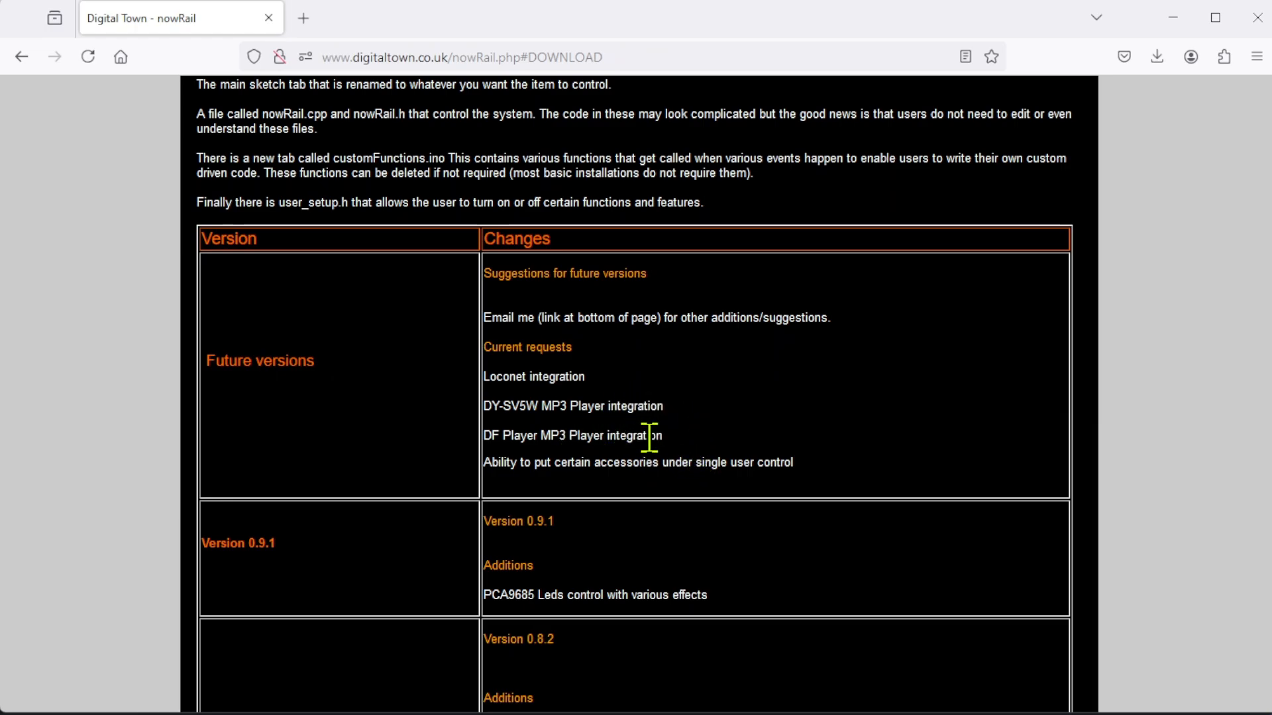
{"action": "mouse_move", "coordinate": [799, 491]}
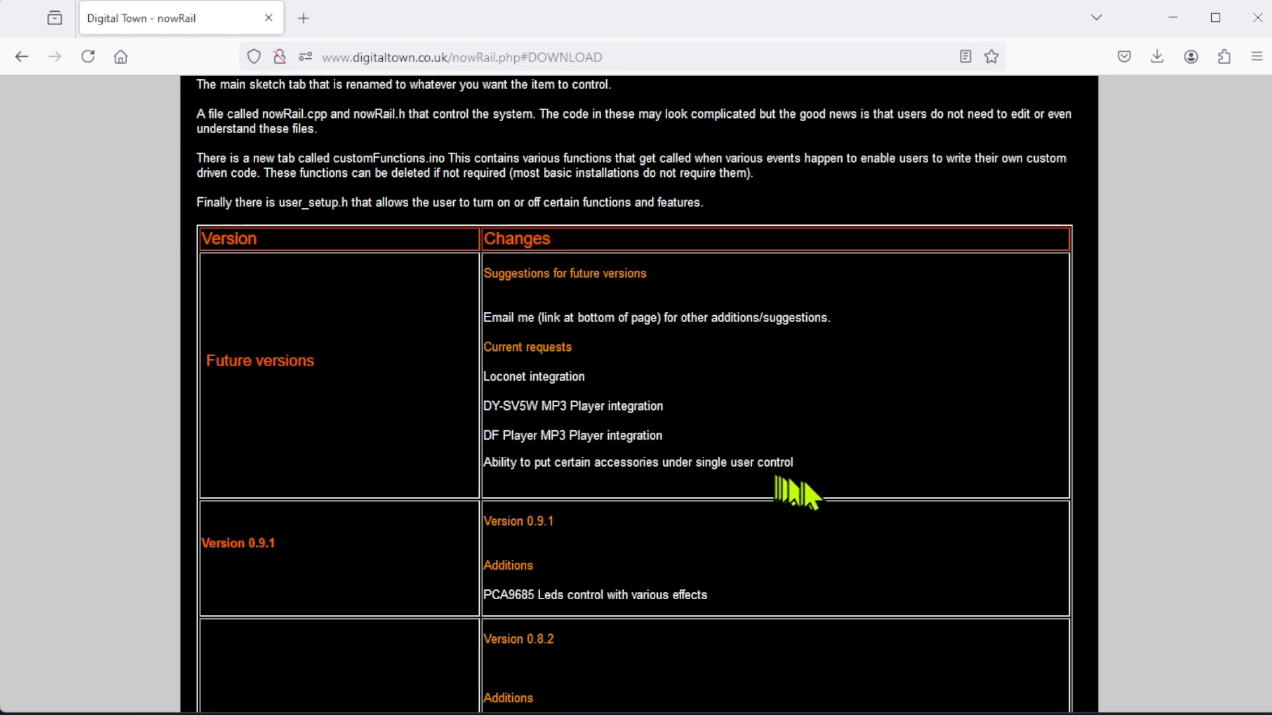
{"action": "mouse_move", "coordinate": [819, 484]}
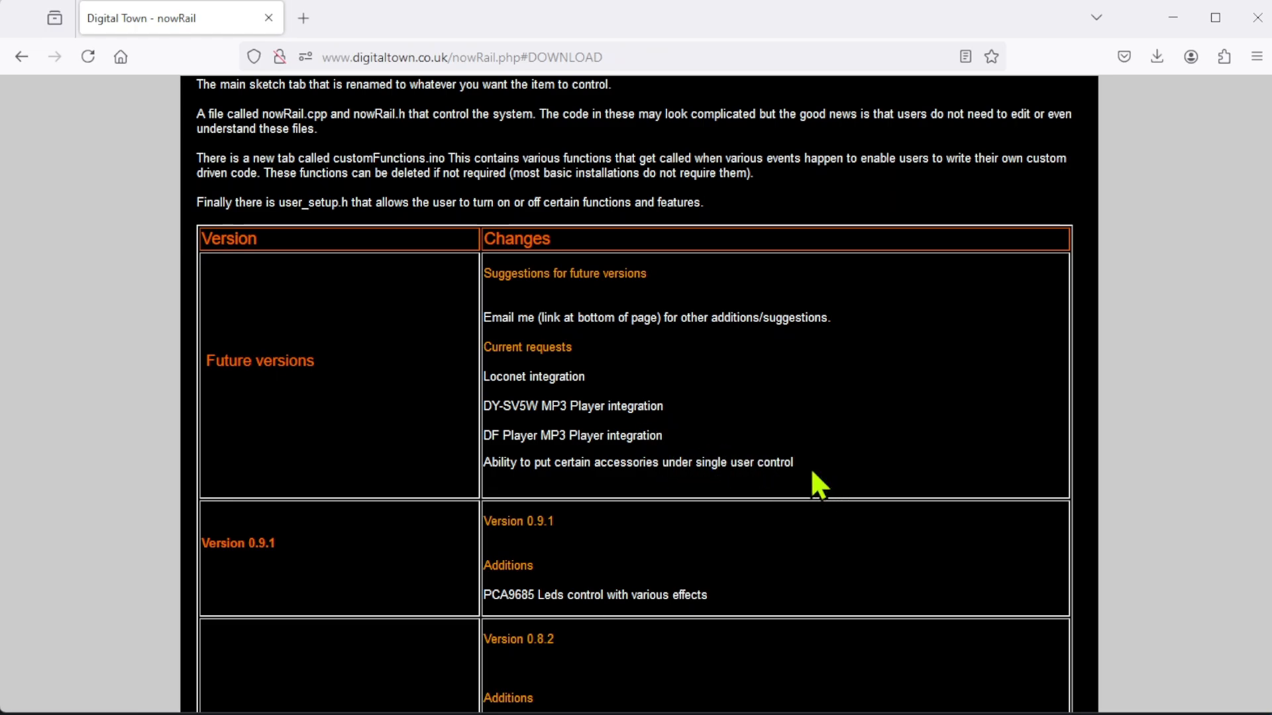
{"action": "mouse_move", "coordinate": [808, 480]}
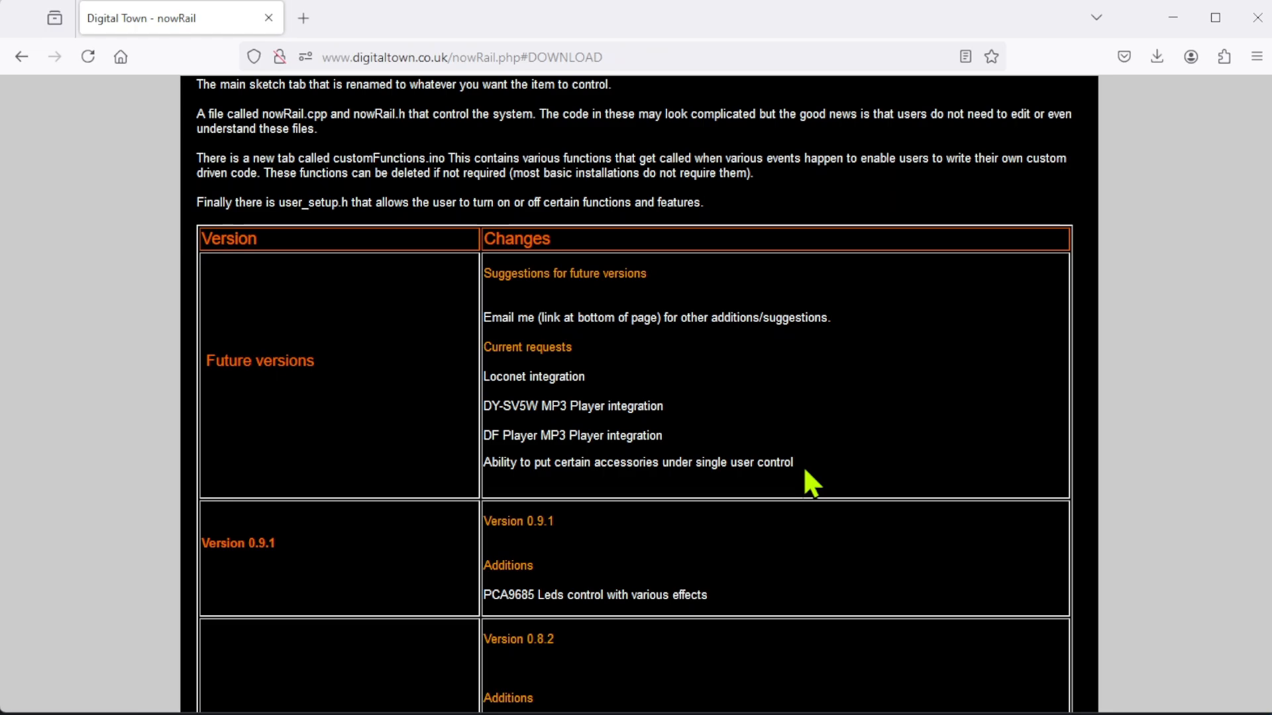
{"action": "mouse_move", "coordinate": [740, 466]}
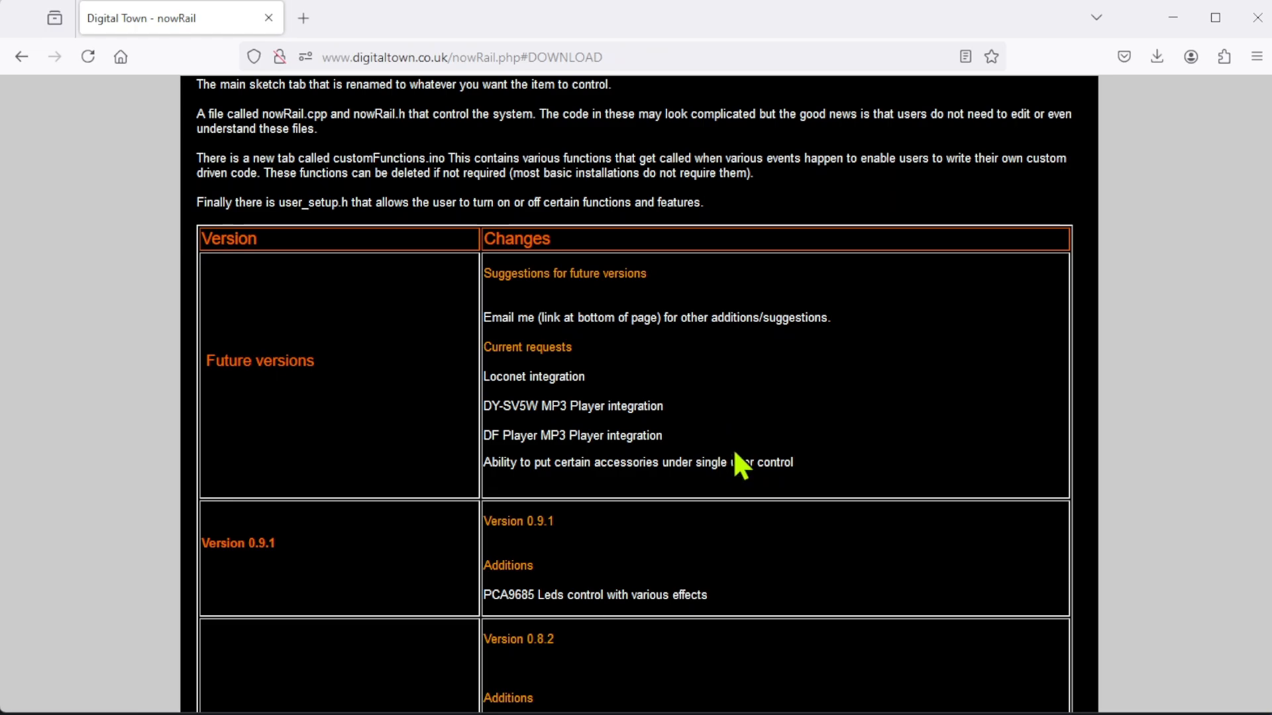
{"action": "mouse_move", "coordinate": [716, 382]}
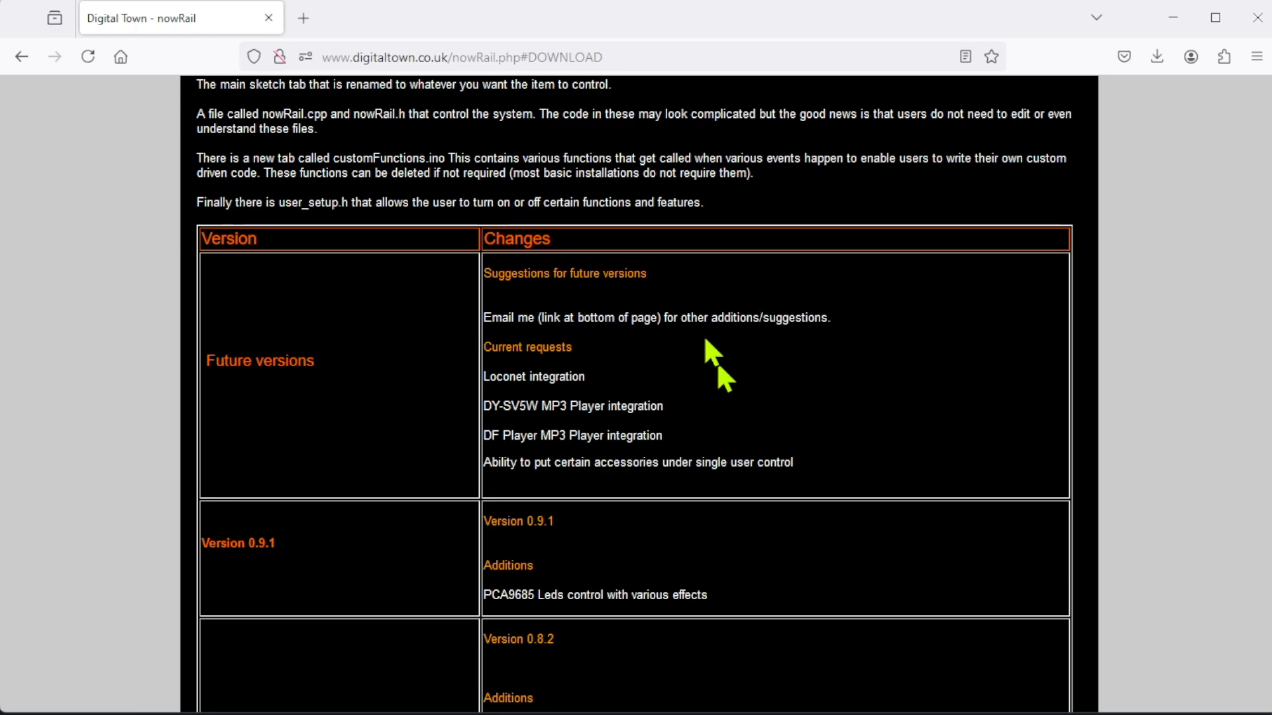
{"action": "mouse_move", "coordinate": [712, 347]}
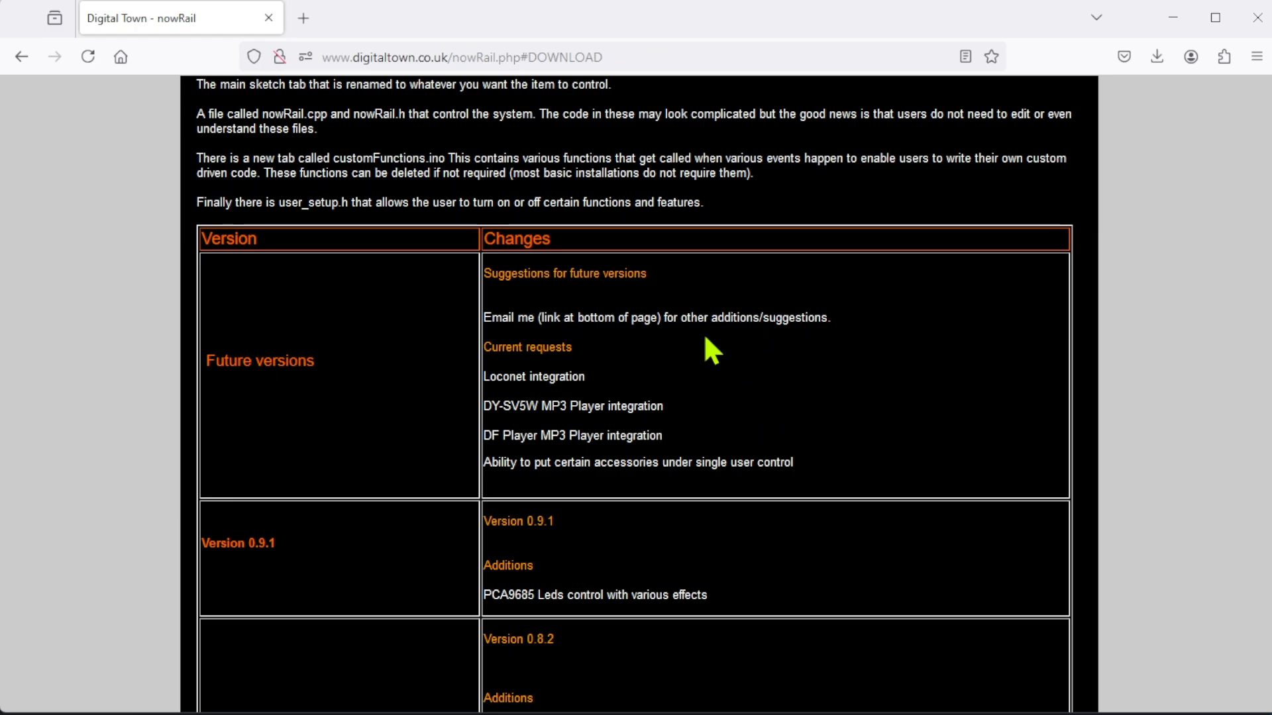